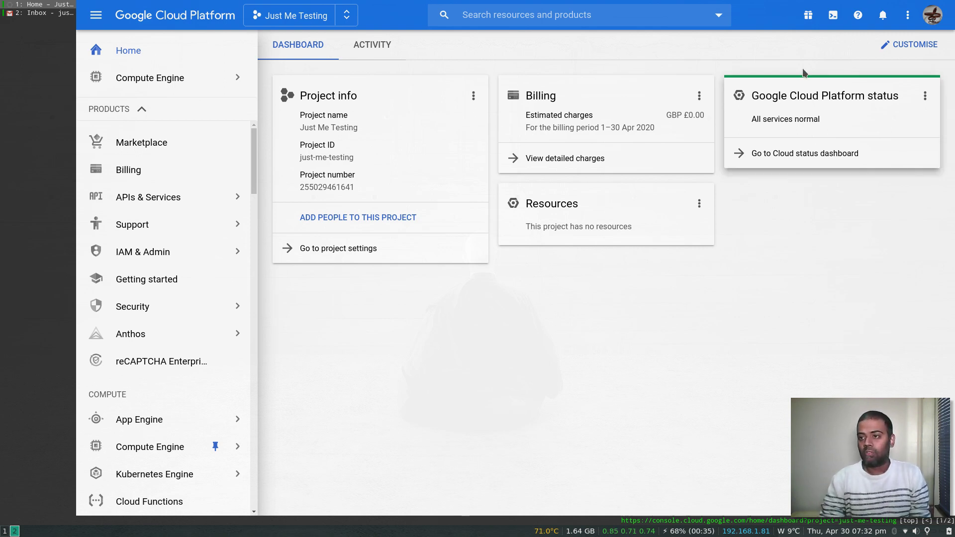
mouse_move(931, 15)
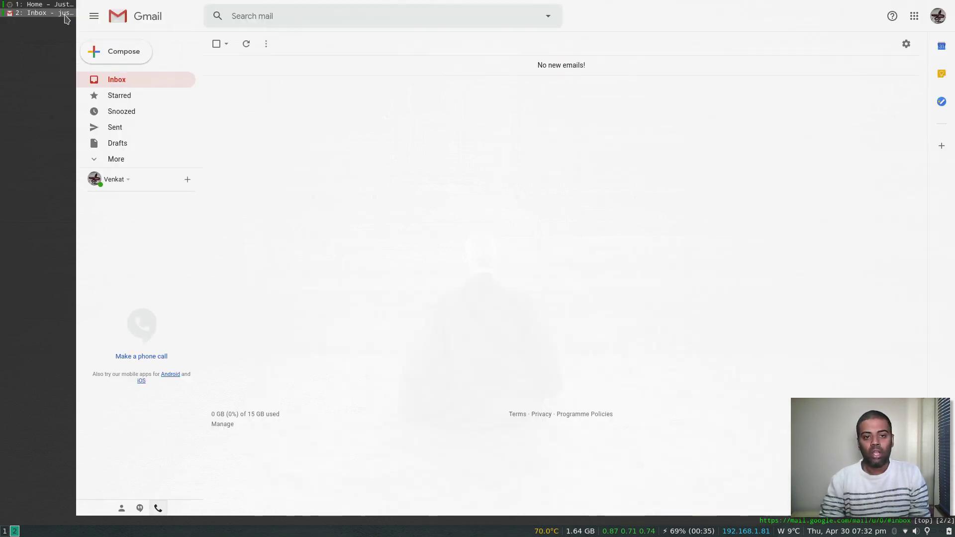
mouse_move(34, 5)
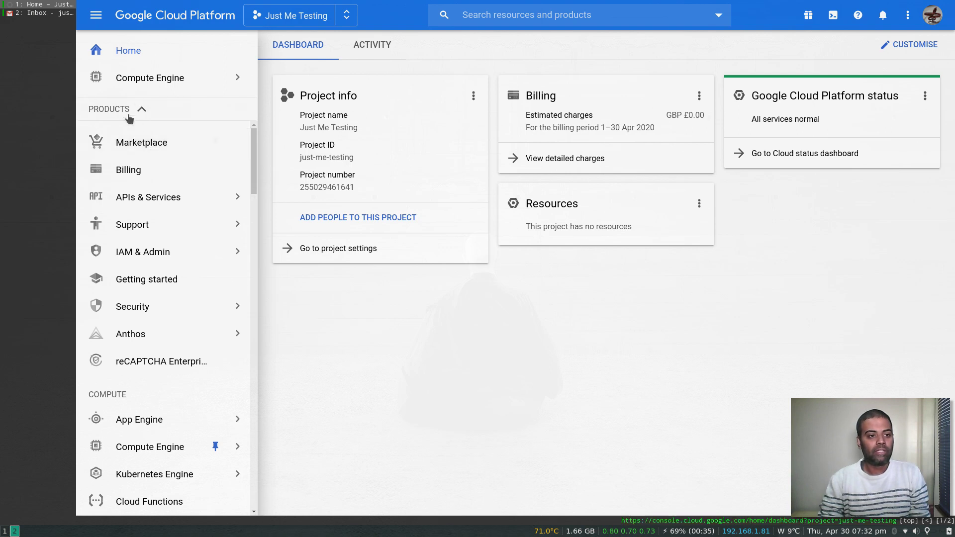
- Check Compute Engine shows no VM instances, then list the VPC firewall rules allow-http and vpc-1-fw-allow-ssh
left_click(150, 78)
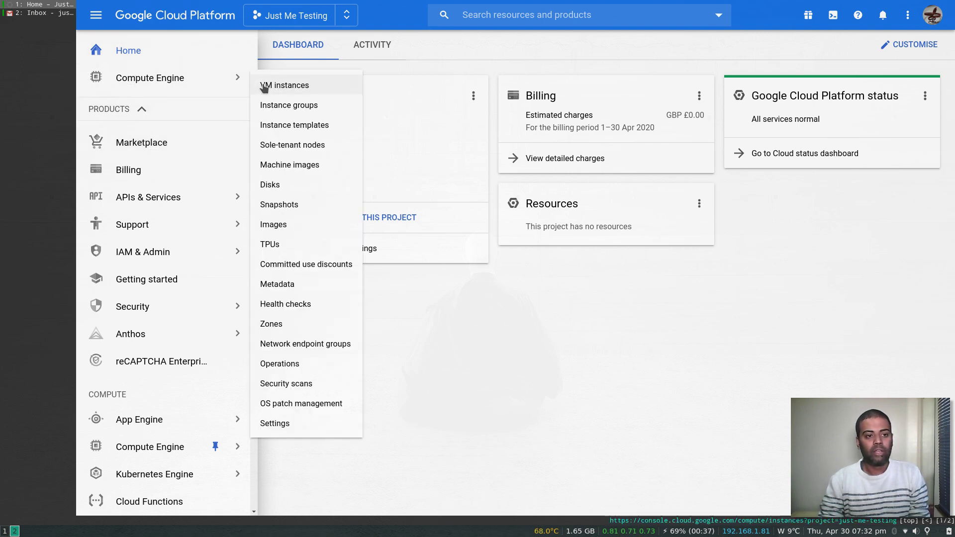
left_click(285, 85)
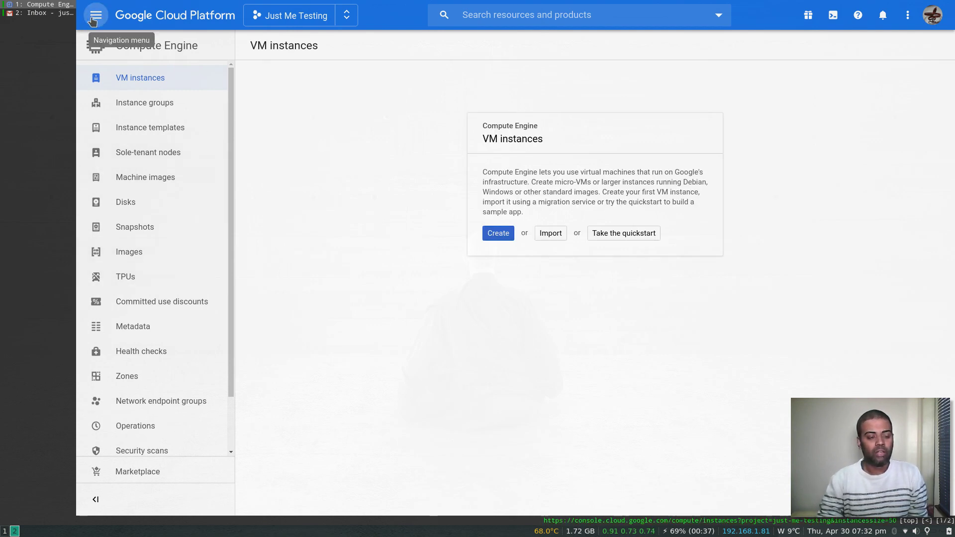
left_click(96, 15)
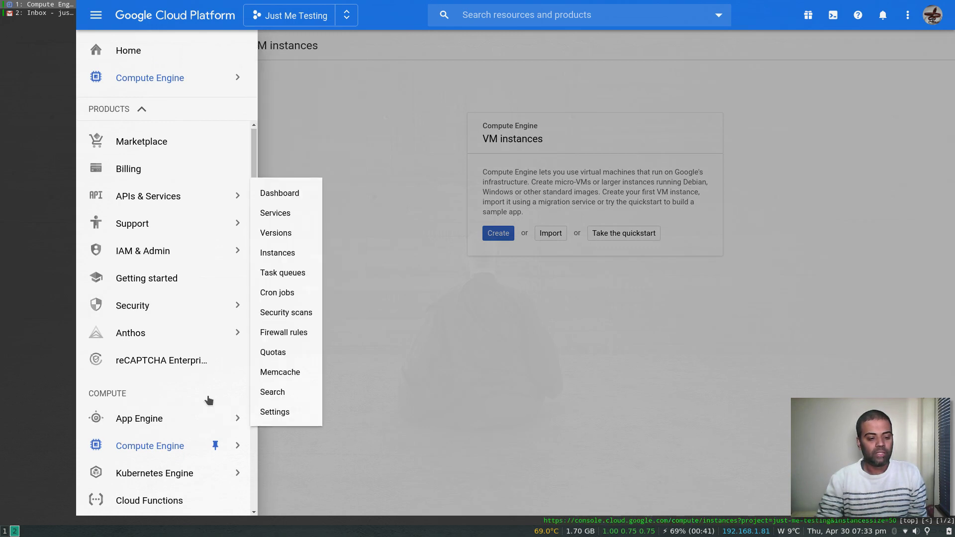
scroll("down", 3)
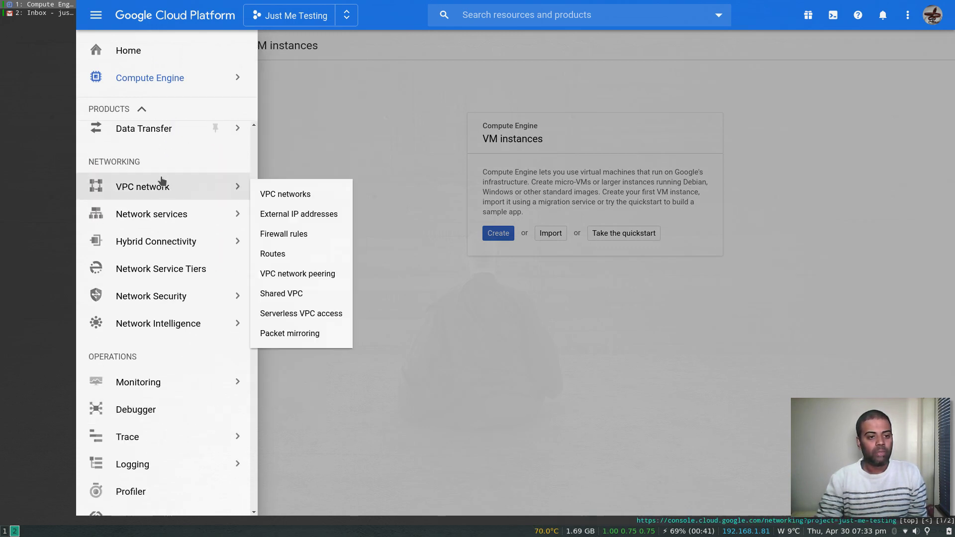
left_click(283, 233)
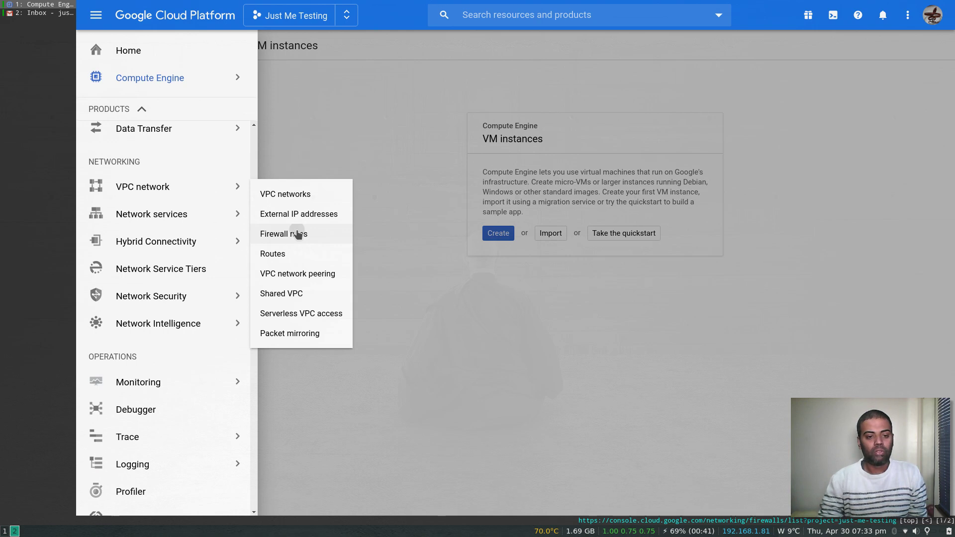
left_click(282, 234)
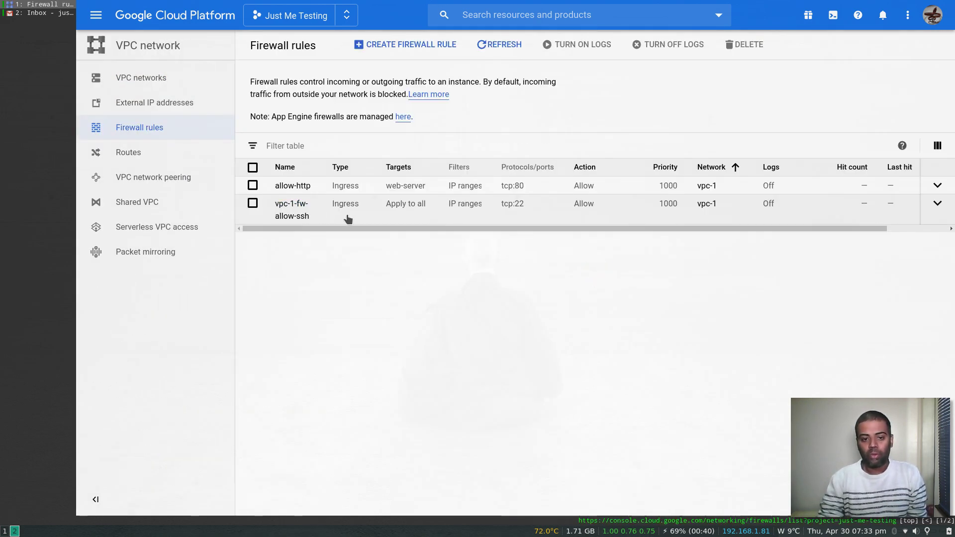
- Delete the allow-http firewall rule with confirmation, then show the VPC networks list with vpc-1
left_click(292, 203)
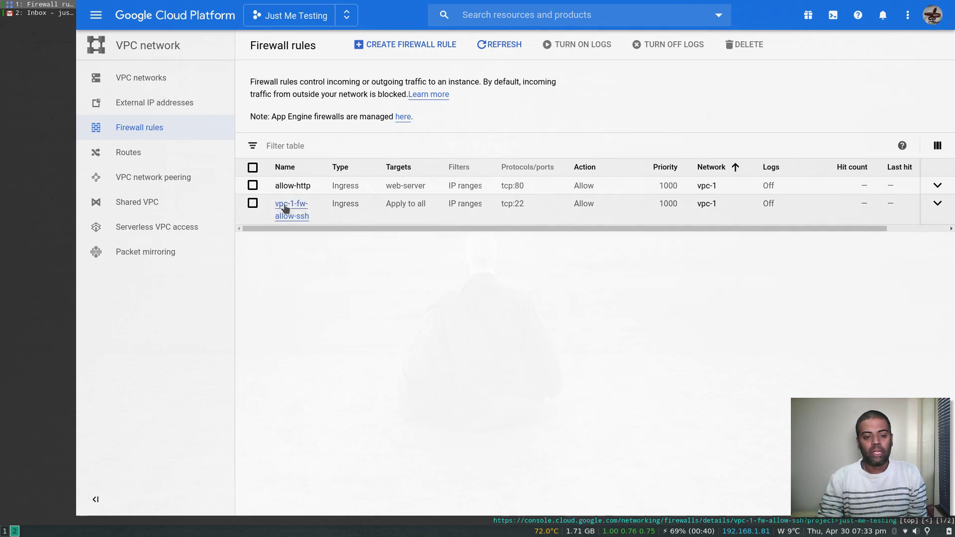
left_click(252, 186)
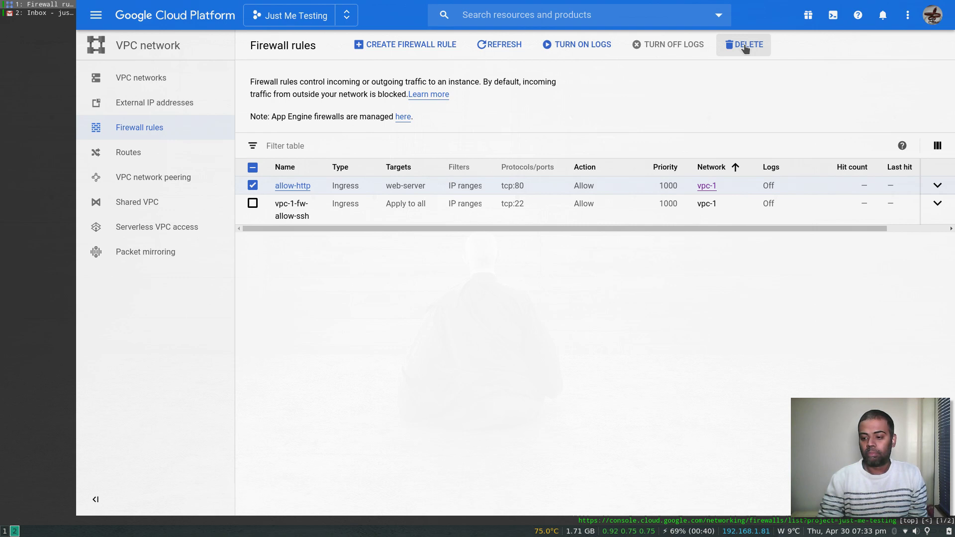
left_click(745, 44)
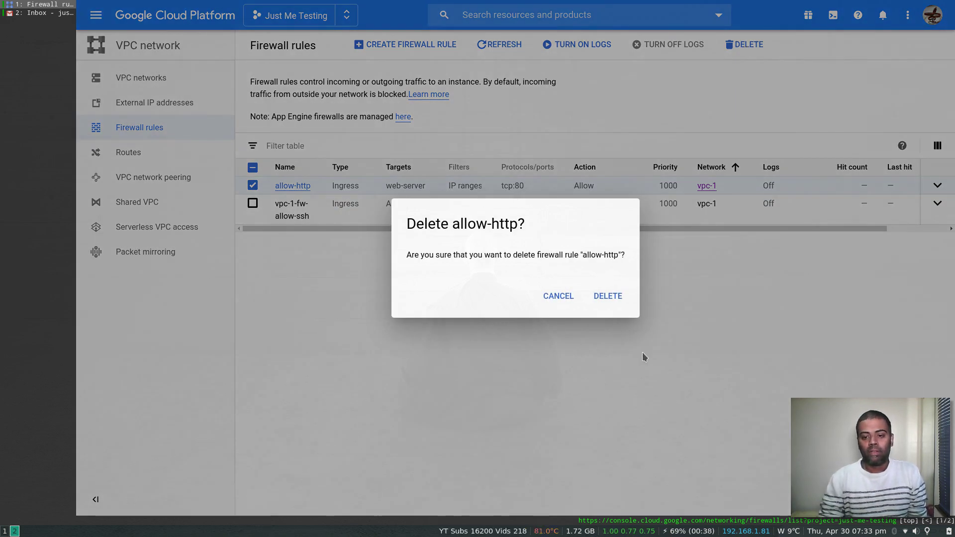
left_click(607, 296)
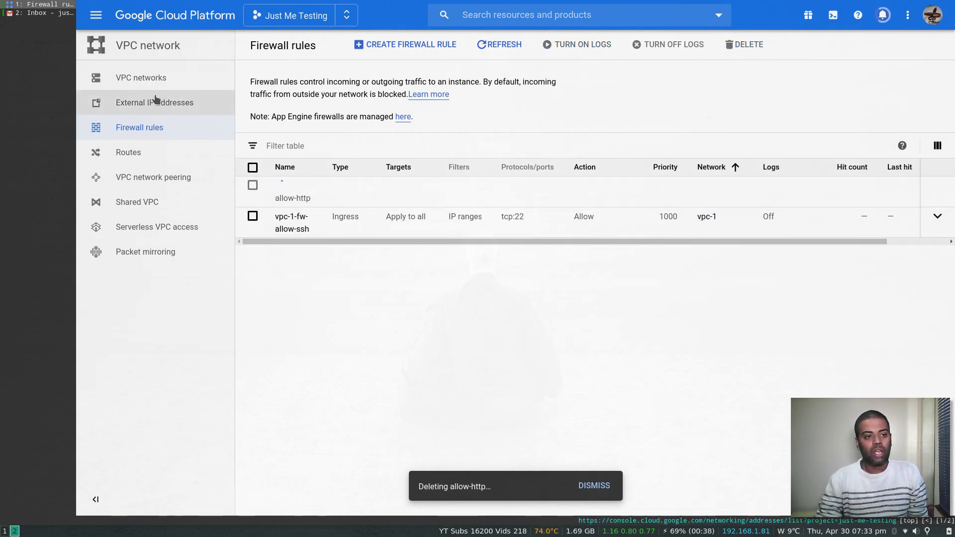
left_click(140, 78)
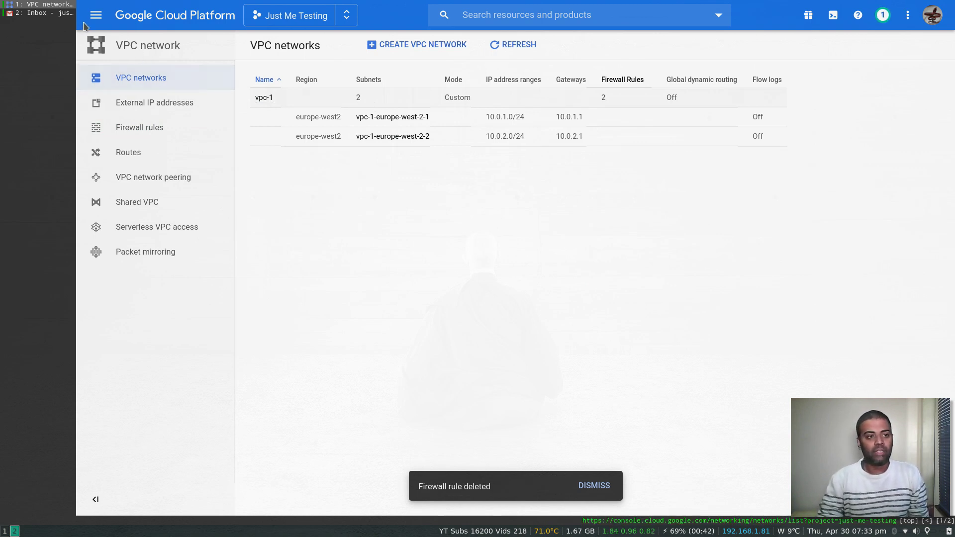
- Show the Marketplace and browse its recommended and featured solutions such as Windows Server 2016
left_click(95, 14)
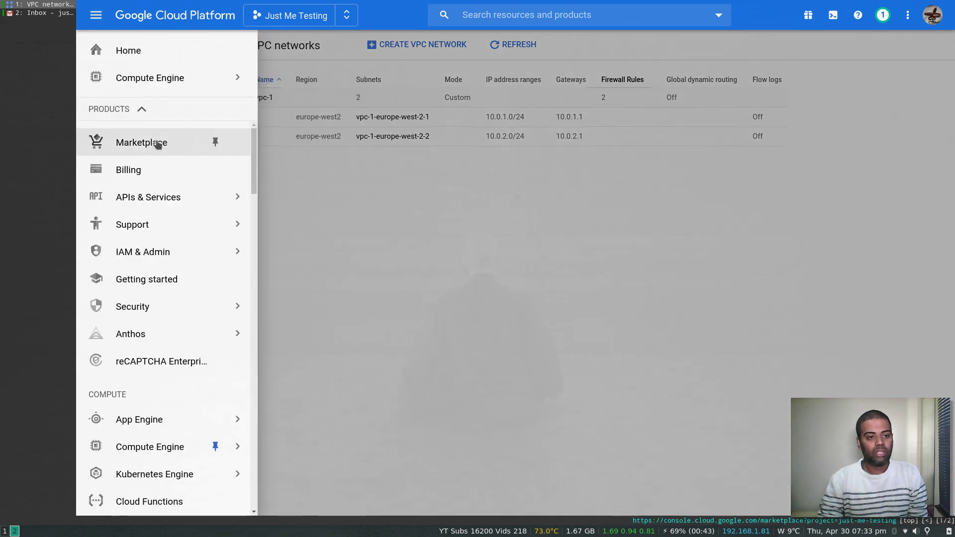
left_click(141, 142)
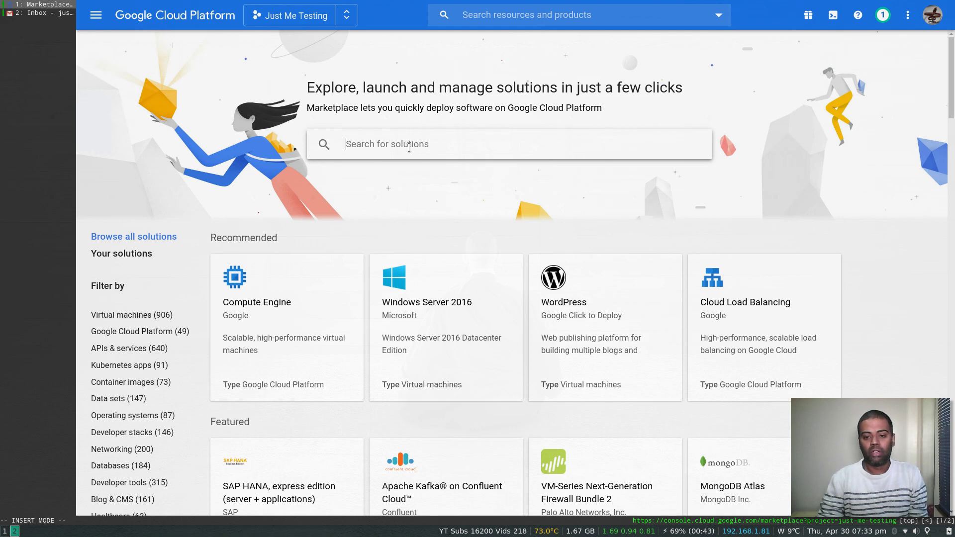
mouse_move(589, 295)
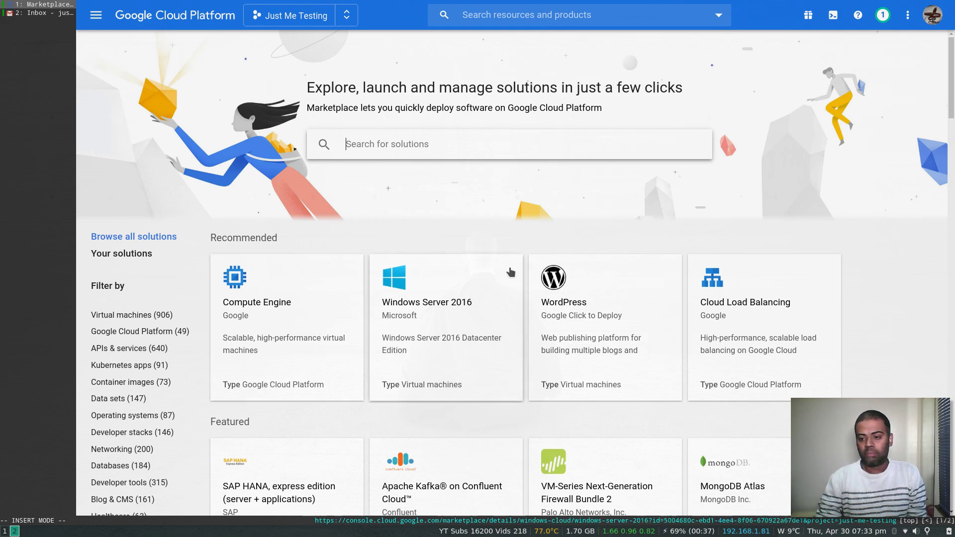
scroll("down", 3)
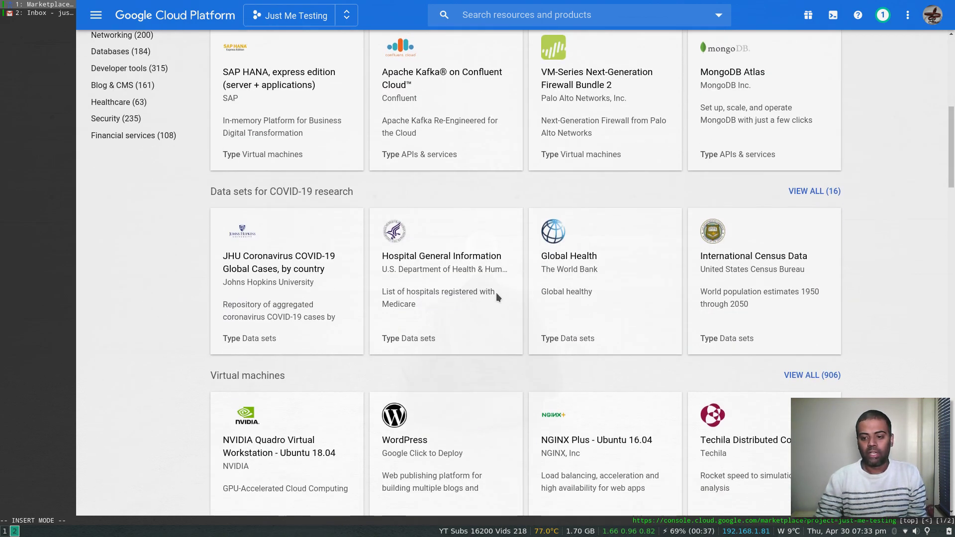
scroll("down", 3)
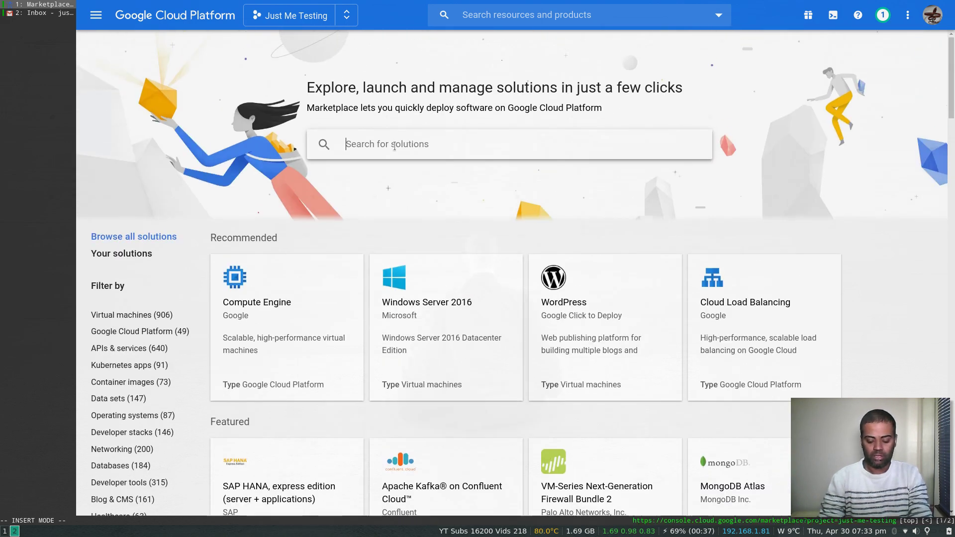
- Search the Marketplace for 'jenkins' and browse the results
type("jenkins")
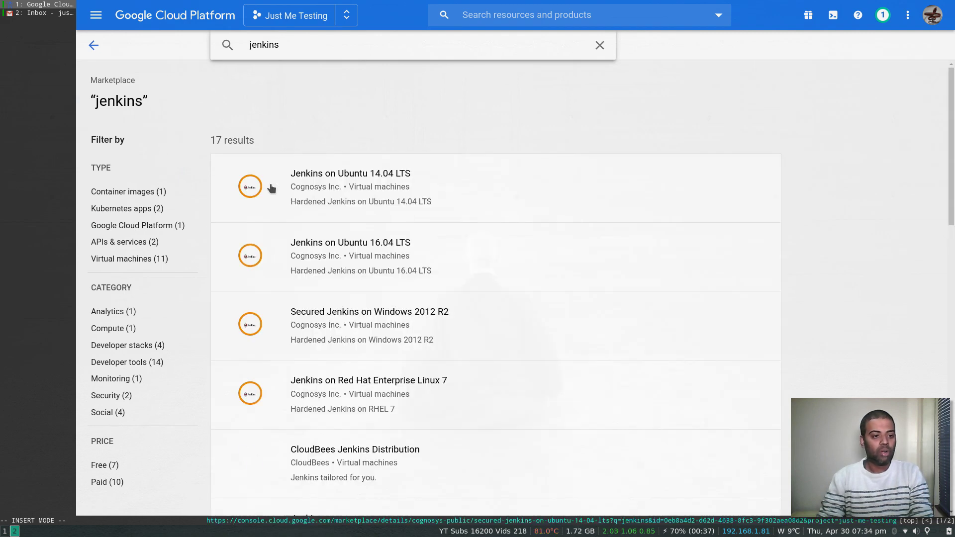
scroll("down", 3)
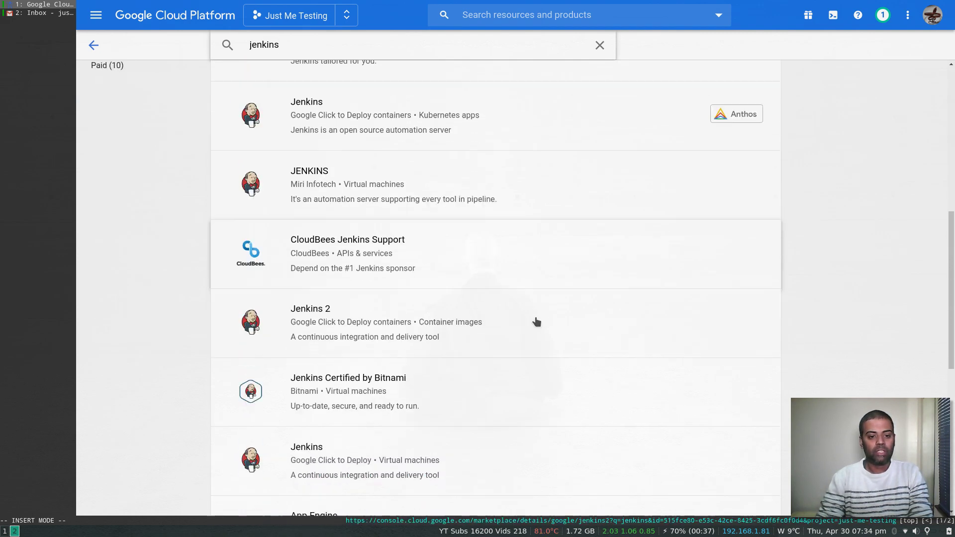
scroll("down", 3)
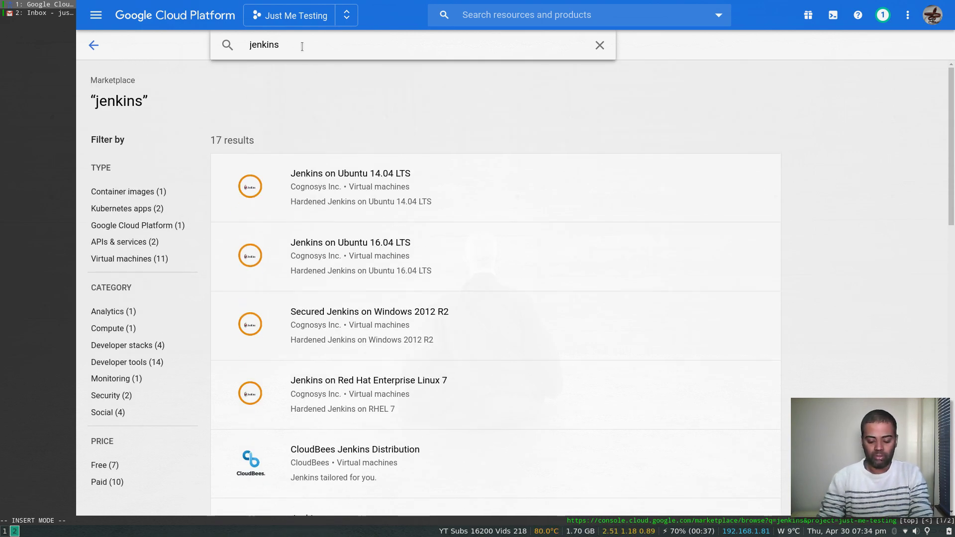
- Search the Marketplace for 'wordpress', browse the results, then return to the Marketplace home page
left_click(599, 44)
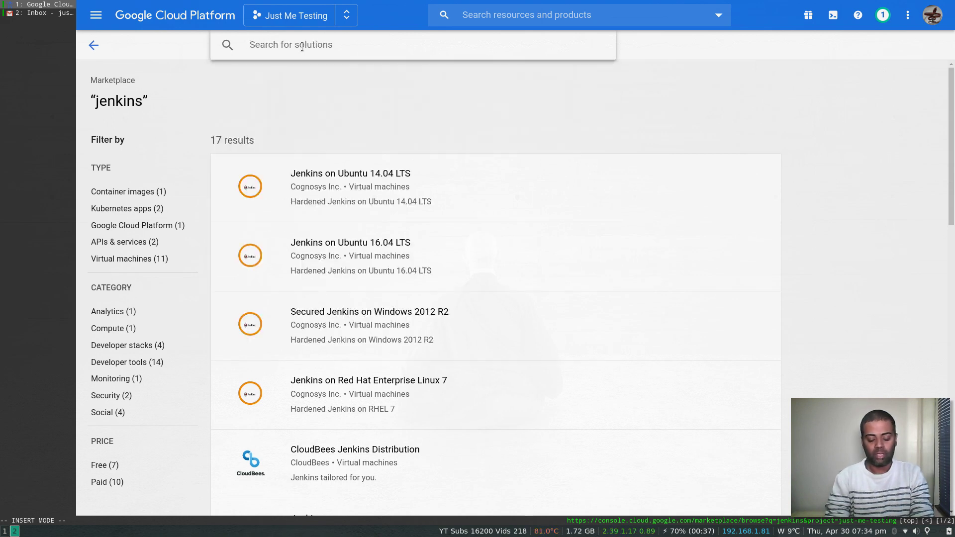
type("wordpress")
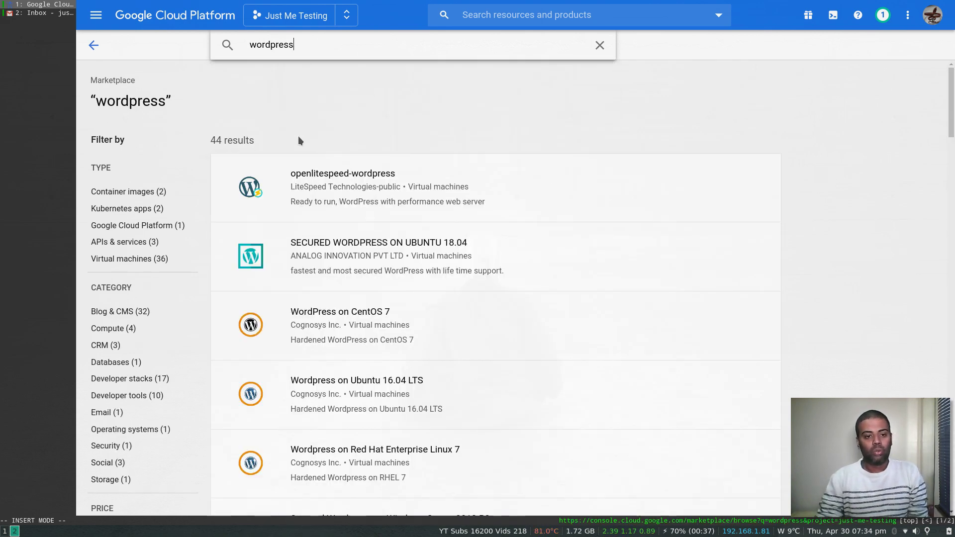
scroll("down", 3)
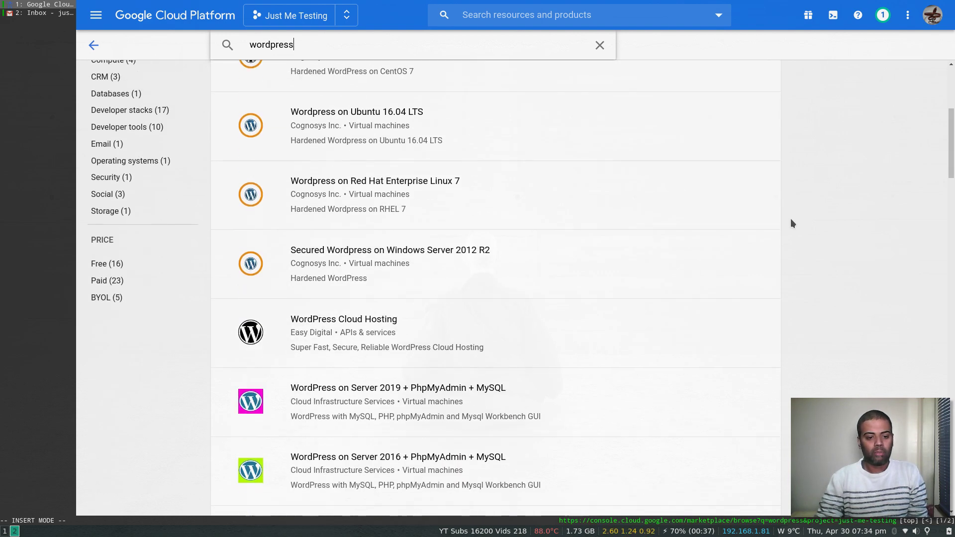
scroll("down", 3)
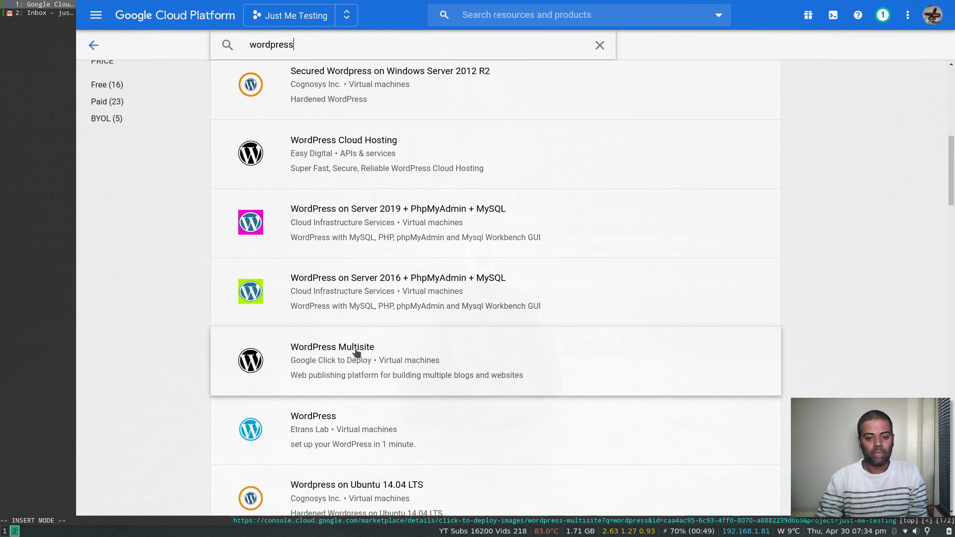
scroll("down", 3)
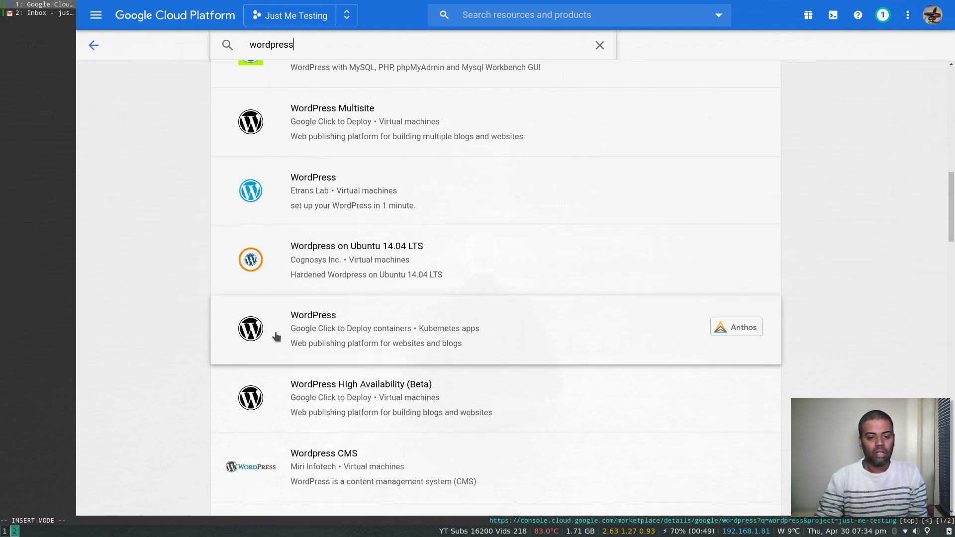
mouse_move(338, 338)
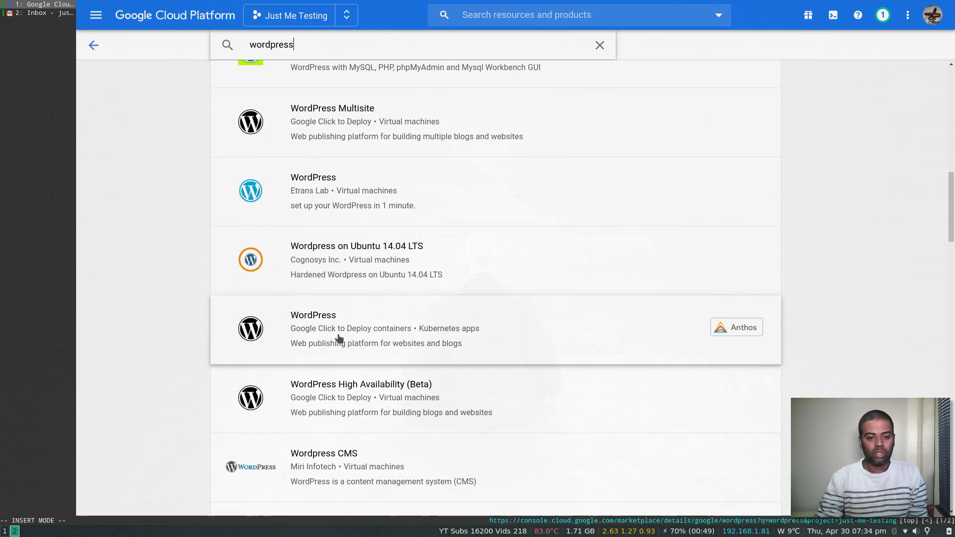
scroll("down", 3)
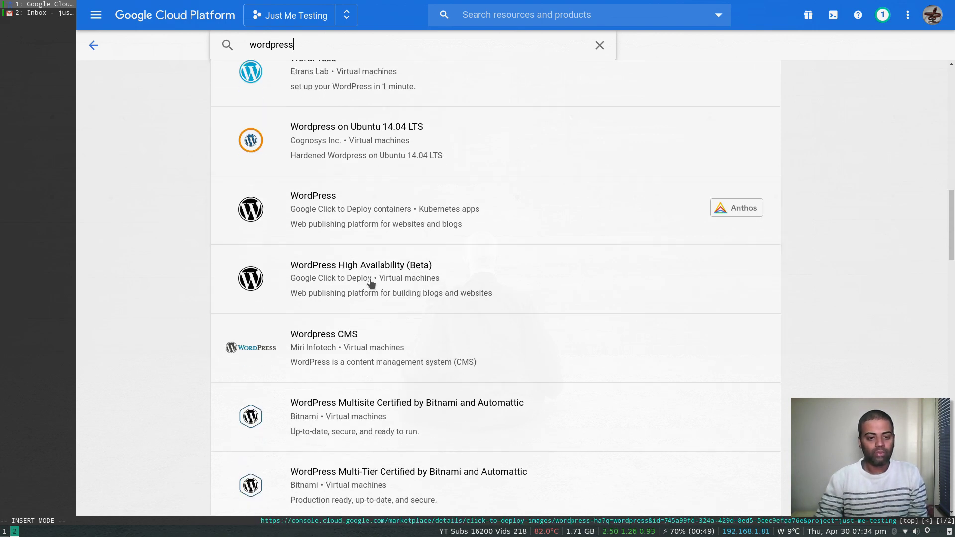
scroll("down", 3)
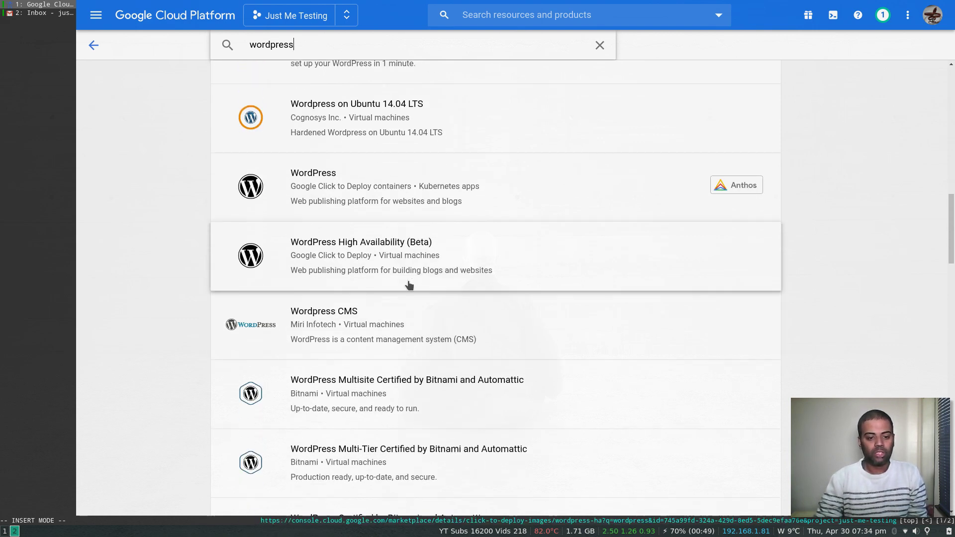
scroll("down", 3)
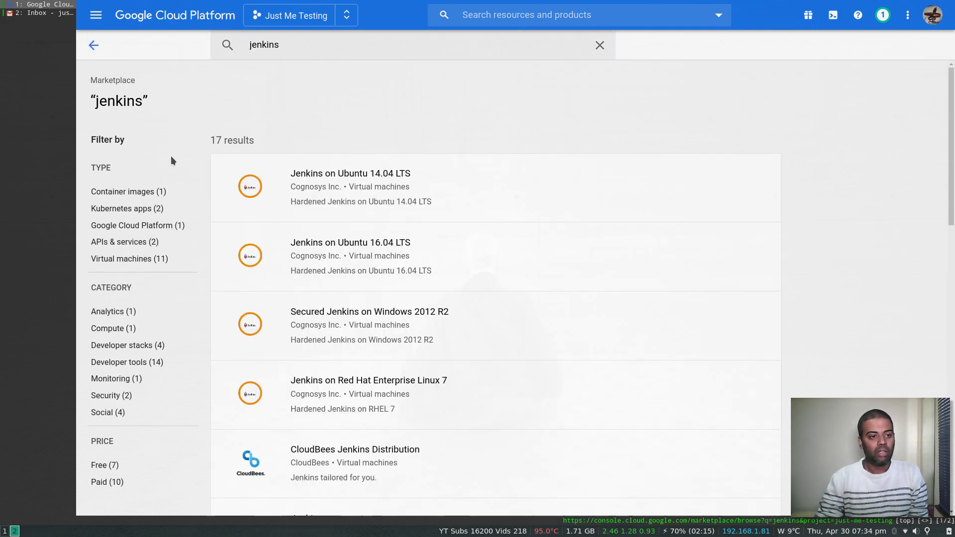
left_click(93, 45)
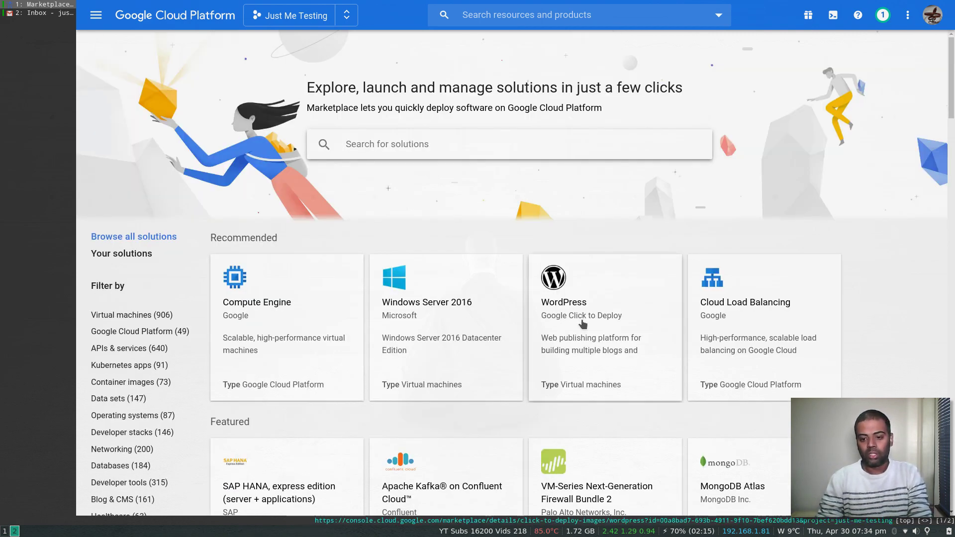
mouse_move(639, 350)
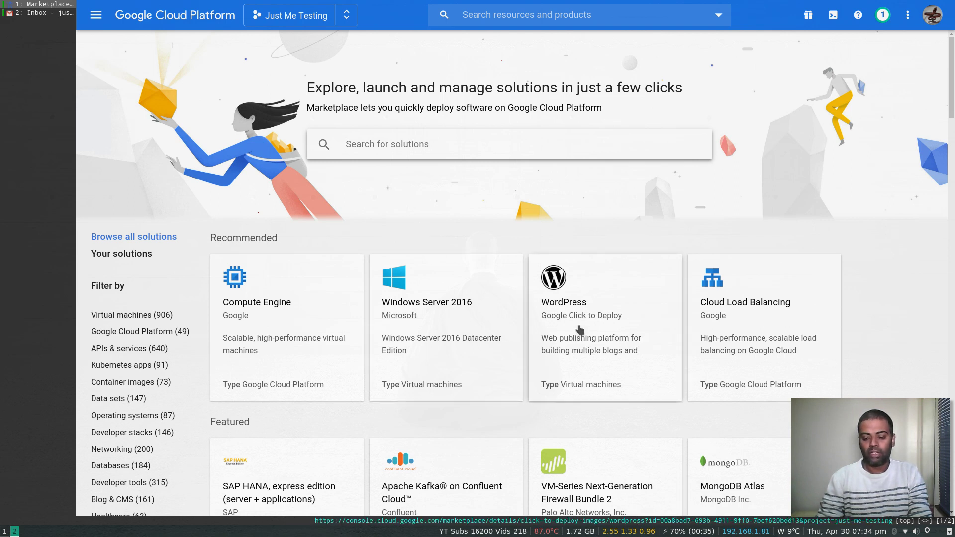
- Show the WordPress (Google Click to Deploy) listing with its estimated $13.61/month cost
left_click(562, 302)
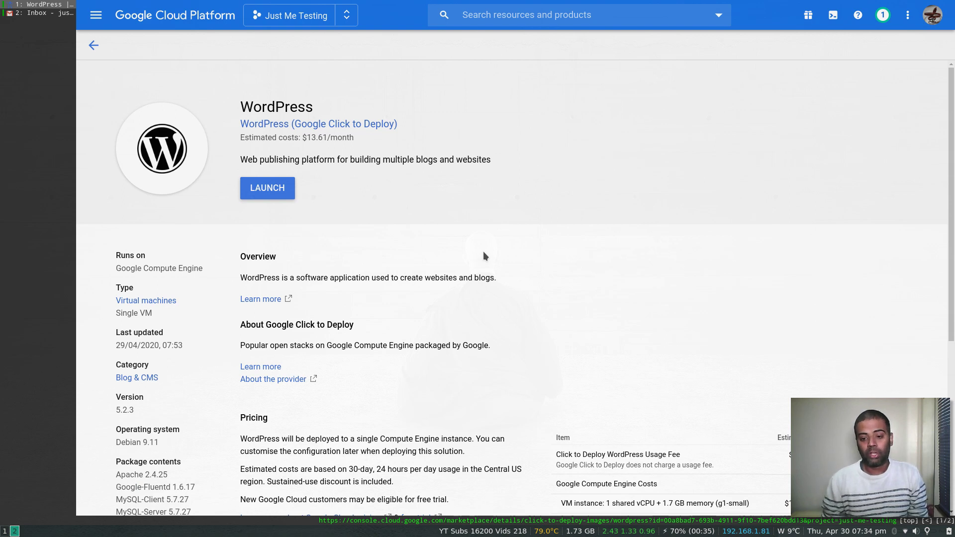
mouse_move(349, 172)
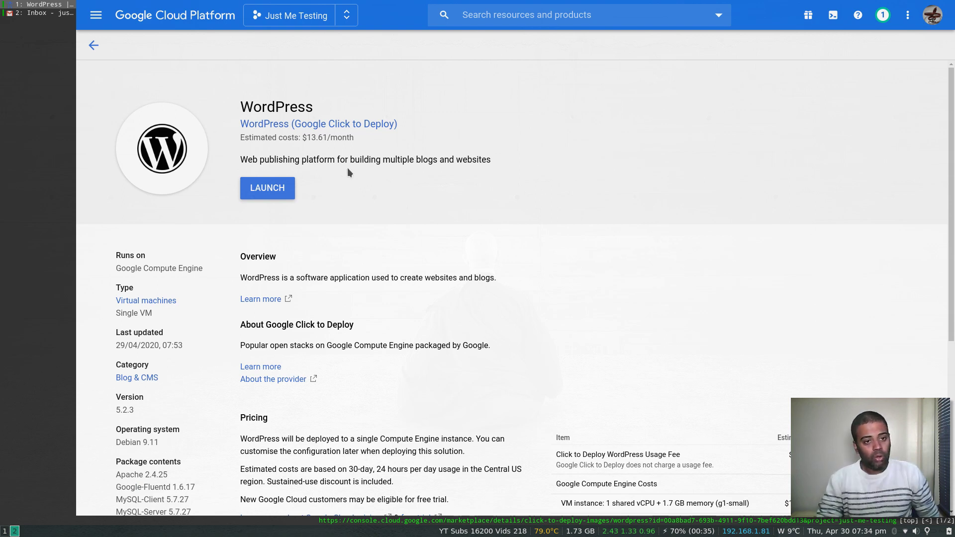
mouse_move(317, 154)
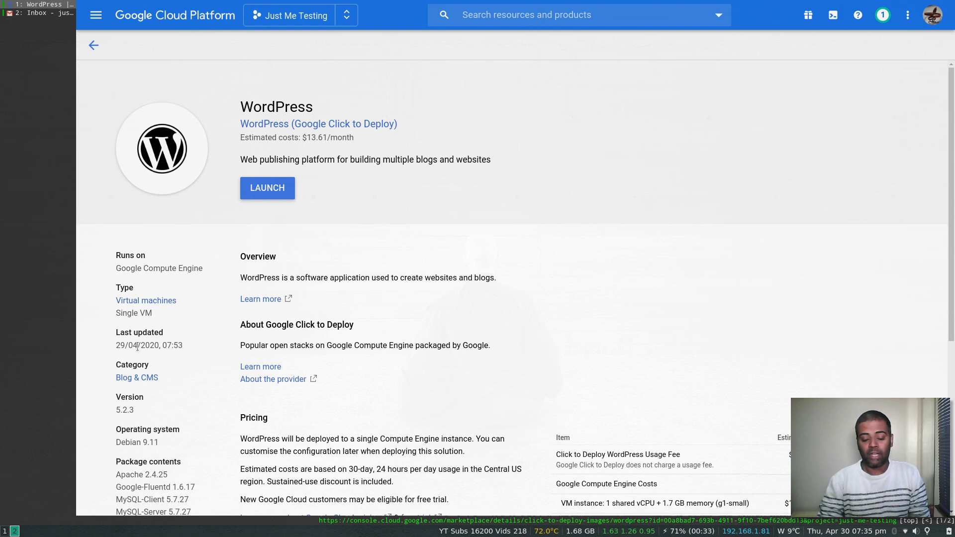
- Review the full WordPress package contents and pricing table, then launch a new WordPress deployment
scroll("down", 3)
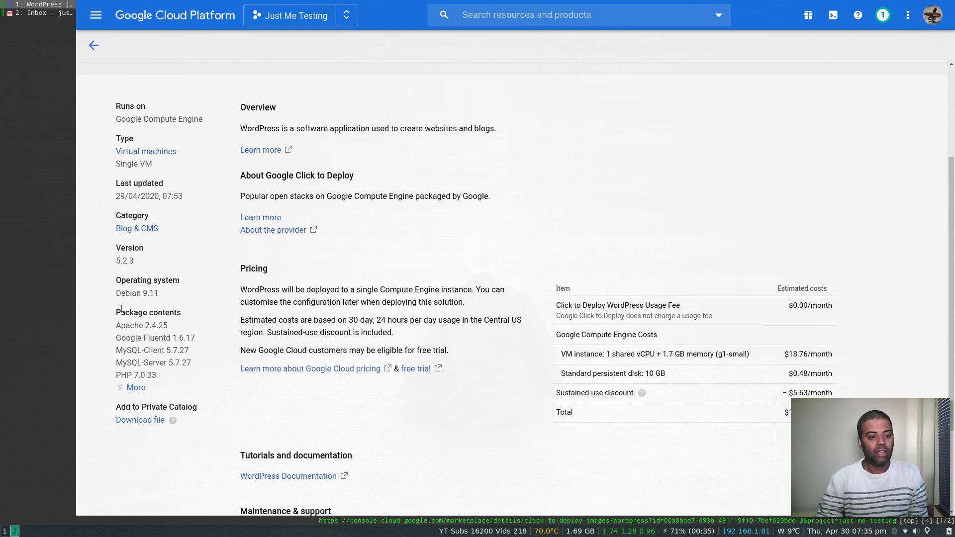
left_click(134, 387)
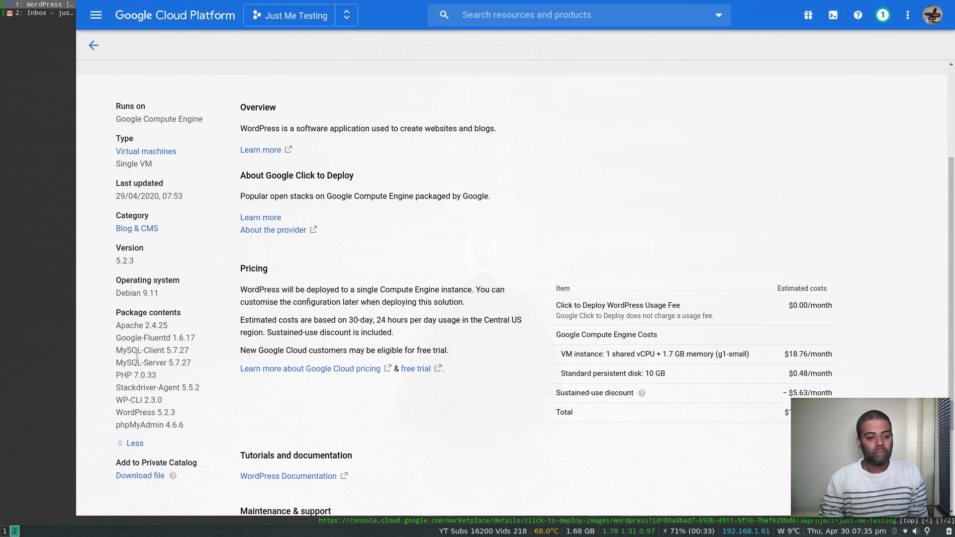
mouse_move(189, 419)
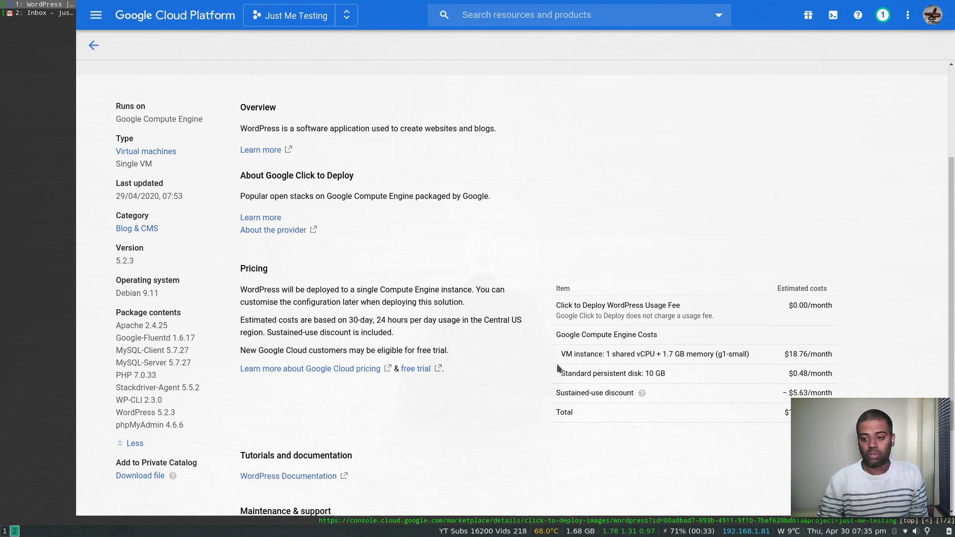
scroll("down", 3)
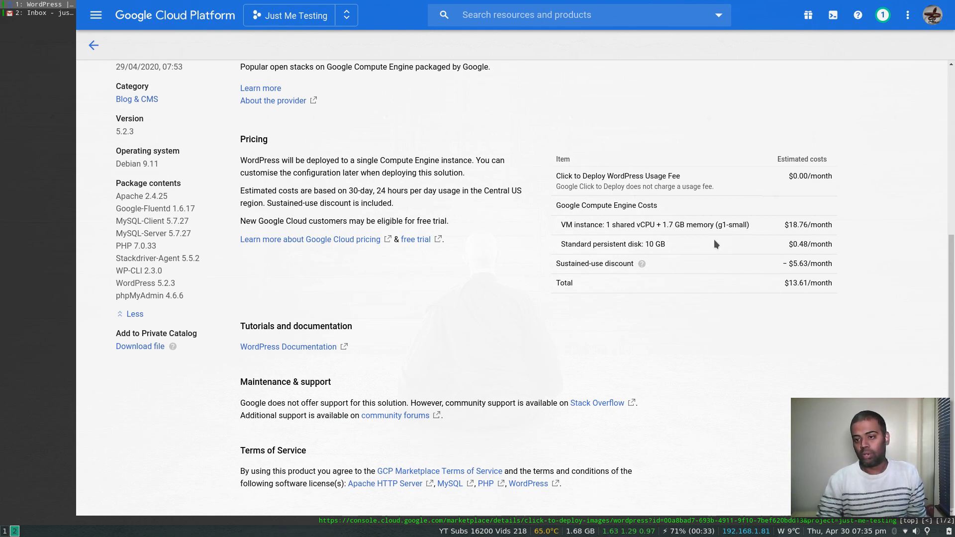
mouse_move(739, 198)
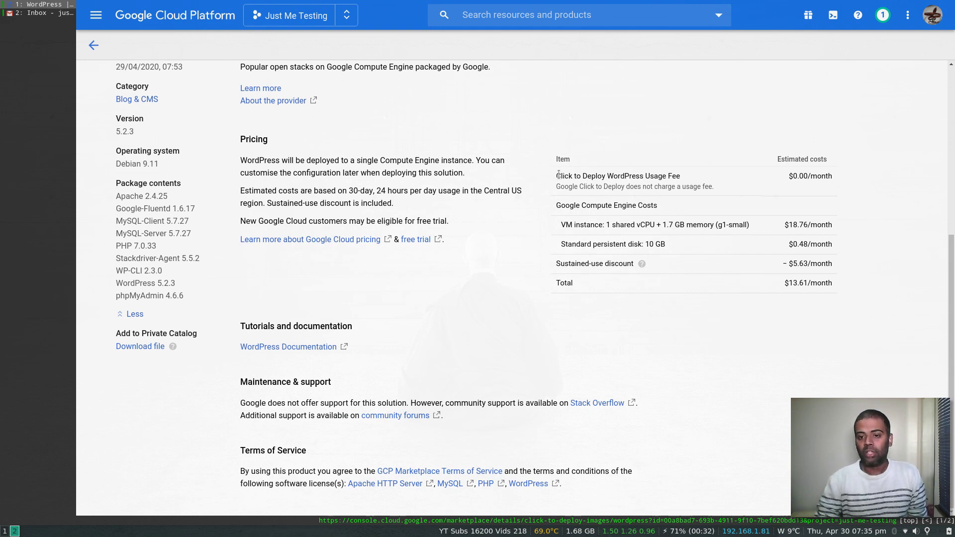
mouse_move(850, 177)
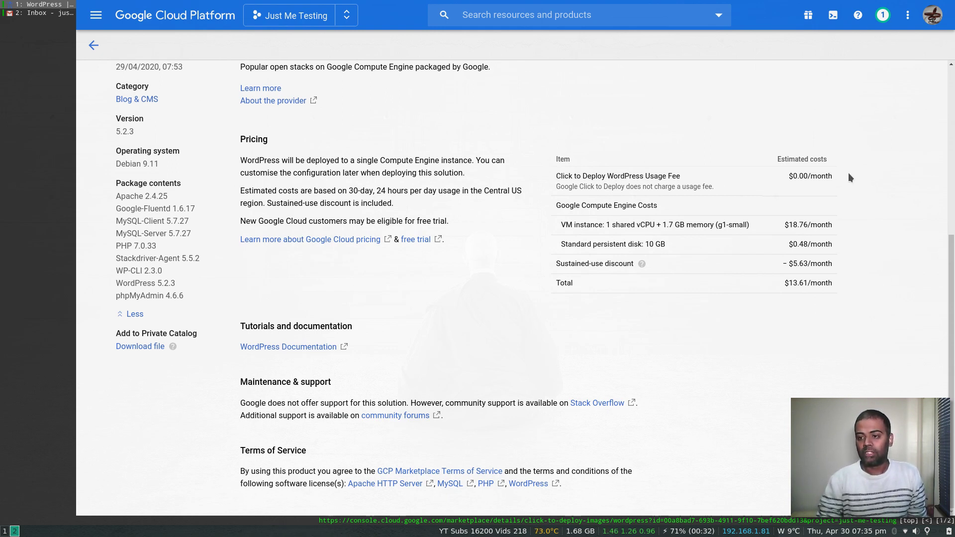
mouse_move(746, 185)
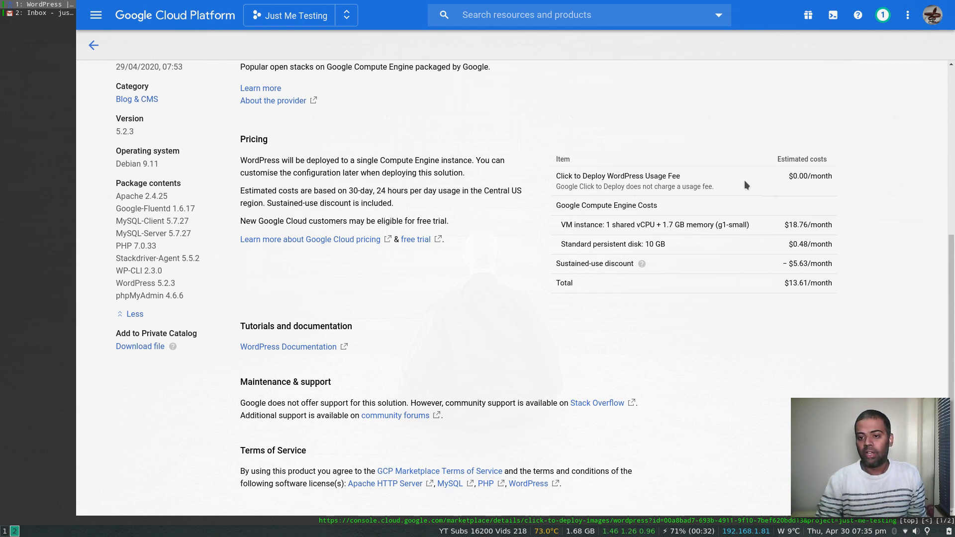
mouse_move(763, 185)
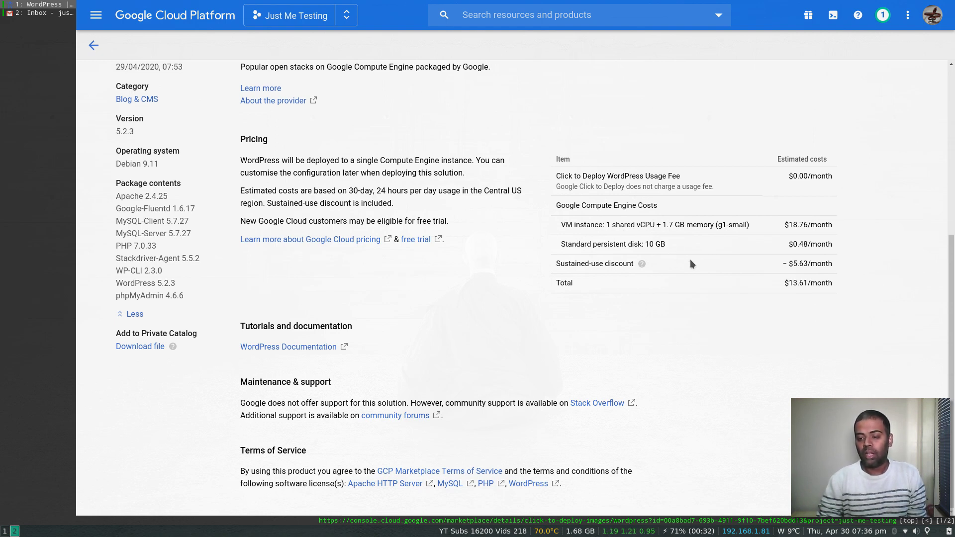
mouse_move(524, 292)
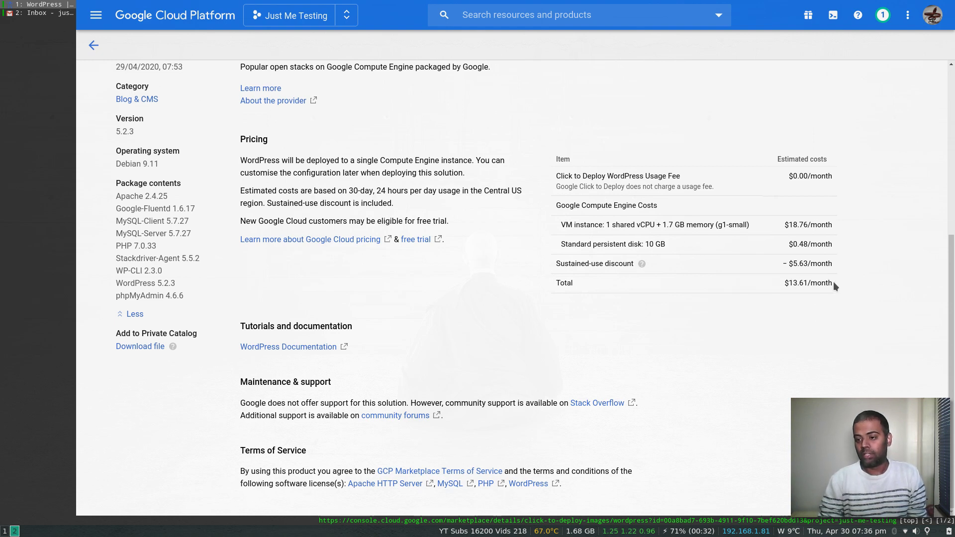
mouse_move(919, 296)
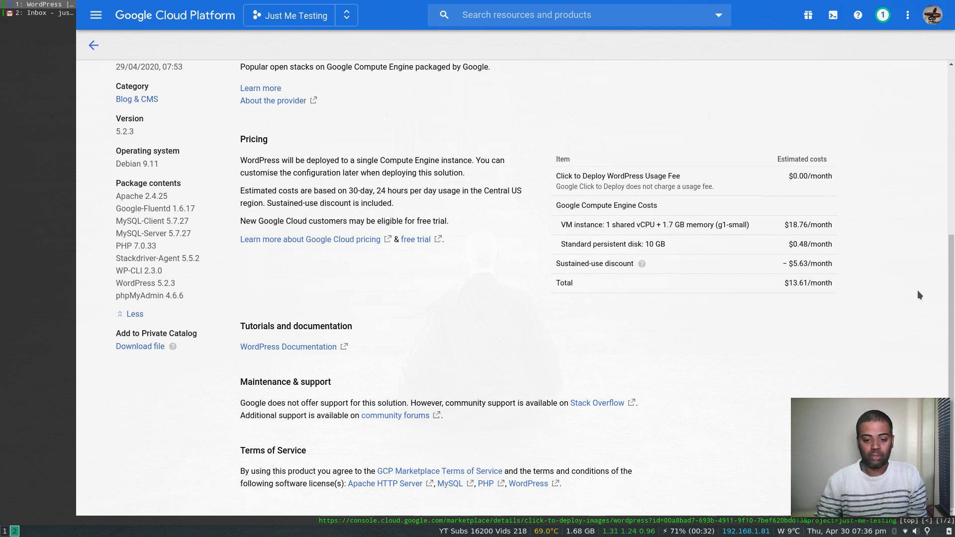
scroll("up", 3)
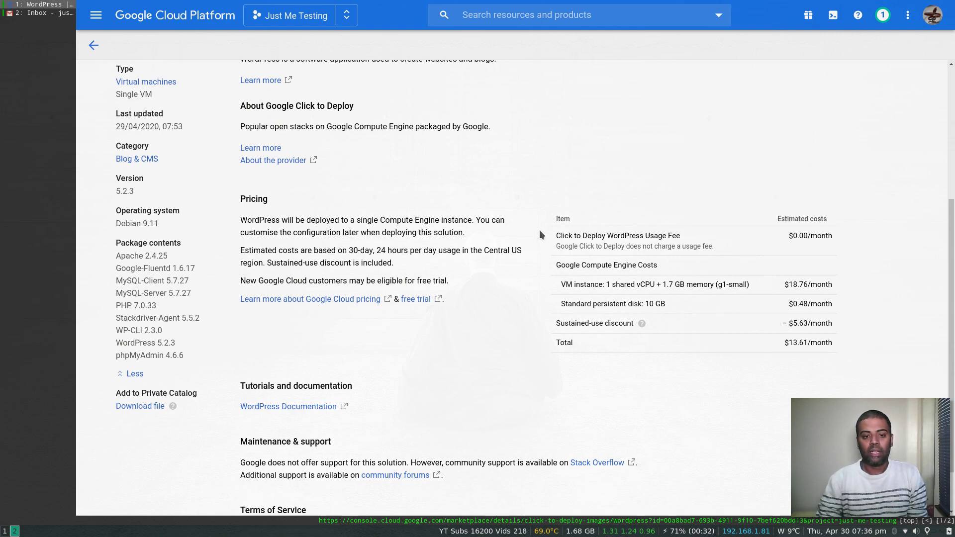
mouse_move(412, 201)
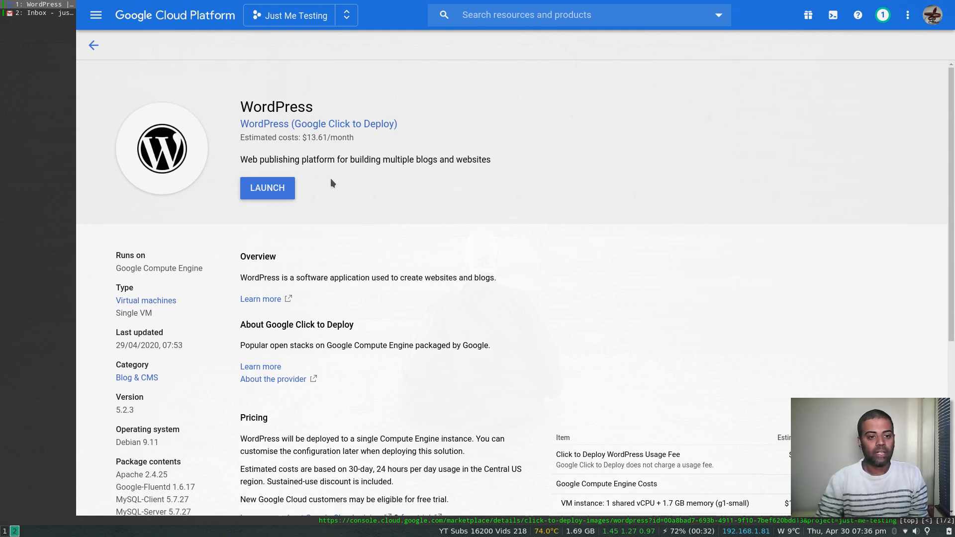
left_click(267, 188)
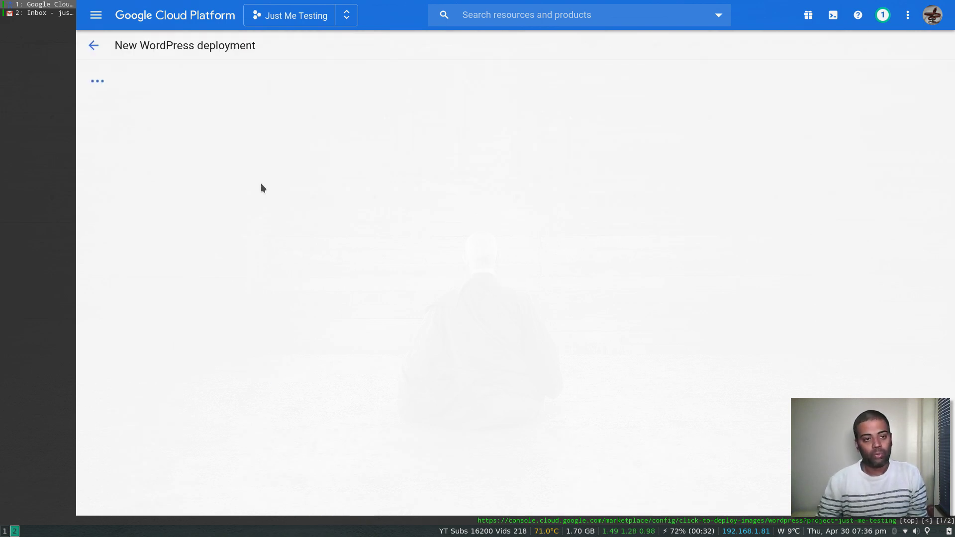
mouse_move(193, 163)
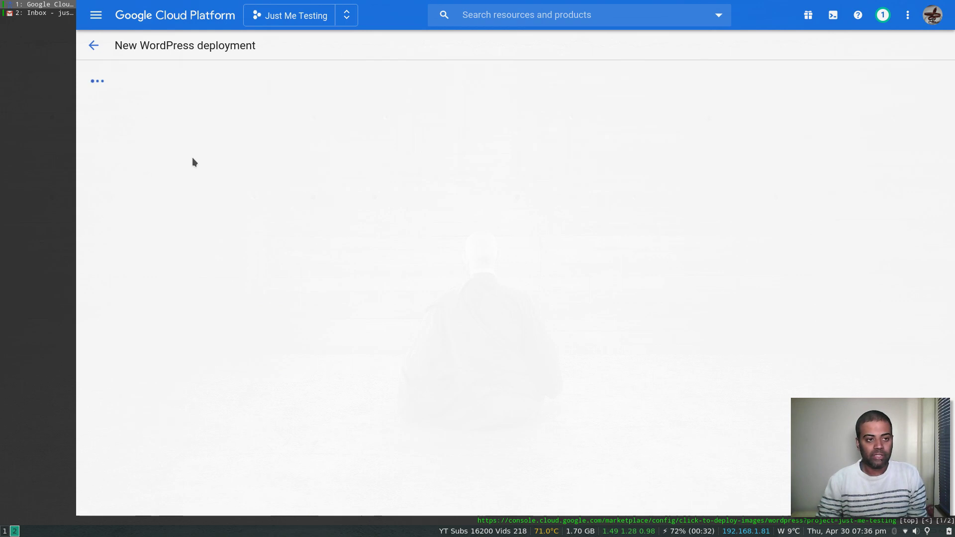
mouse_move(300, 195)
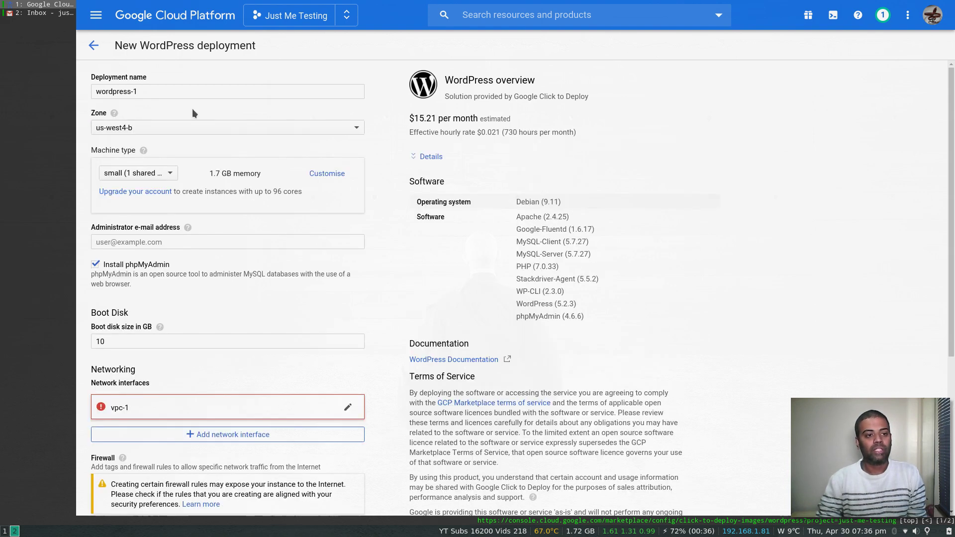
left_click(227, 91)
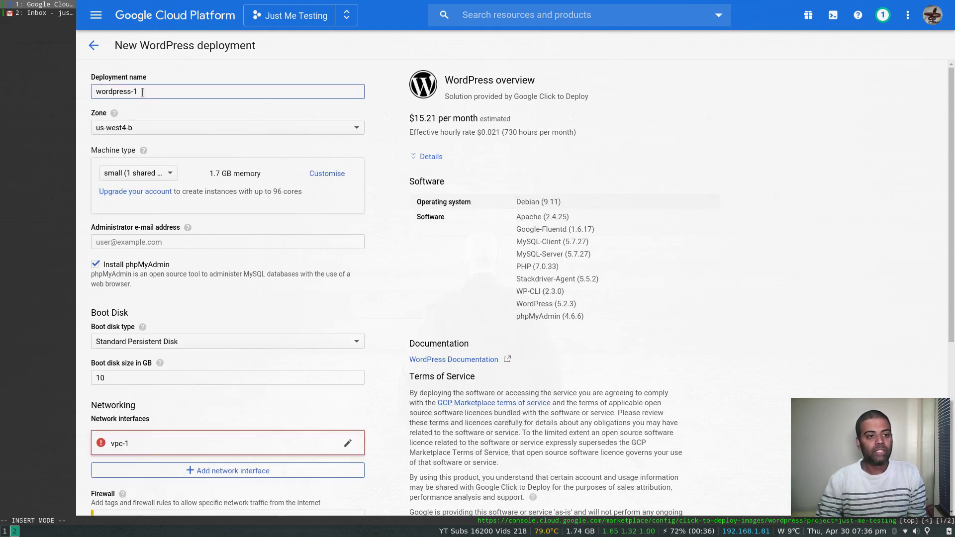
left_click(227, 128)
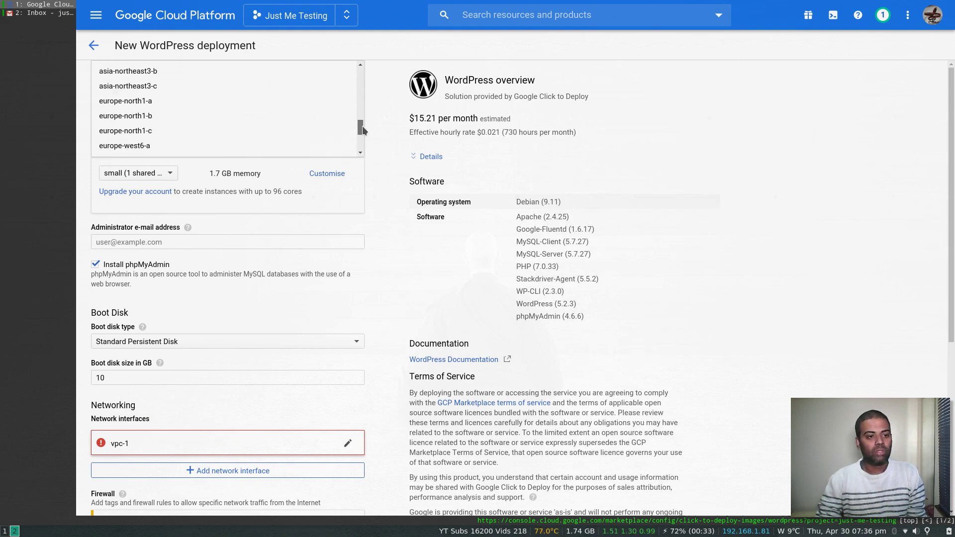
scroll("down", 3)
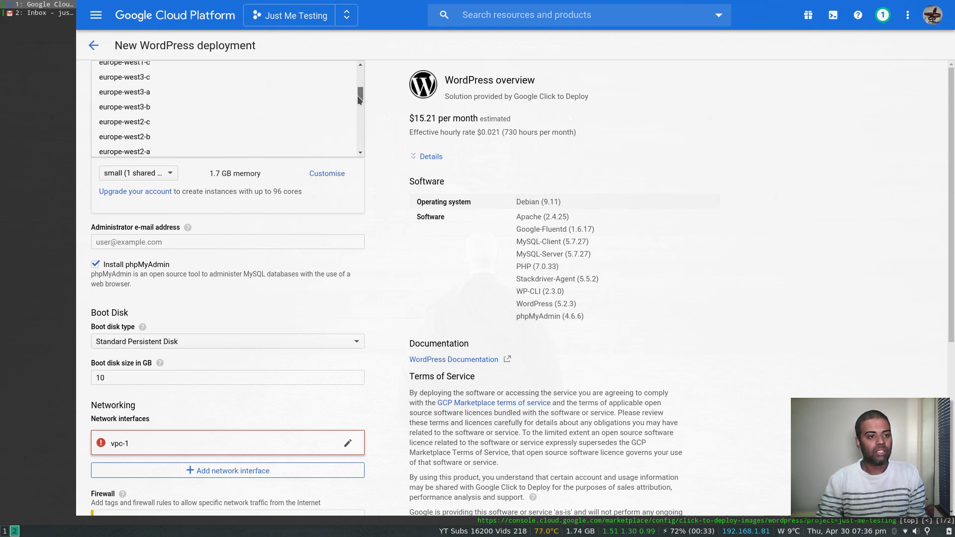
scroll("down", 3)
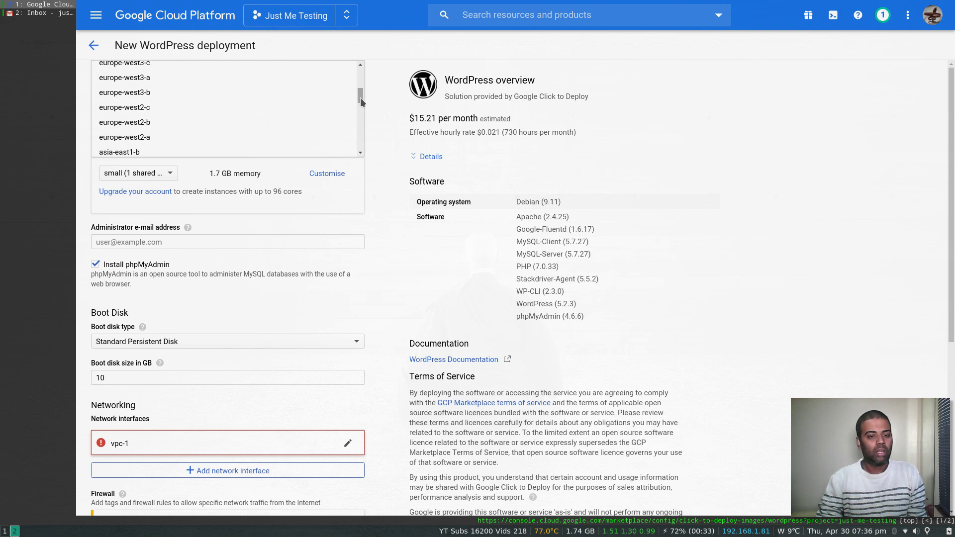
mouse_move(152, 121)
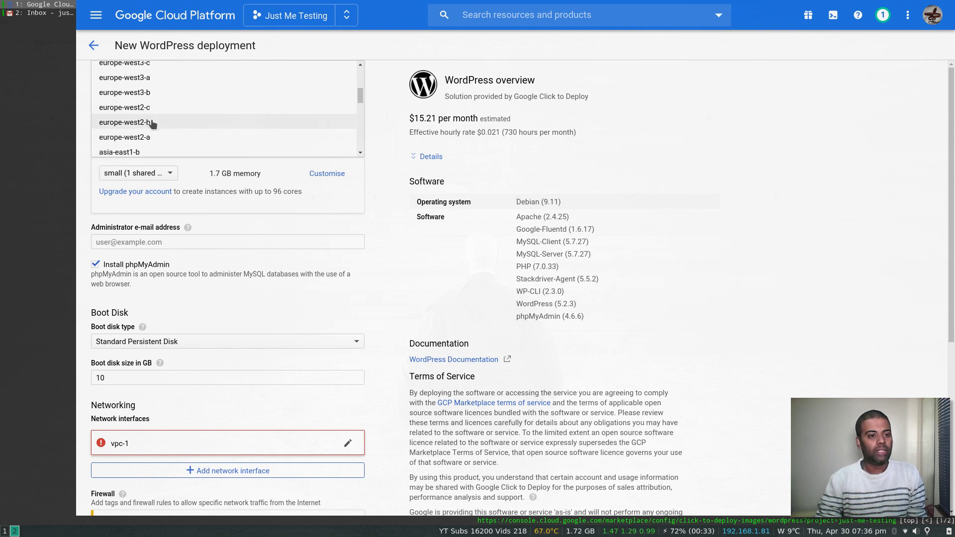
left_click(125, 107)
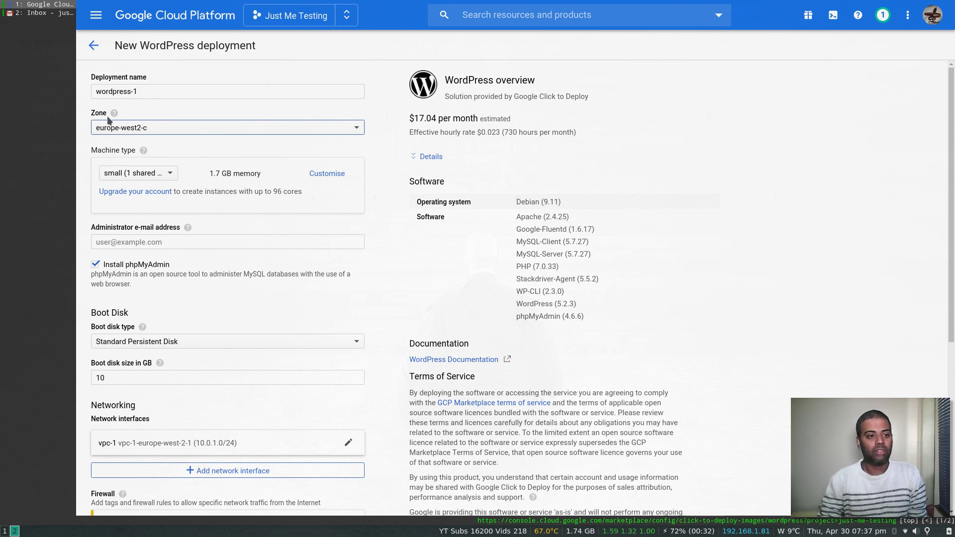
left_click(227, 128)
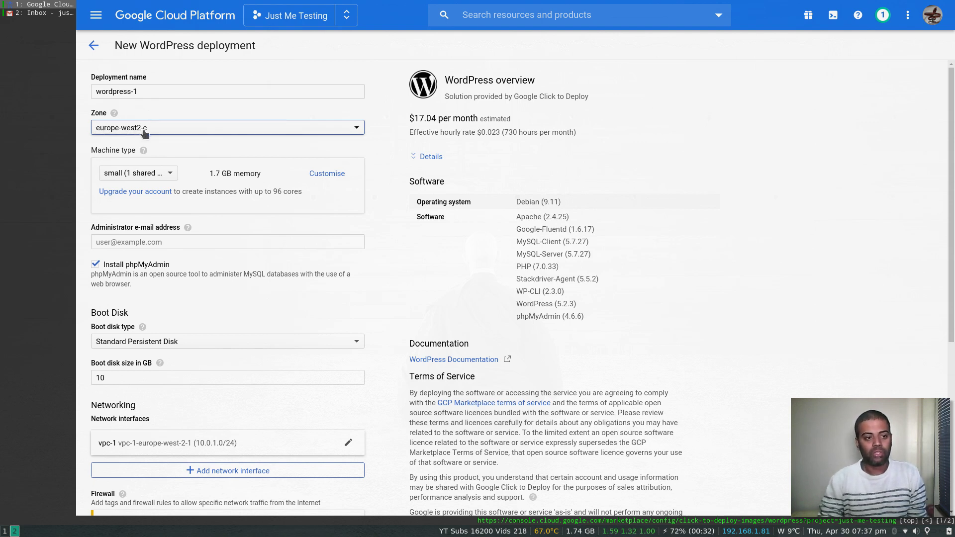
mouse_move(294, 155)
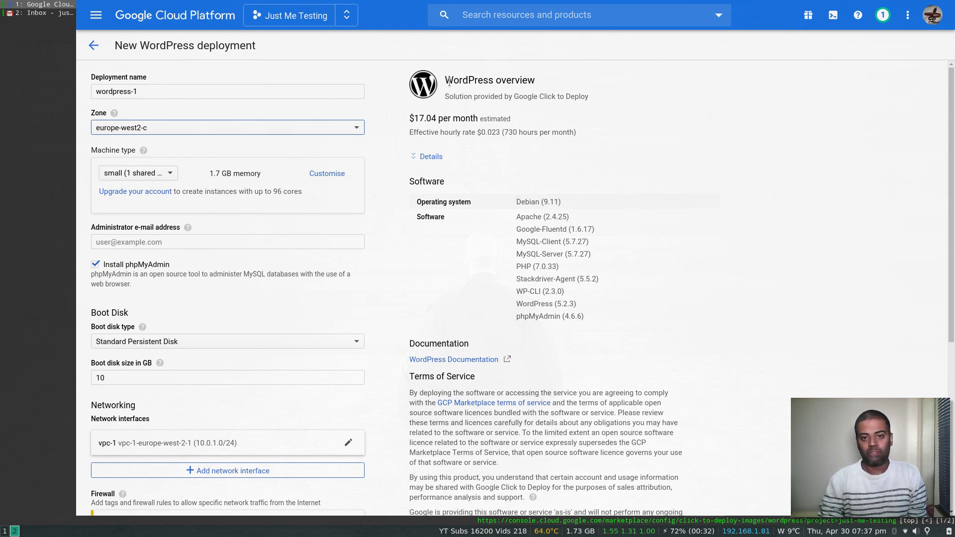
mouse_move(510, 194)
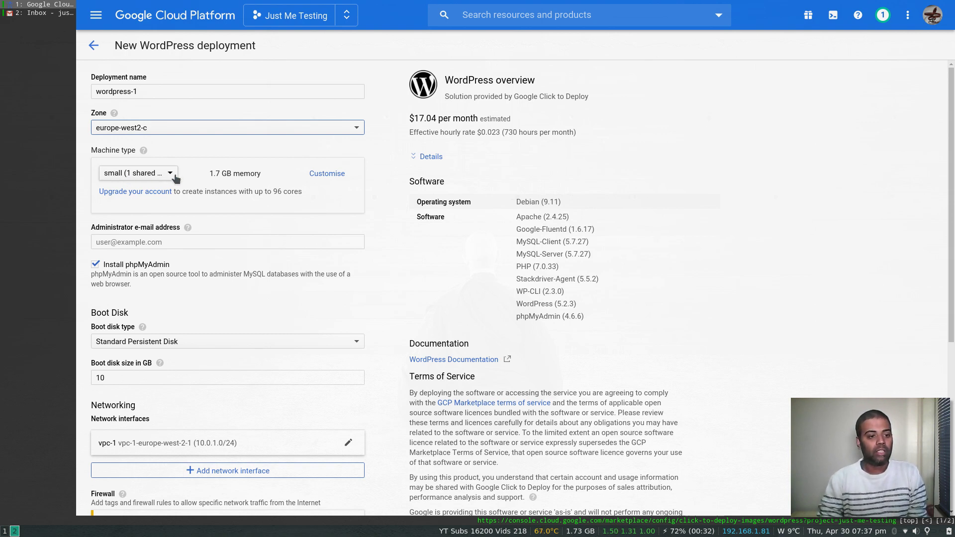
left_click(137, 173)
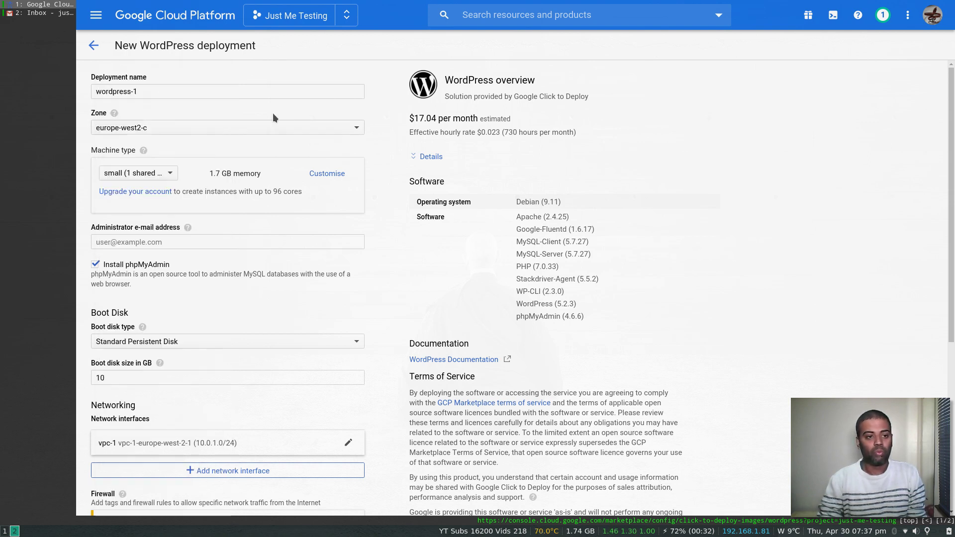
mouse_move(231, 155)
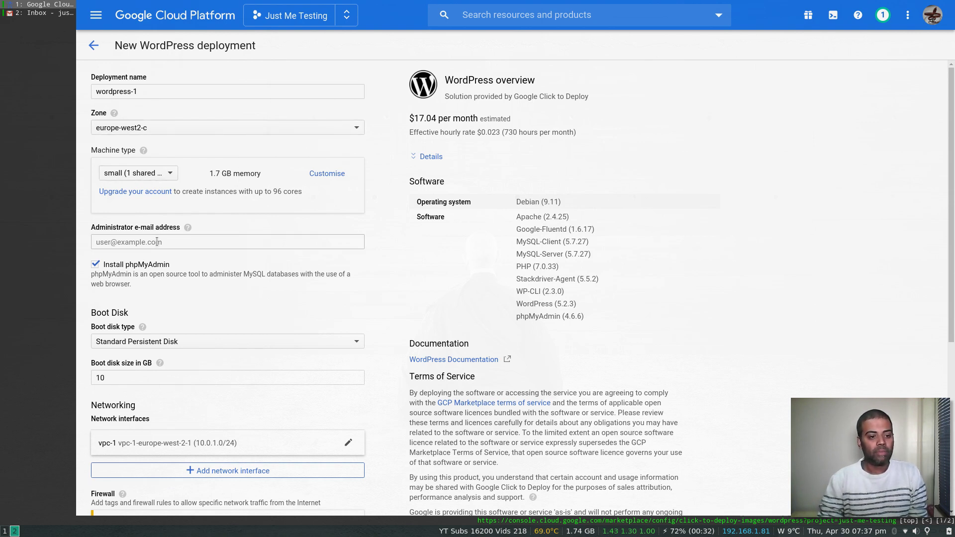
left_click(226, 242)
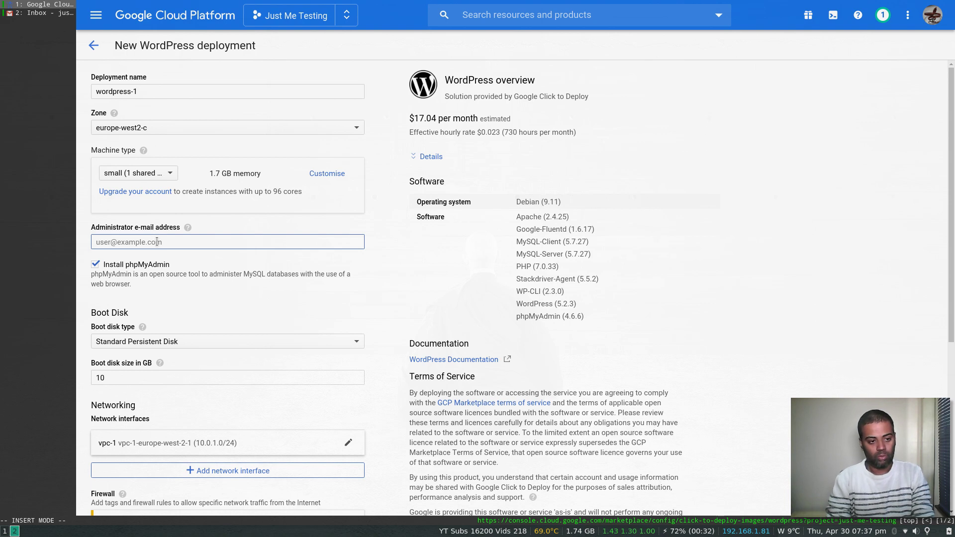
left_click(227, 242)
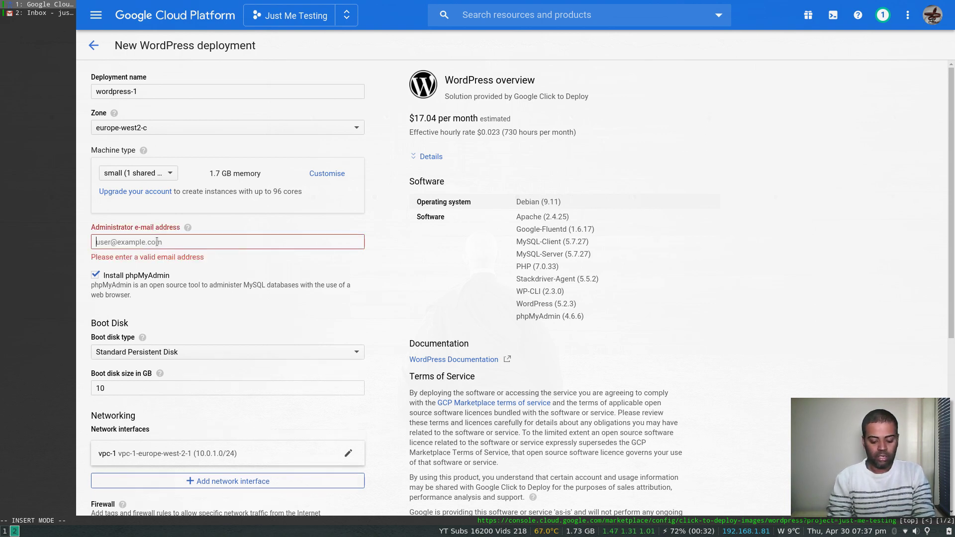
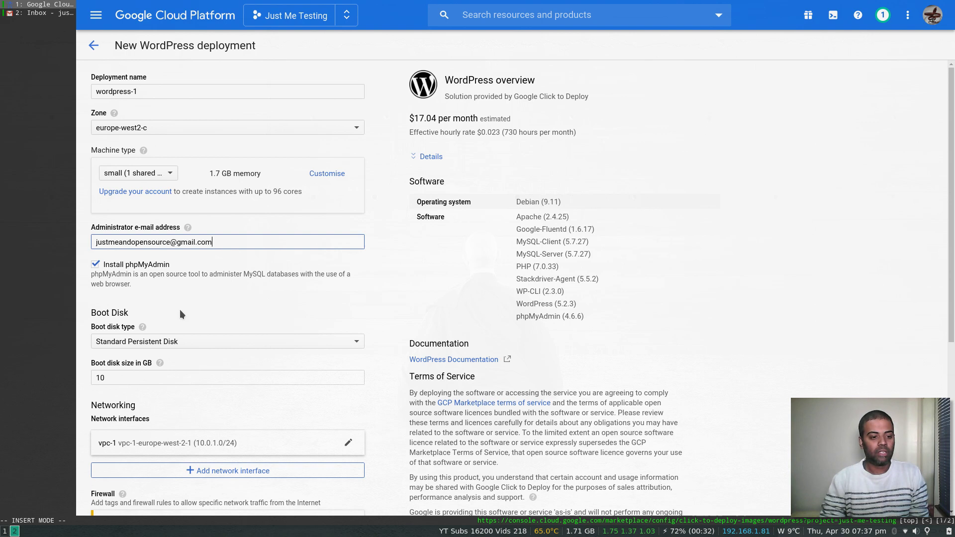
scroll("down", 3)
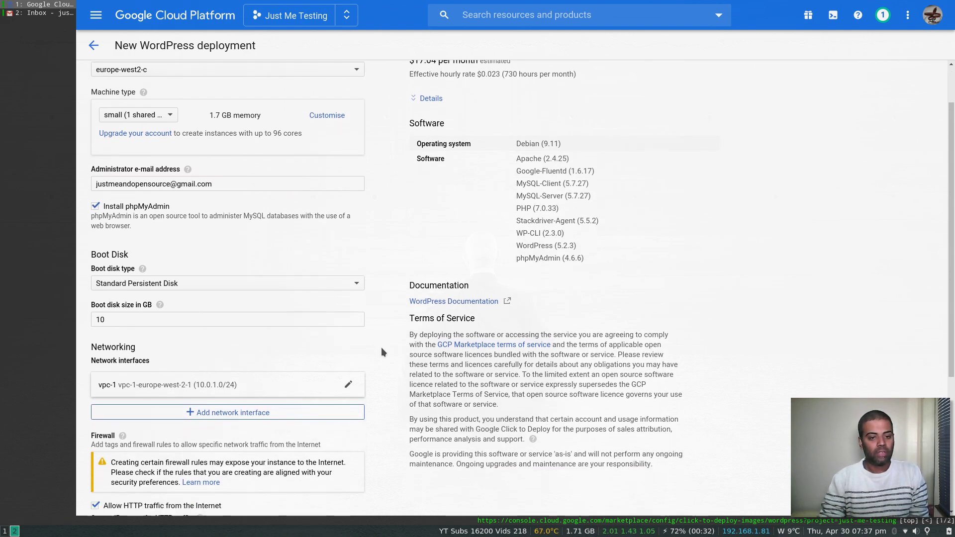
scroll("down", 3)
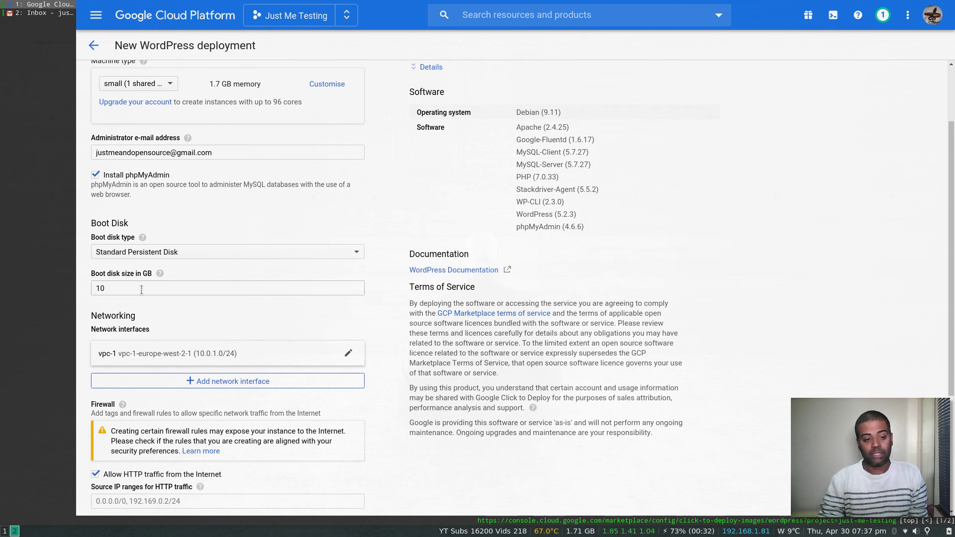
mouse_move(178, 326)
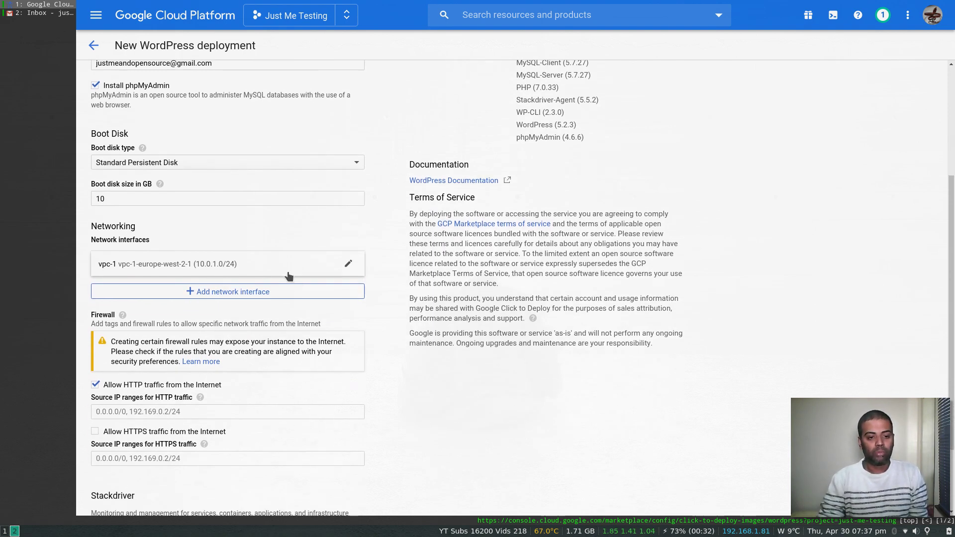
- Keep the vpc-1 network interface unchanged, allow HTTP traffic, and accept the GCP Marketplace Terms of Service
left_click(348, 264)
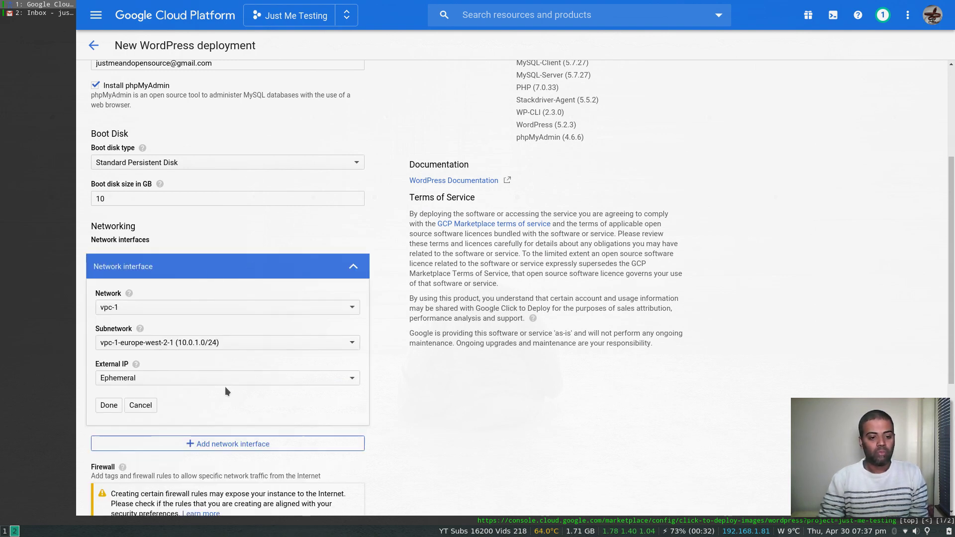
scroll("down", 3)
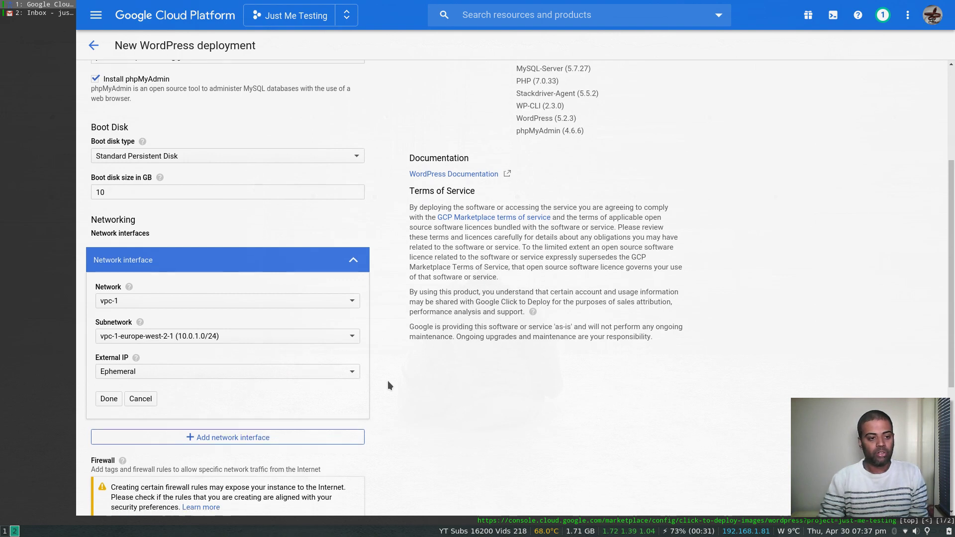
left_click(108, 398)
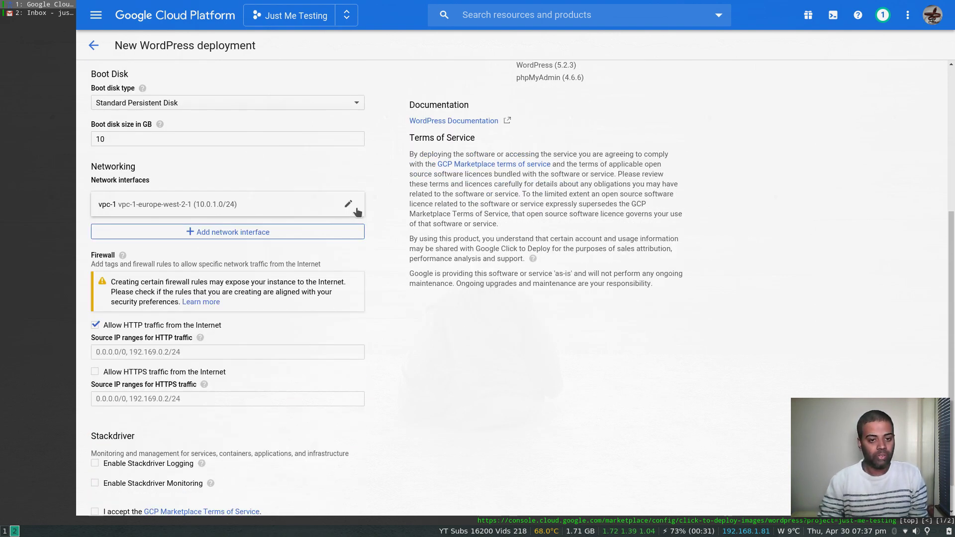
mouse_move(502, 402)
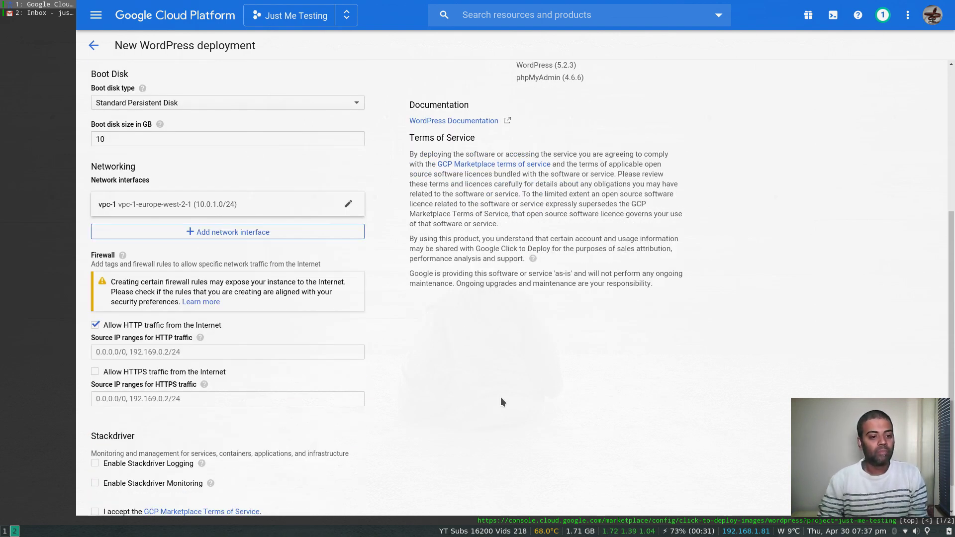
scroll("down", 3)
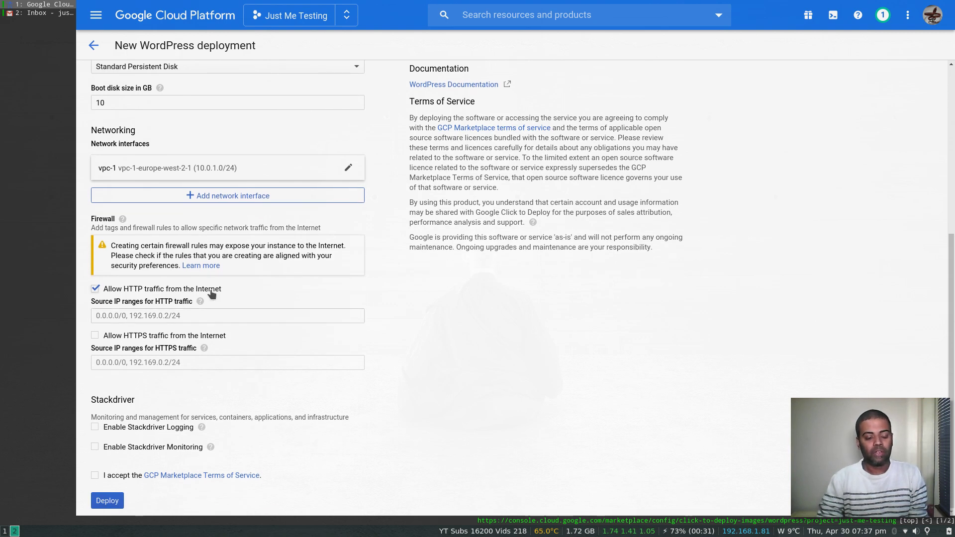
mouse_move(385, 318)
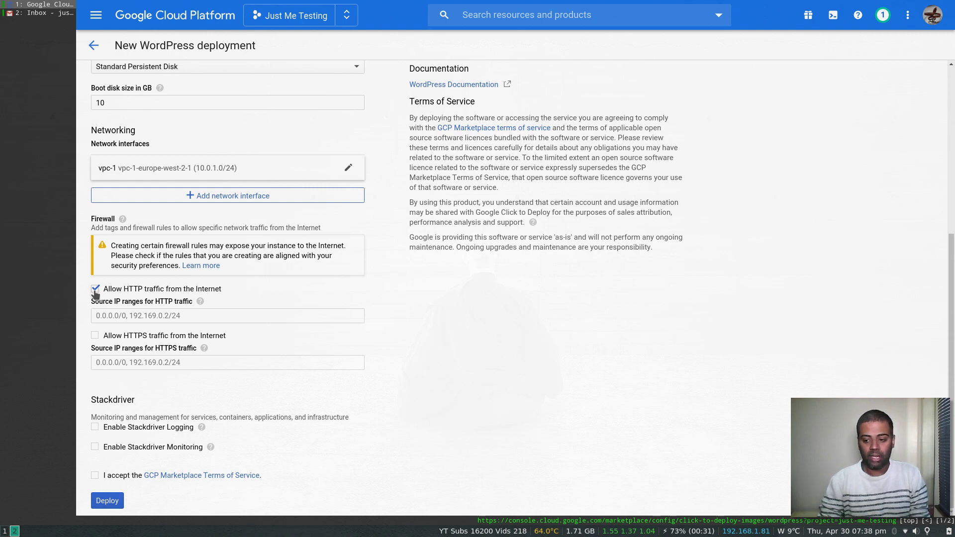
left_click(95, 289)
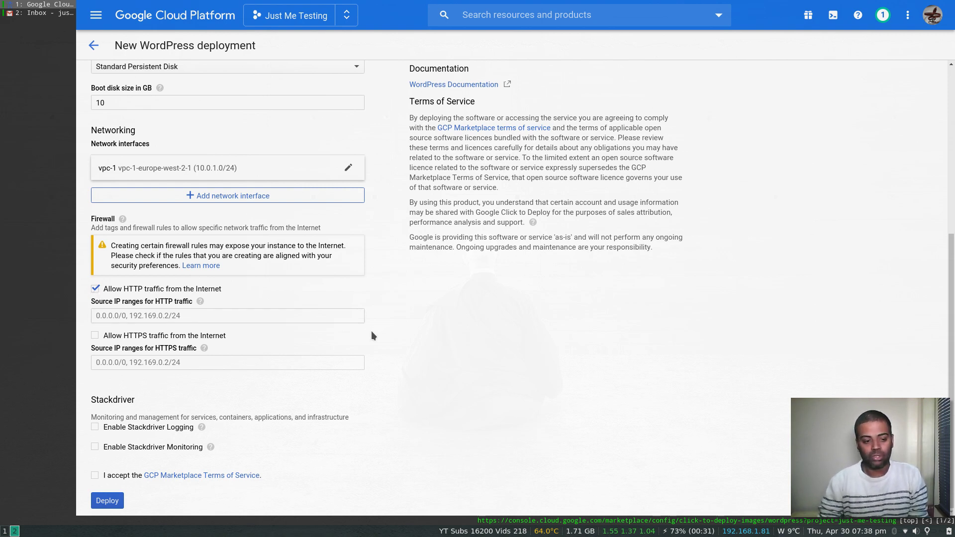
mouse_move(186, 448)
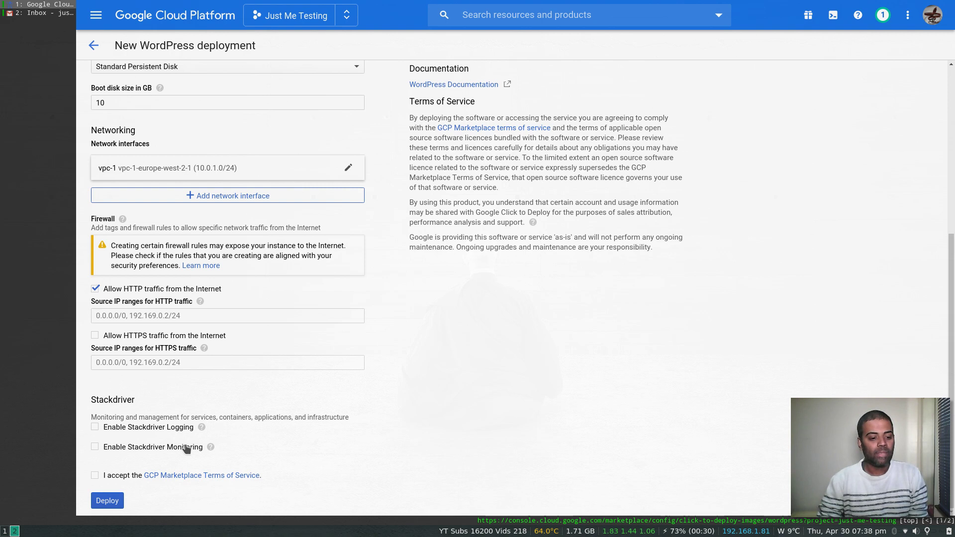
left_click(95, 475)
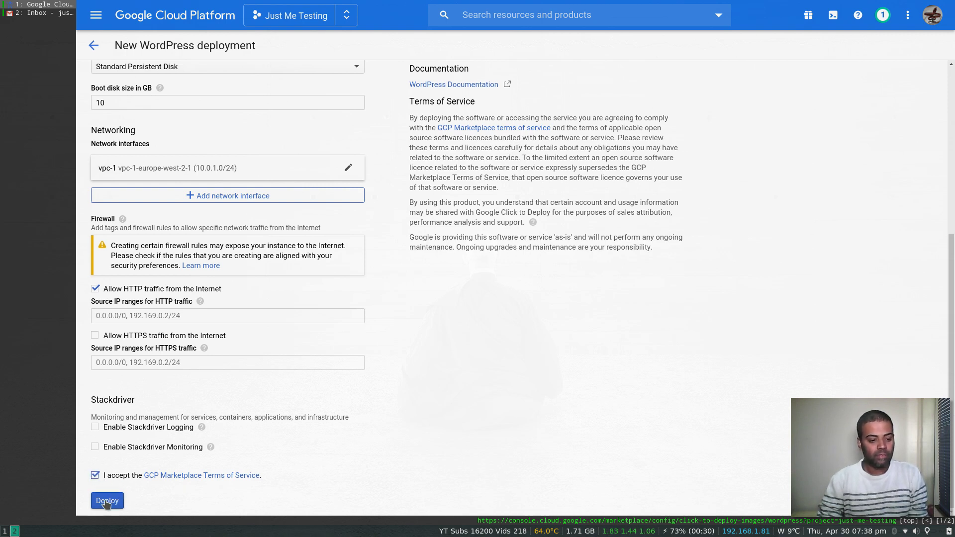
- Deploy wordpress-1 and show its Deployment Manager progress with VM, passwords and firewall resources
left_click(107, 500)
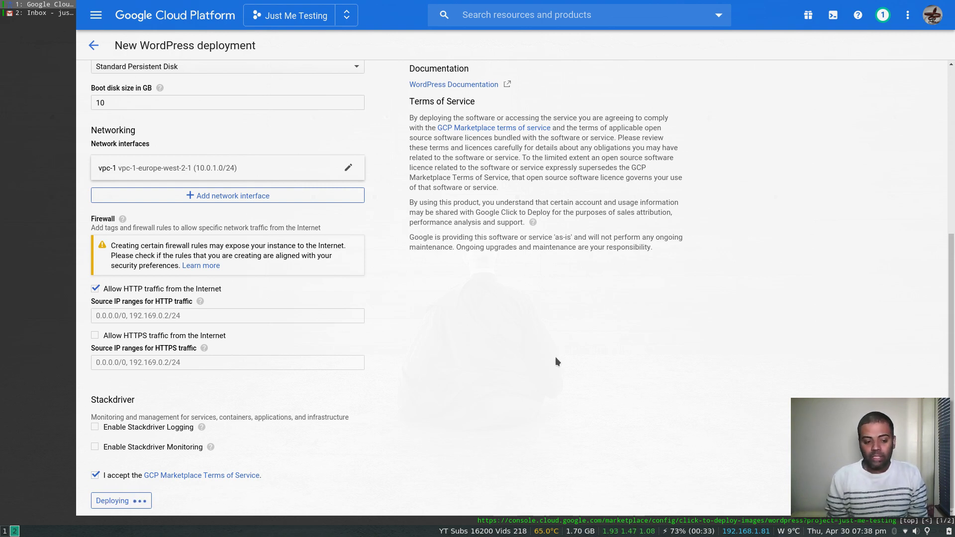
left_click(118, 501)
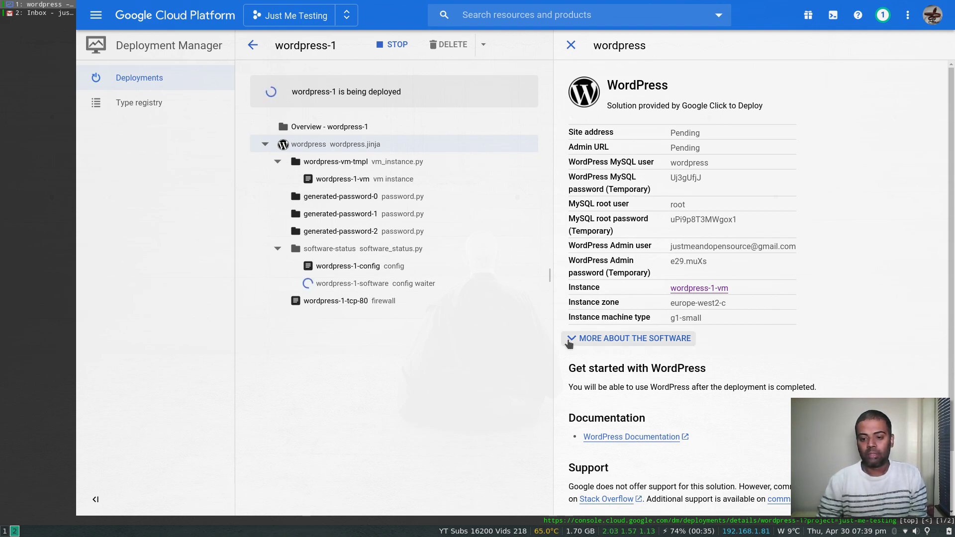
- Expand the deployment's software details and show wordpress-1-tcp-80 firewall properties allowing TCP 80 from 0.0.0.0/0
left_click(634, 338)
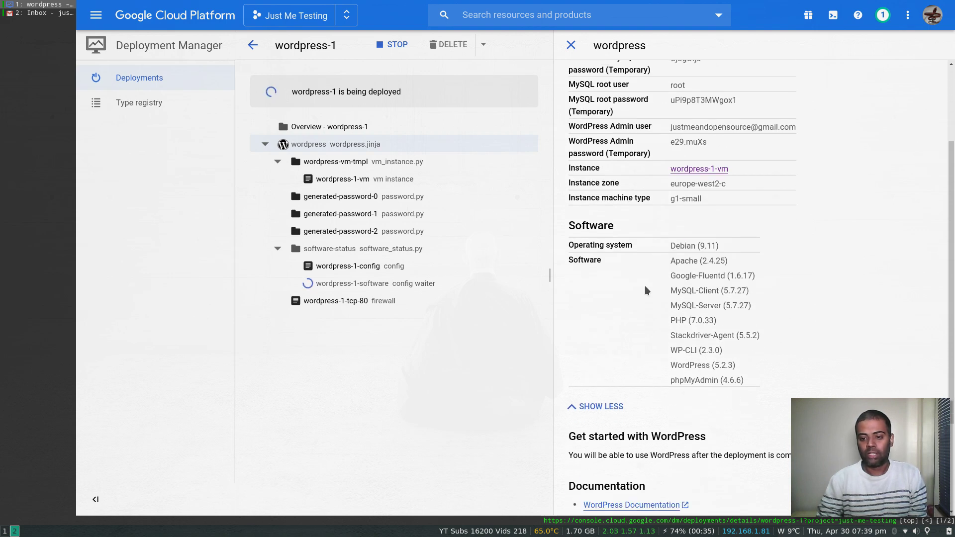
scroll("down", 3)
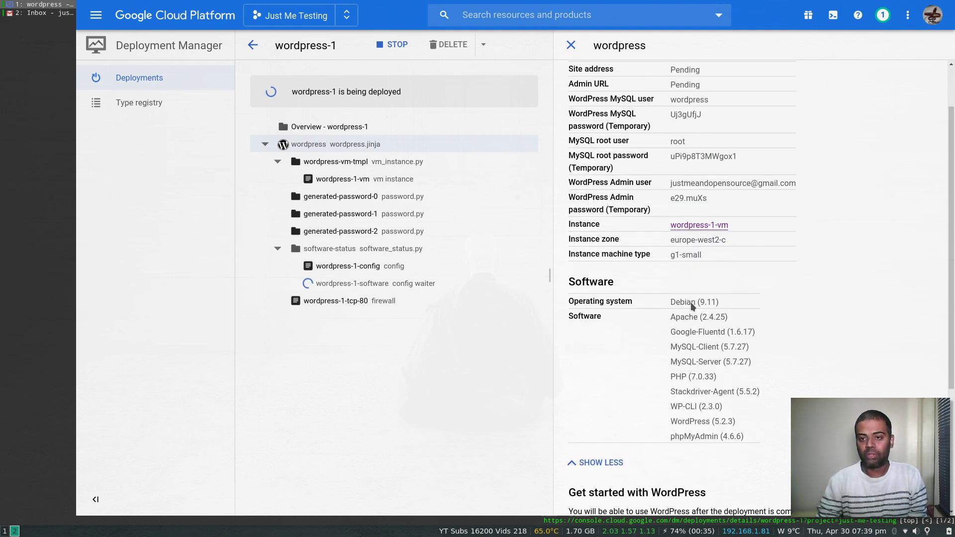
scroll("up", 3)
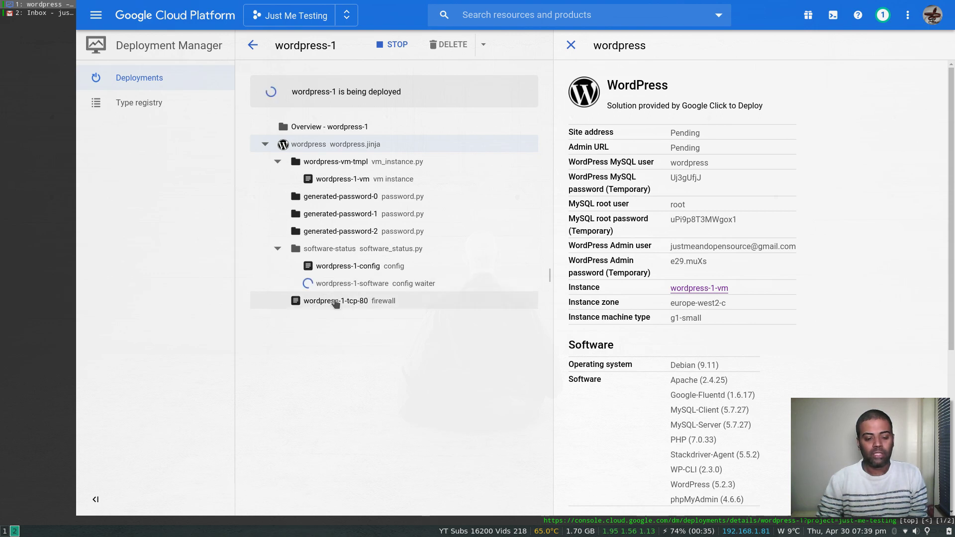
left_click(337, 300)
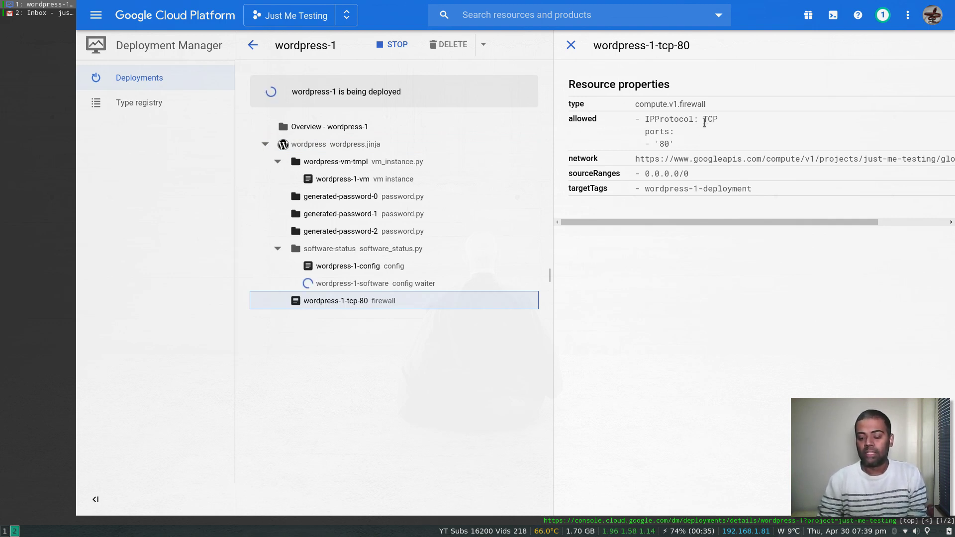
mouse_move(875, 154)
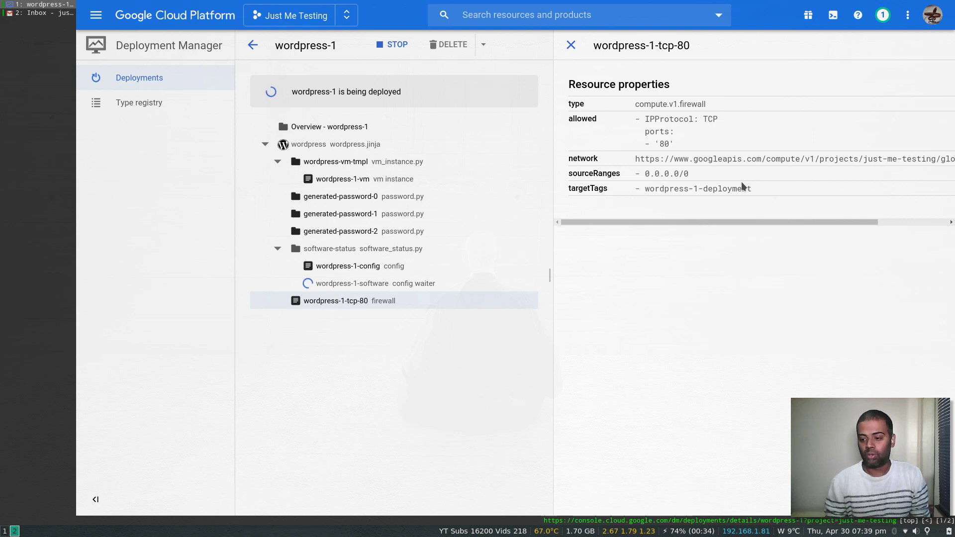
mouse_move(502, 165)
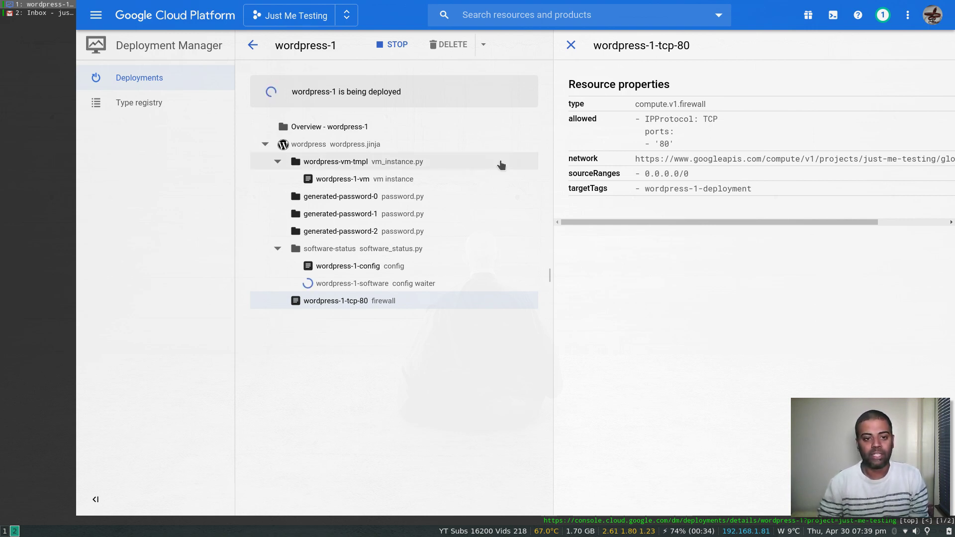
mouse_move(365, 183)
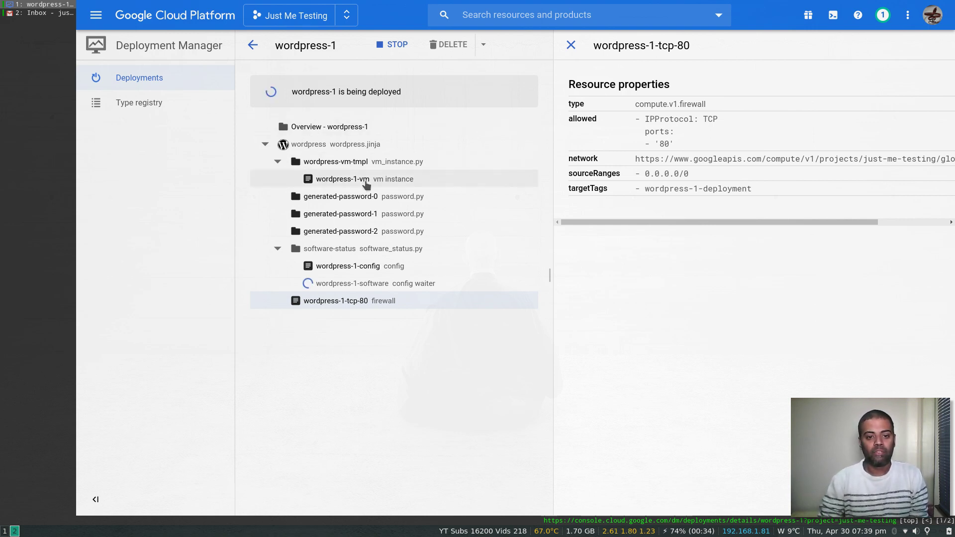
- Review the wordpress-1-vm resource properties, then go to Compute Engine VM instances
left_click(342, 178)
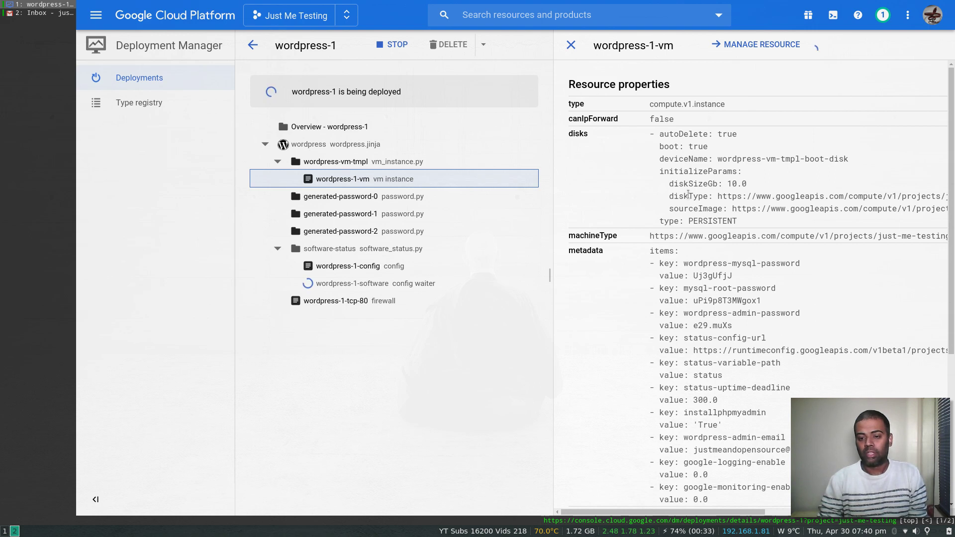
scroll("down", 3)
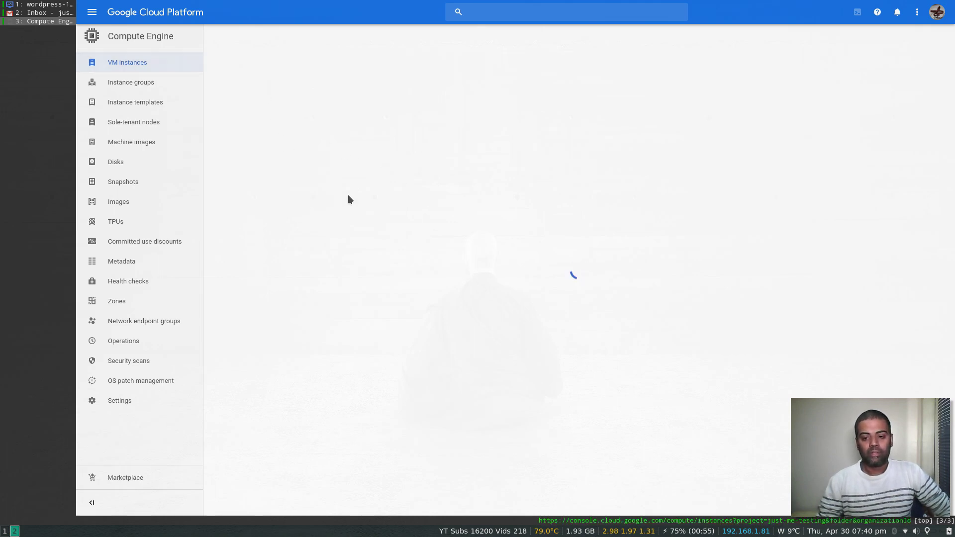
- In wordpress-1-vm's instance details, select its wordpress-1-deployment network tag
left_click(263, 111)
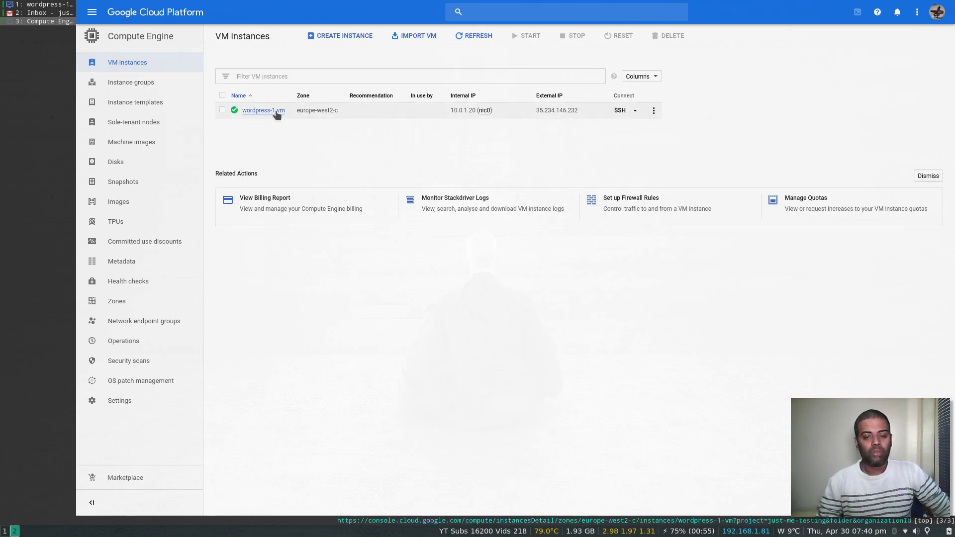
left_click(262, 110)
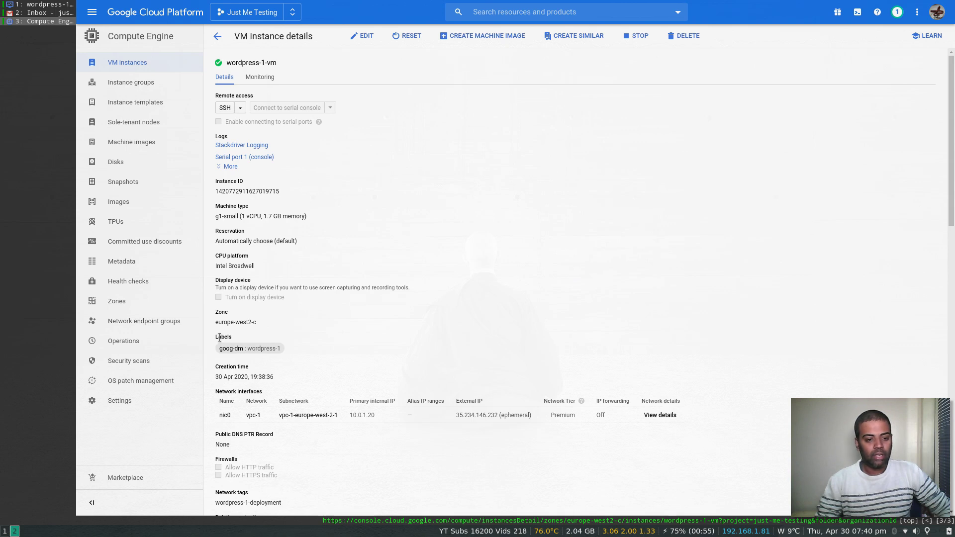
scroll("down", 3)
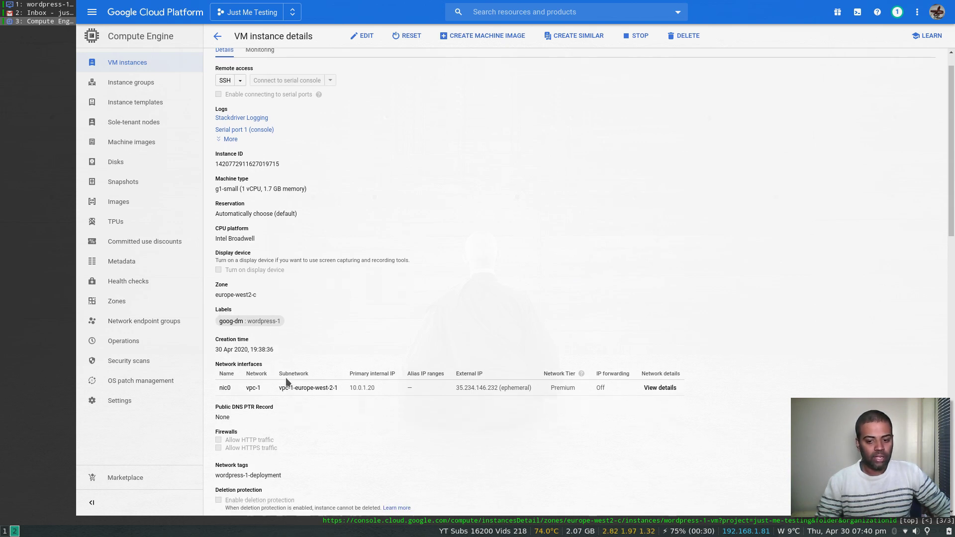
scroll("down", 3)
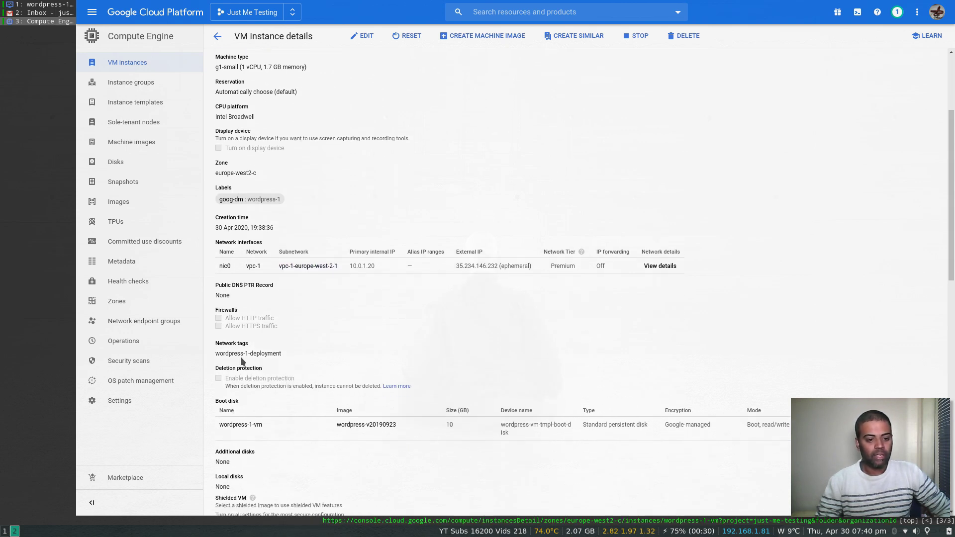
double_click(248, 353)
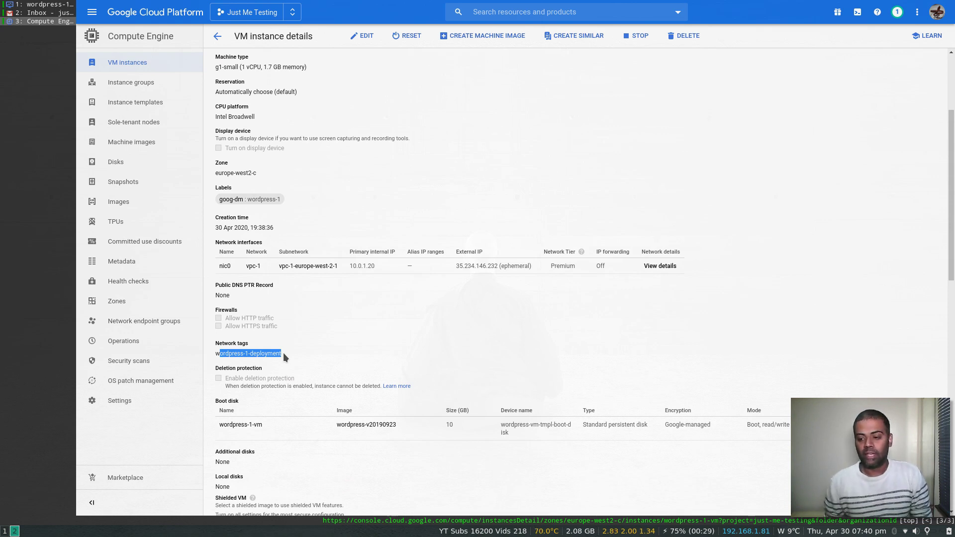
mouse_move(66, 47)
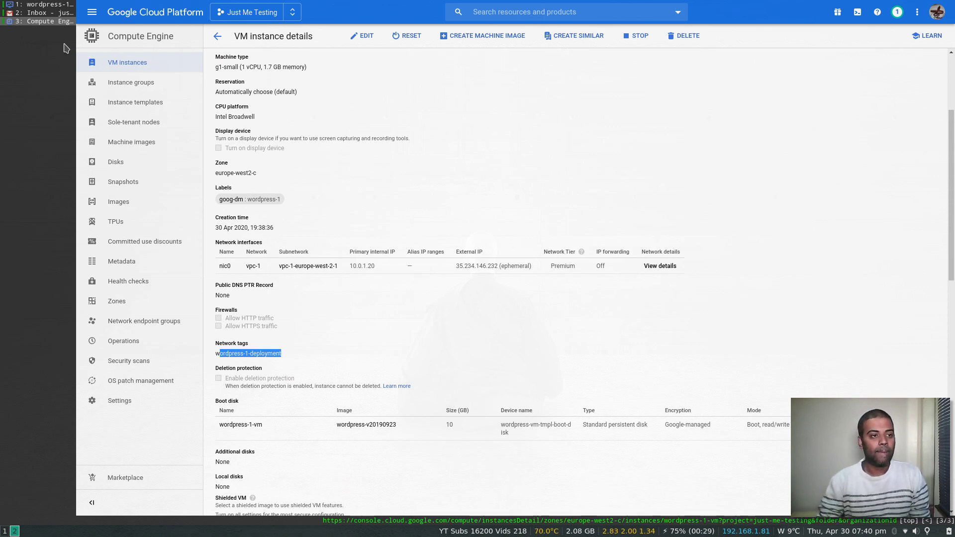
mouse_move(92, 12)
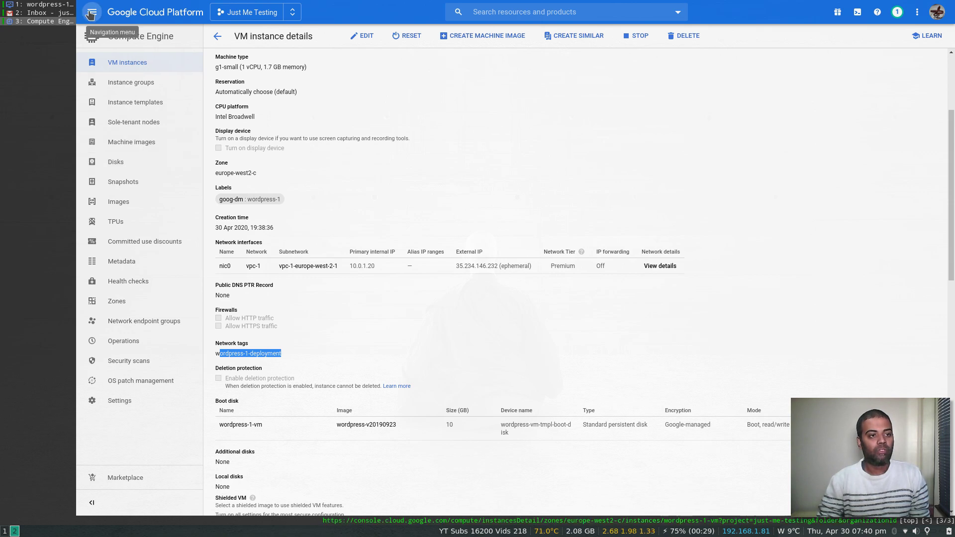
left_click(92, 11)
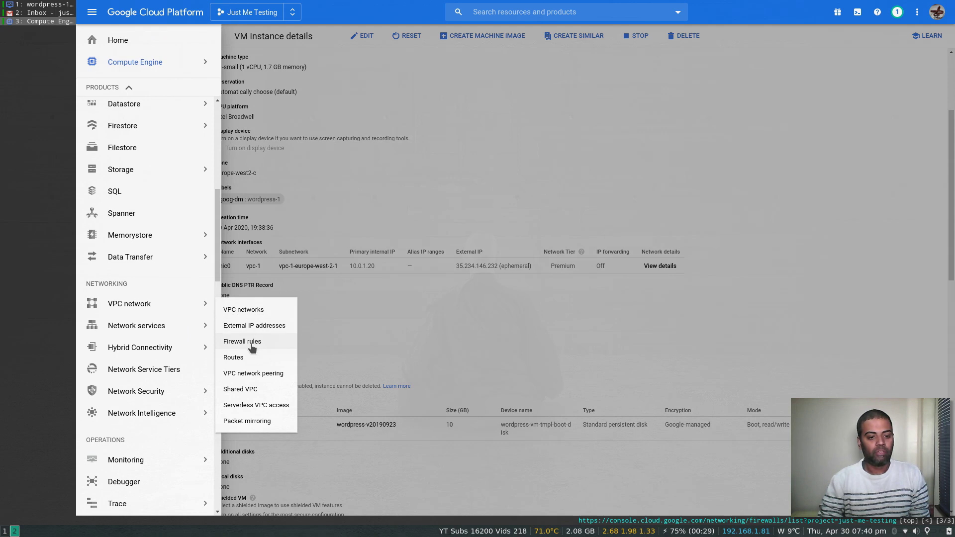
- Go to VPC network > Firewall rules
left_click(242, 341)
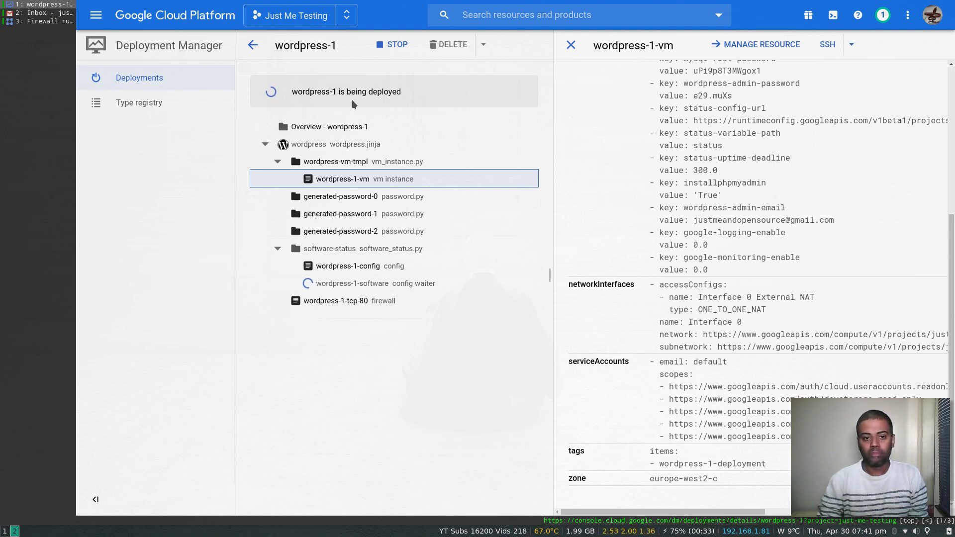
mouse_move(371, 164)
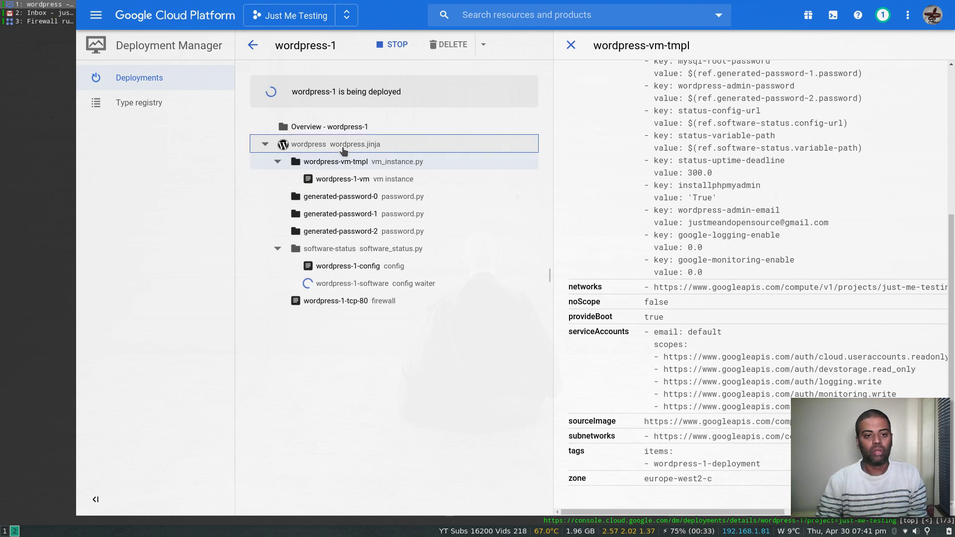
- Show the wordpress.jinja node's summary with admin user, temporary passwords and pending site address
left_click(335, 143)
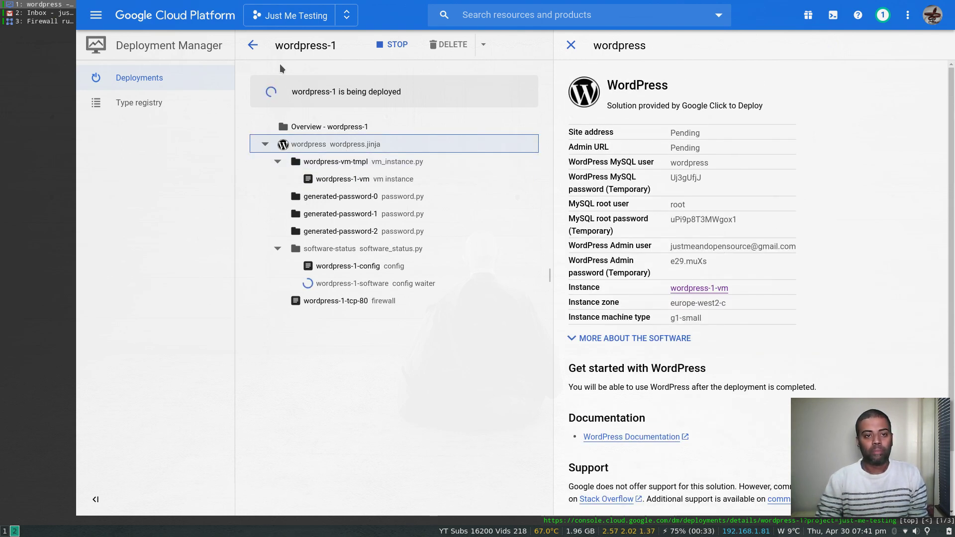
mouse_move(705, 247)
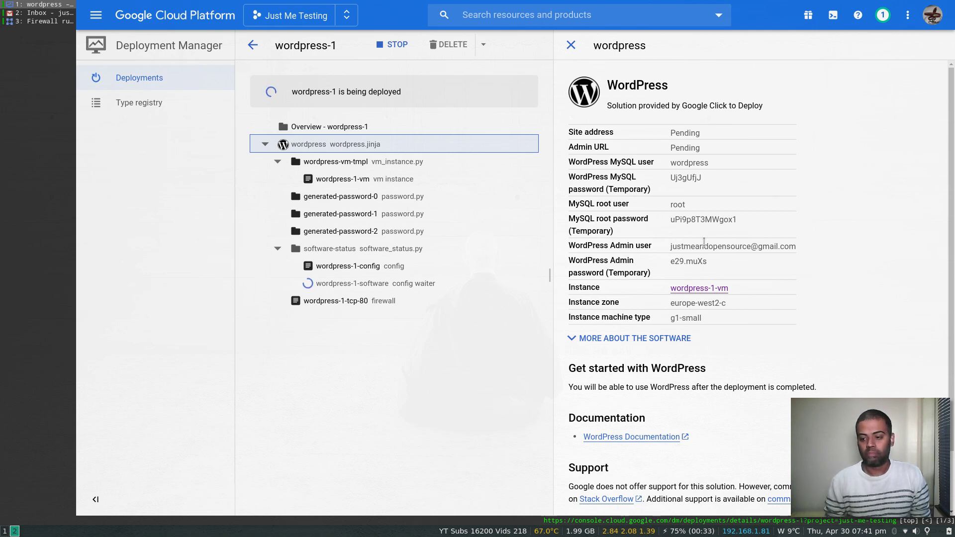
mouse_move(644, 206)
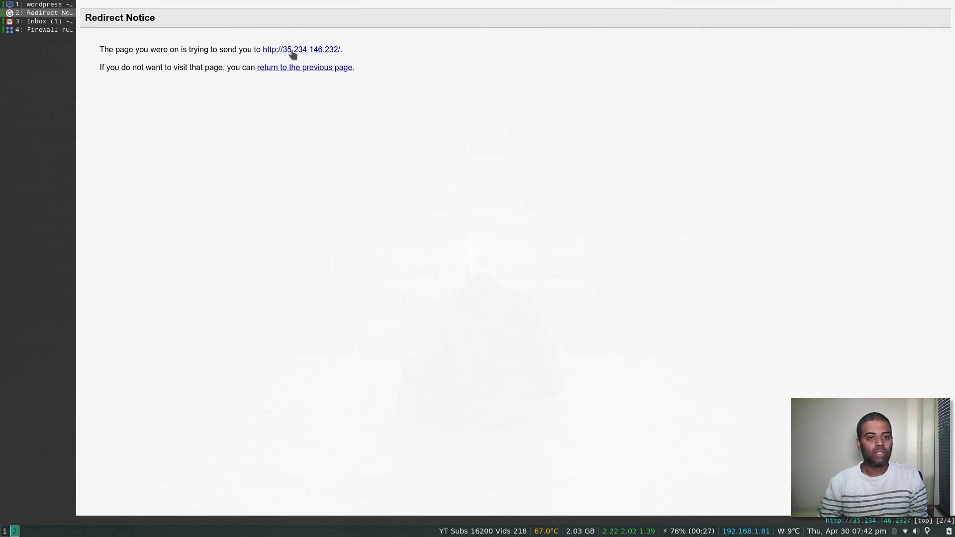
left_click(301, 50)
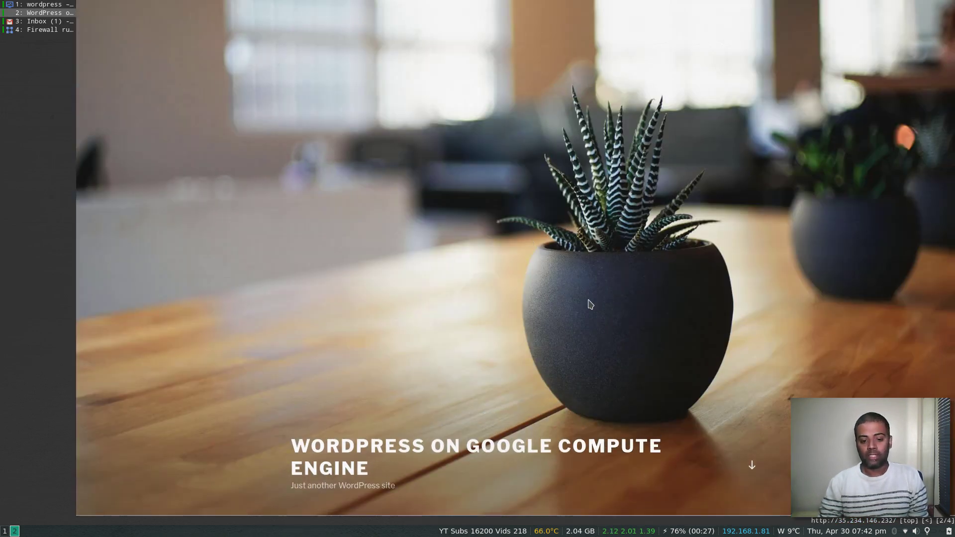
mouse_move(499, 233)
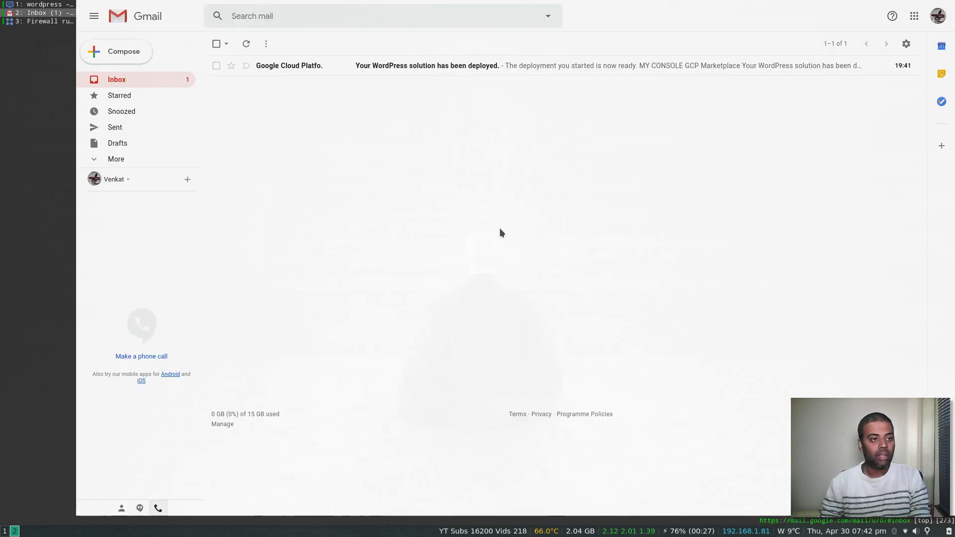
mouse_move(348, 72)
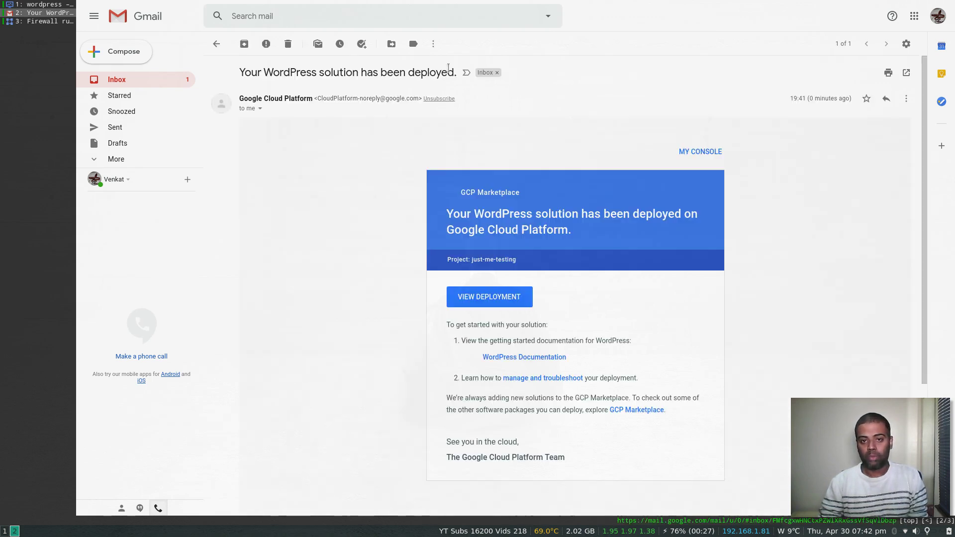
- Read through the 'Your WordPress solution has been deployed.' email
scroll("down", 3)
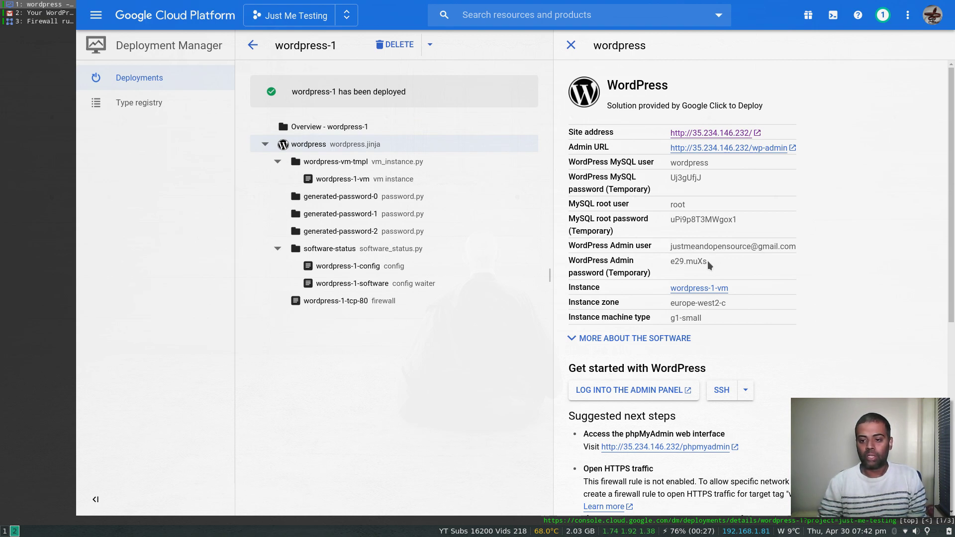
- Select the temporary WordPress admin password in the deployment summary
double_click(689, 261)
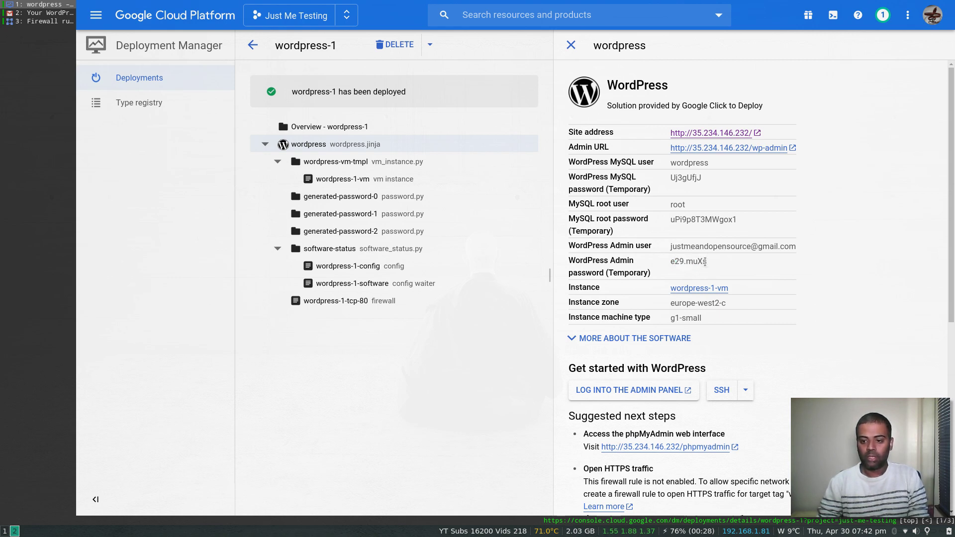
double_click(687, 261)
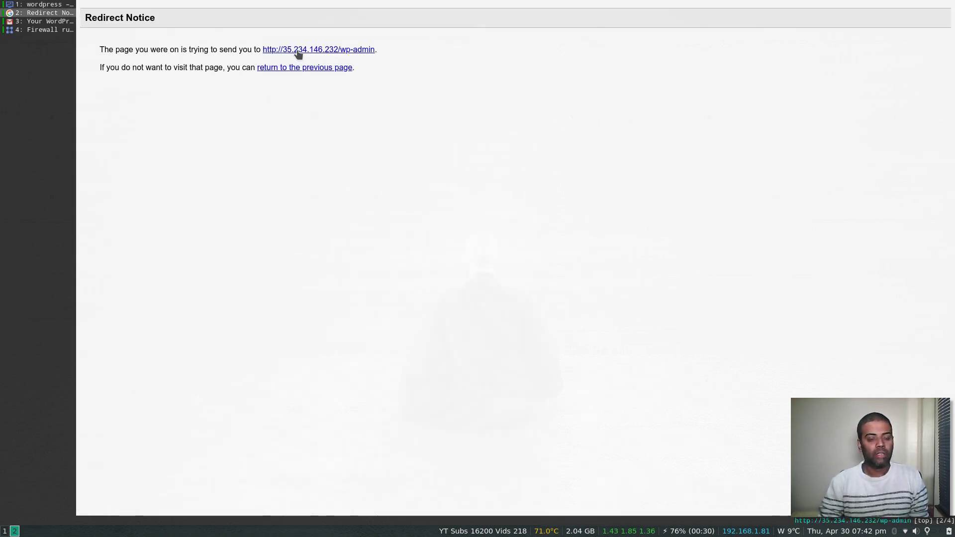
- Log into wp-admin with the justmeandopensource admin email and temporary password, reaching the Dashboard
left_click(319, 49)
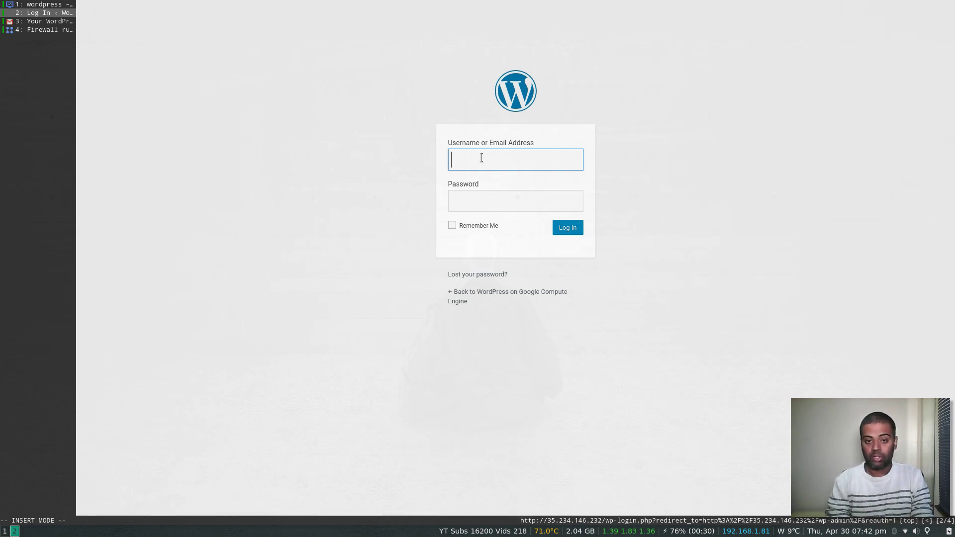
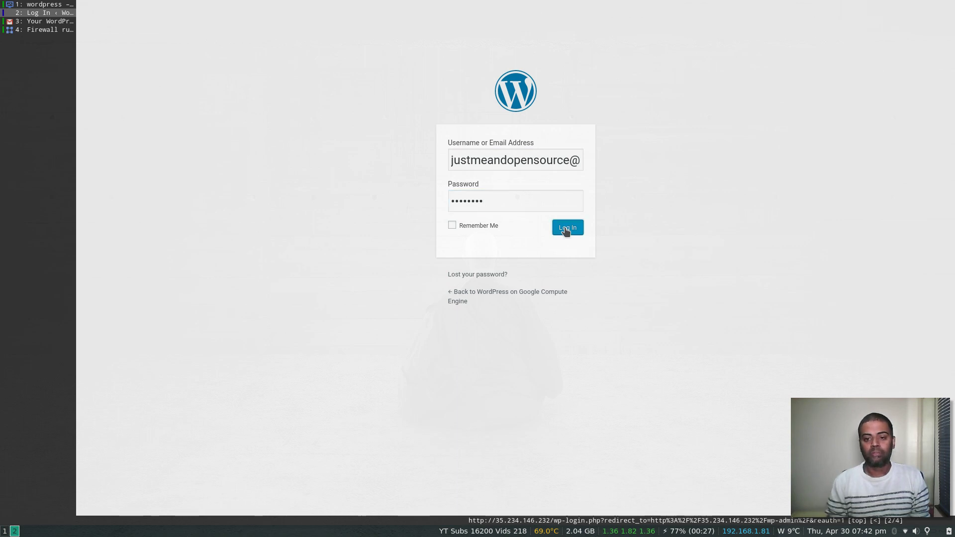
left_click(567, 227)
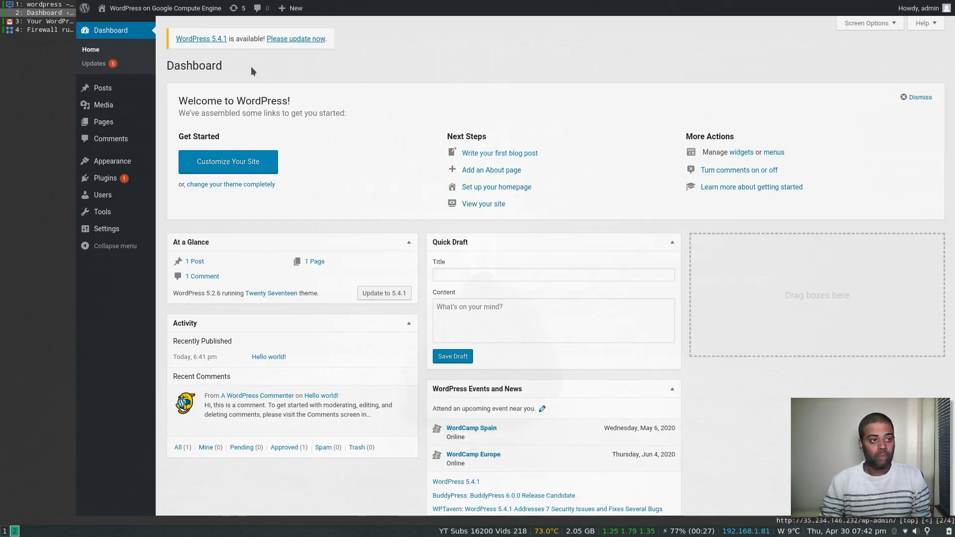
left_click(45, 12)
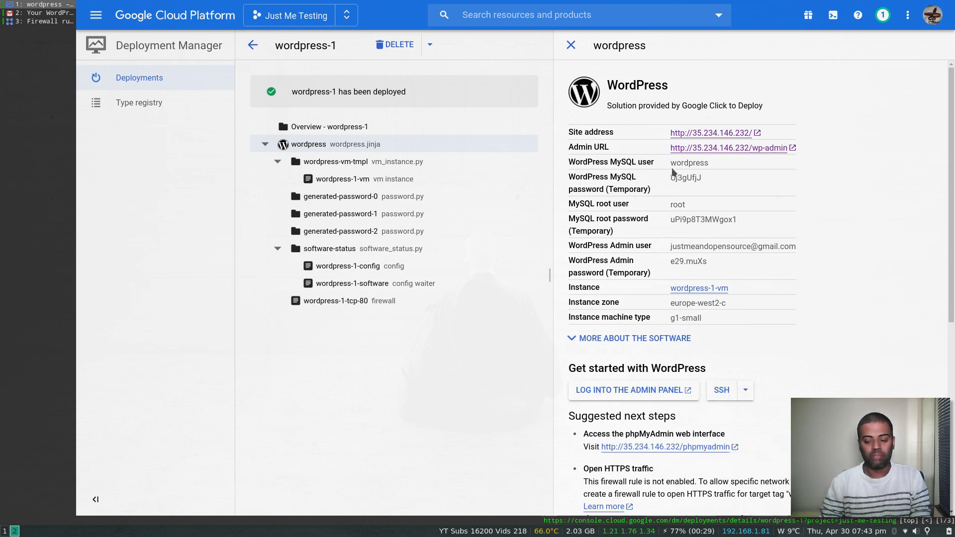
- Start an SSH session to wordpress-1-vm from the deployment's Get started panel
scroll("down", 3)
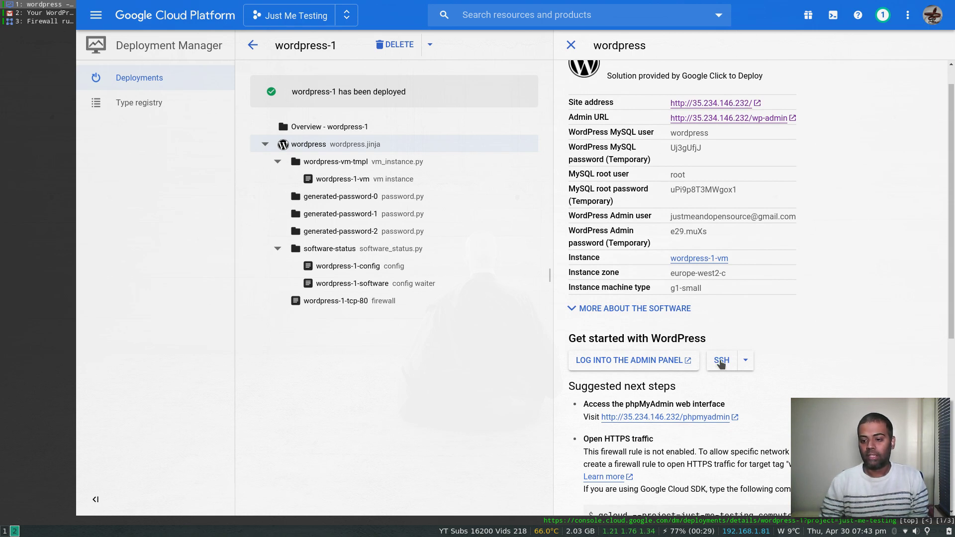
left_click(721, 360)
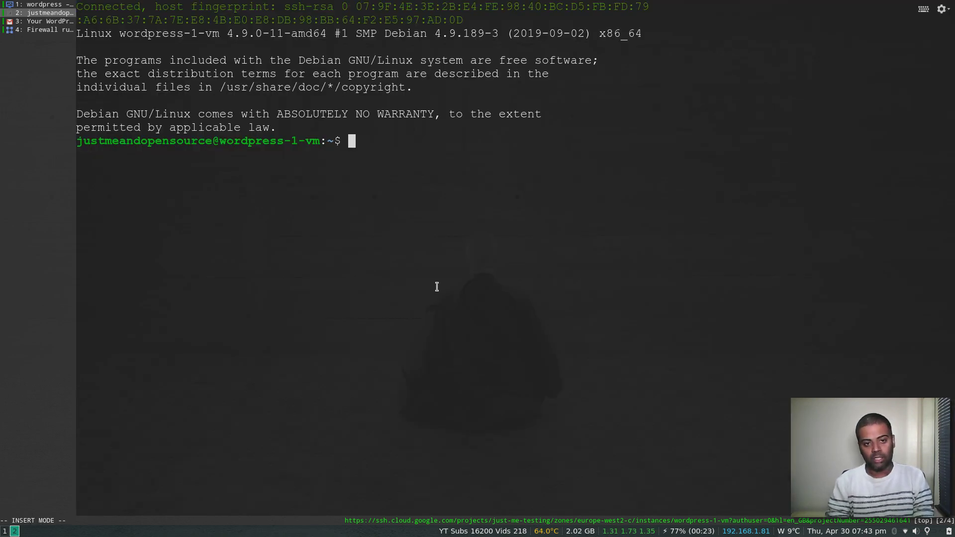
- Run cat /etc/os-release, netstat -nltp and systemctl status mysql, confirming Debian 9, ports 22/80/3306 and MySQL, then clear
type("cat /")
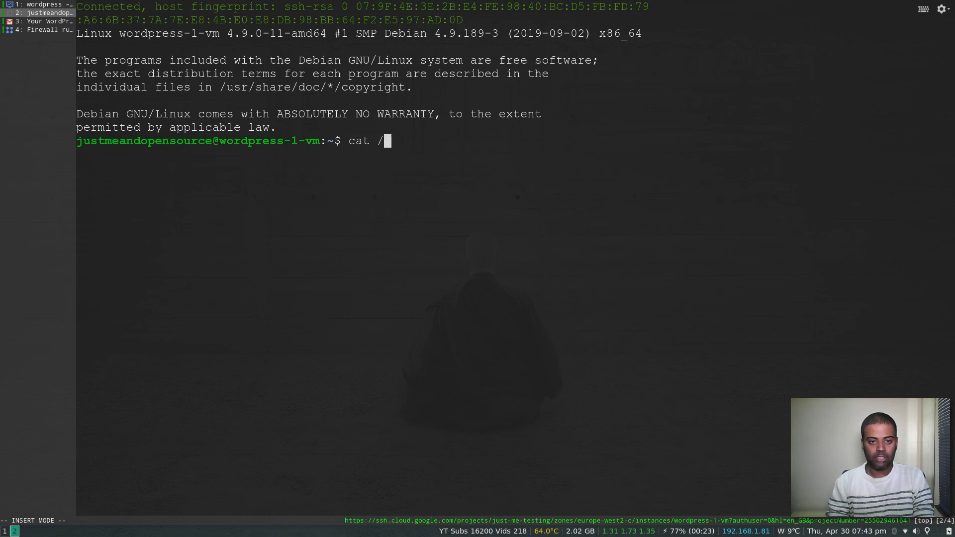
type("etc/os-")
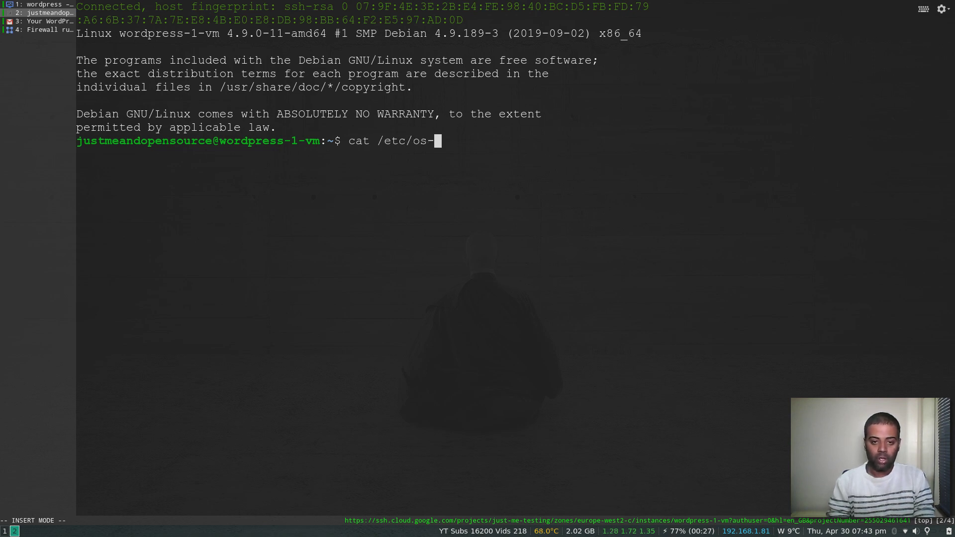
key("Return")
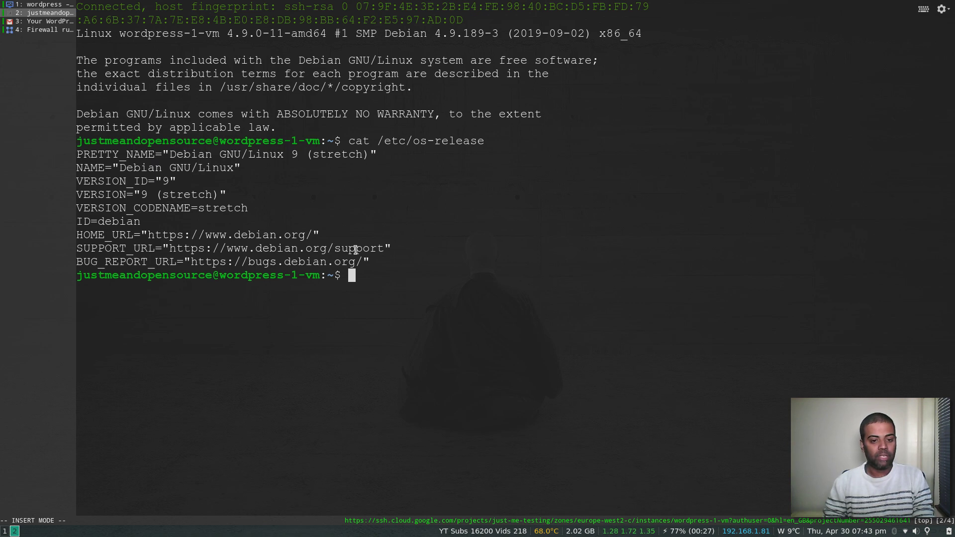
type("netstat")
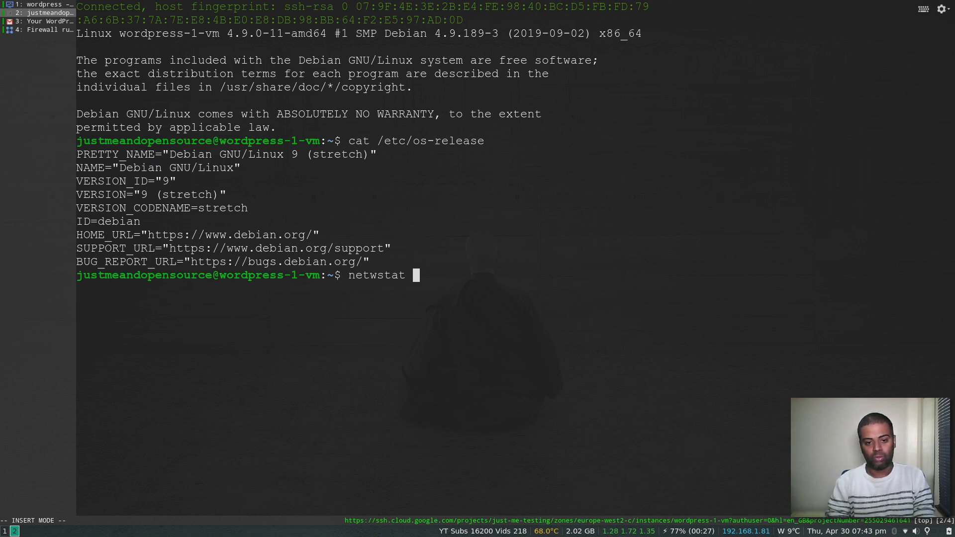
type("-nltp")
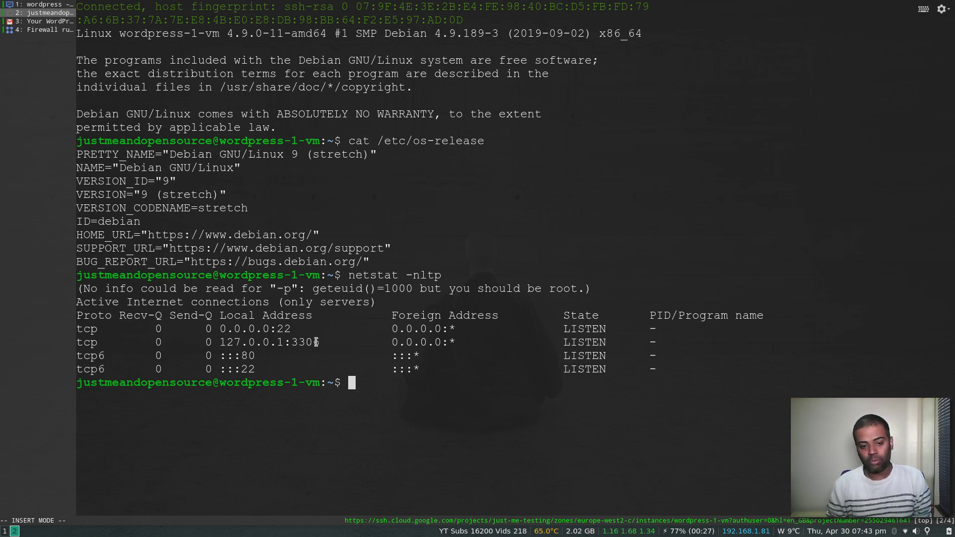
type("sudo systemctl status mysql")
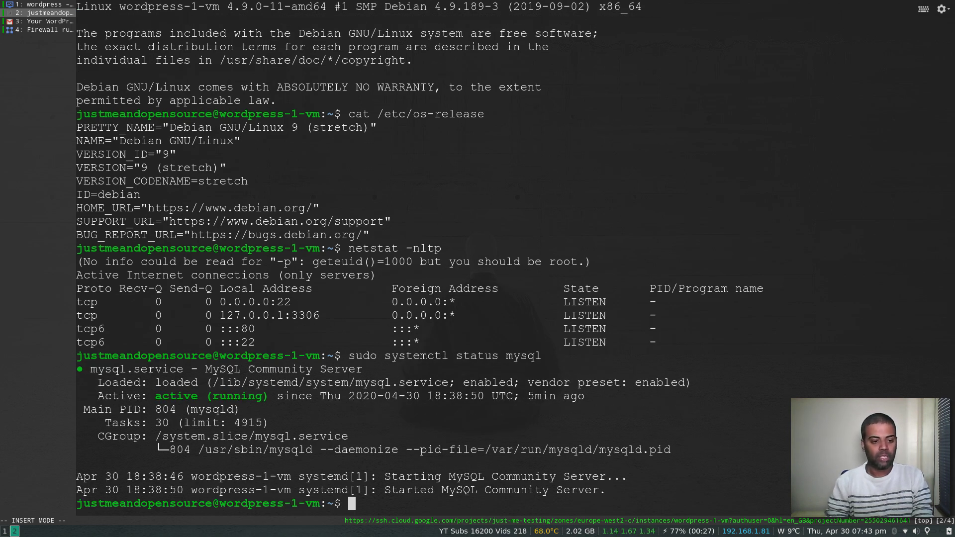
type("cle")
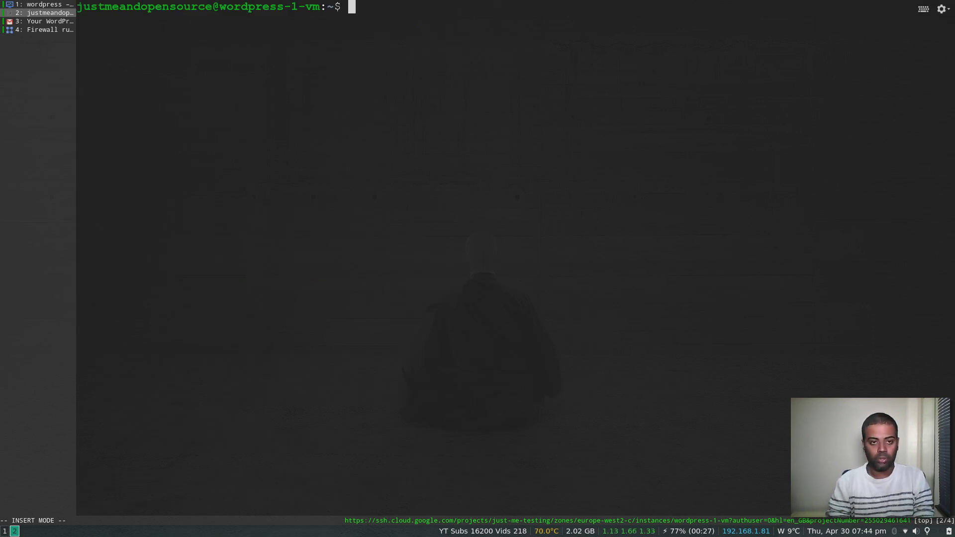
type("whi")
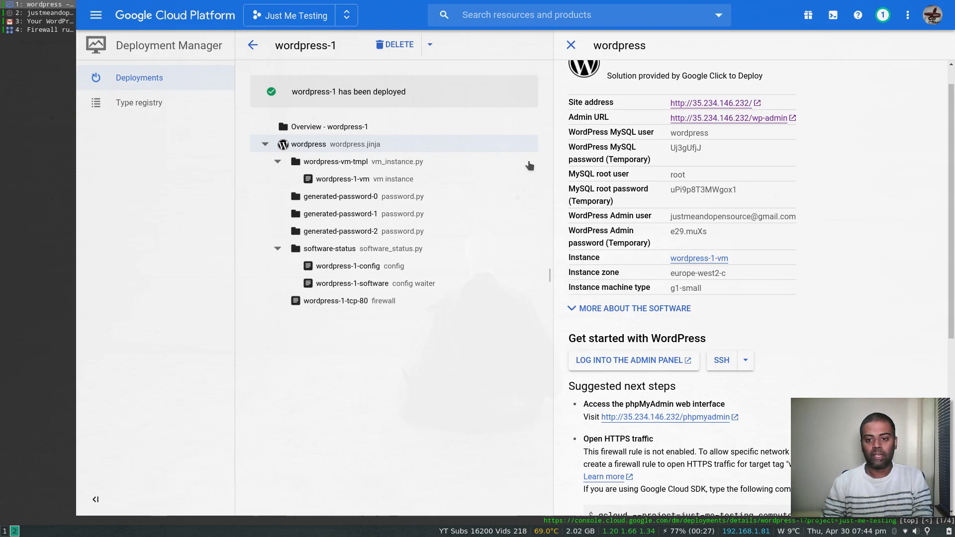
- Copy the MySQL root password, sign in with mysql -u root -p and run show databases to confirm wordpress exists
scroll("down", 3)
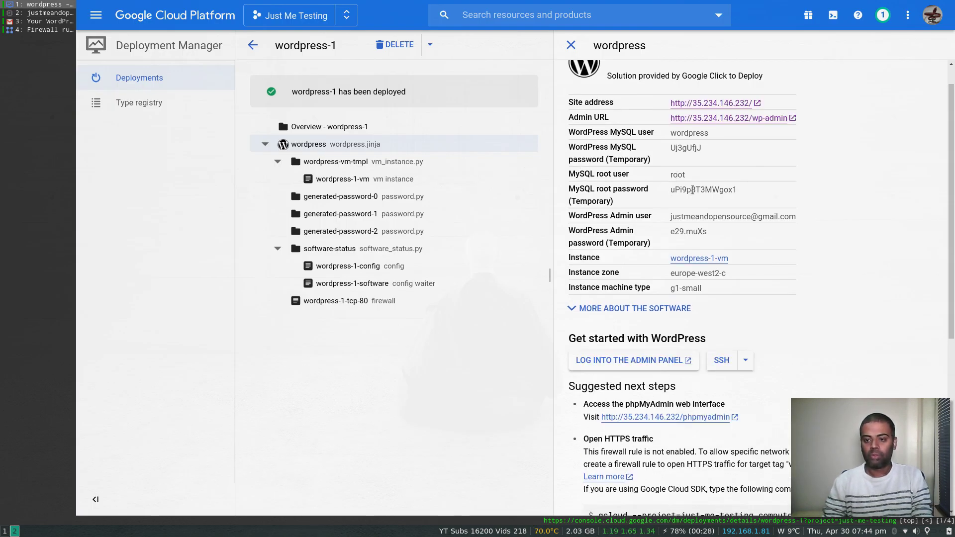
double_click(703, 189)
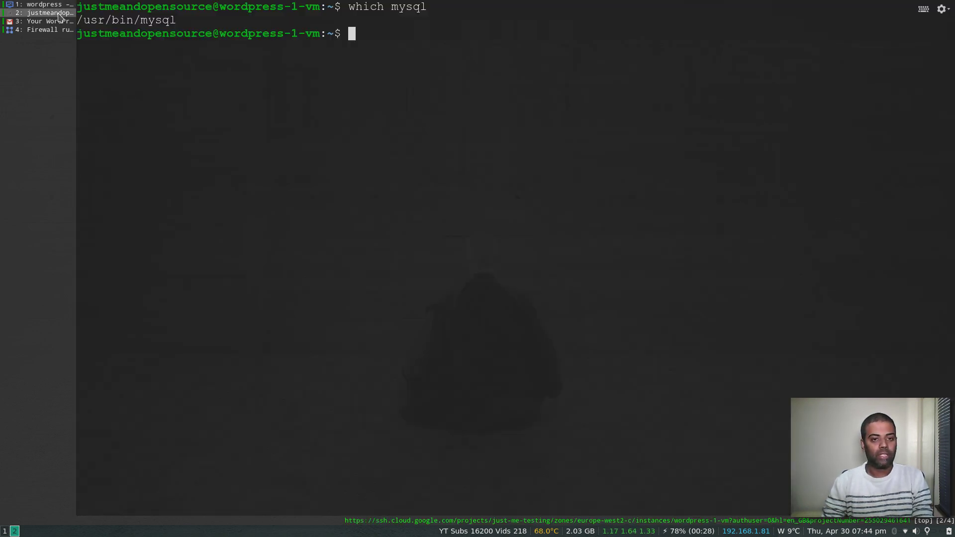
type("m")
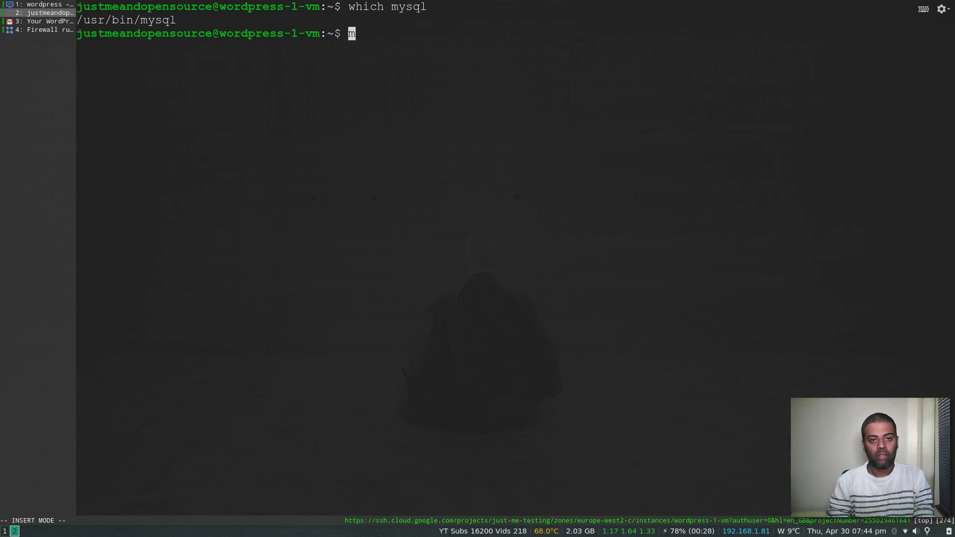
type("ysql -u root -p")
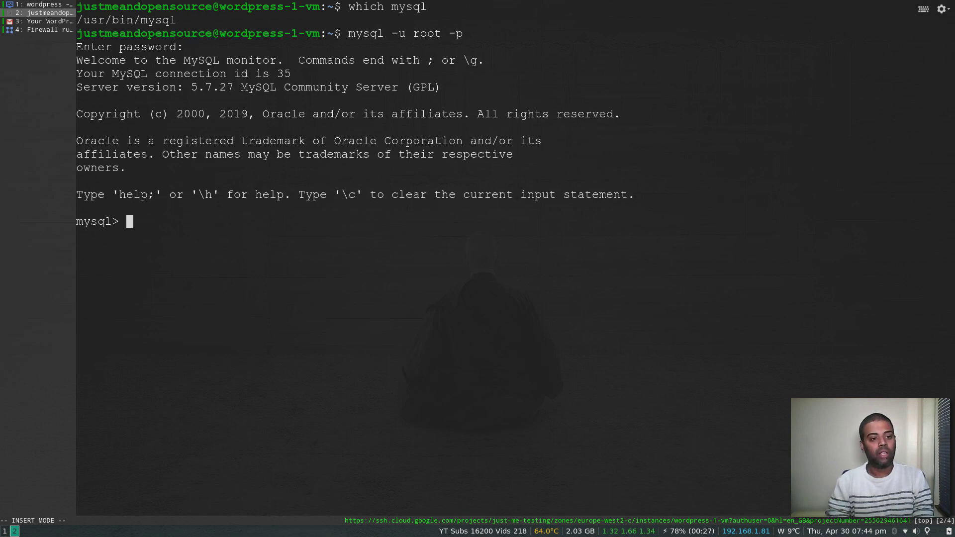
type("show")
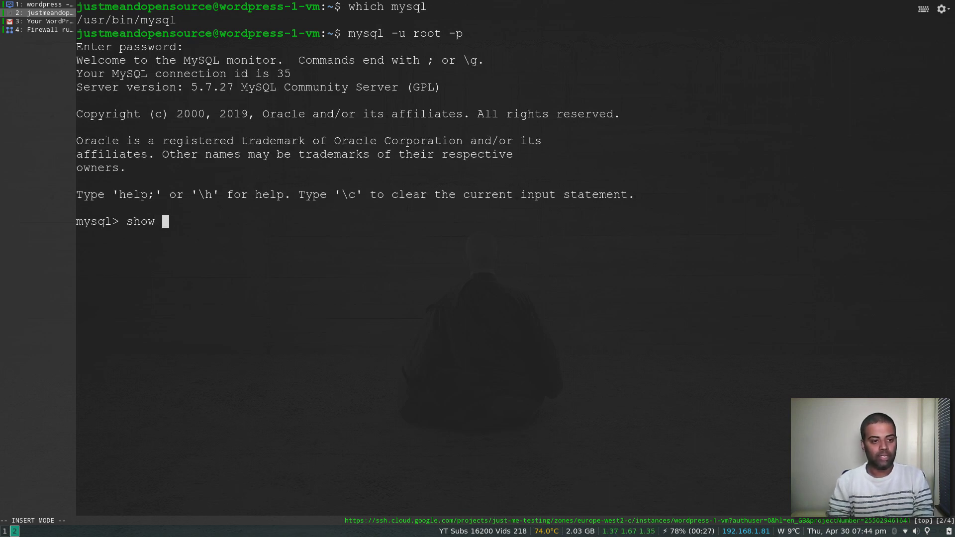
type("databases")
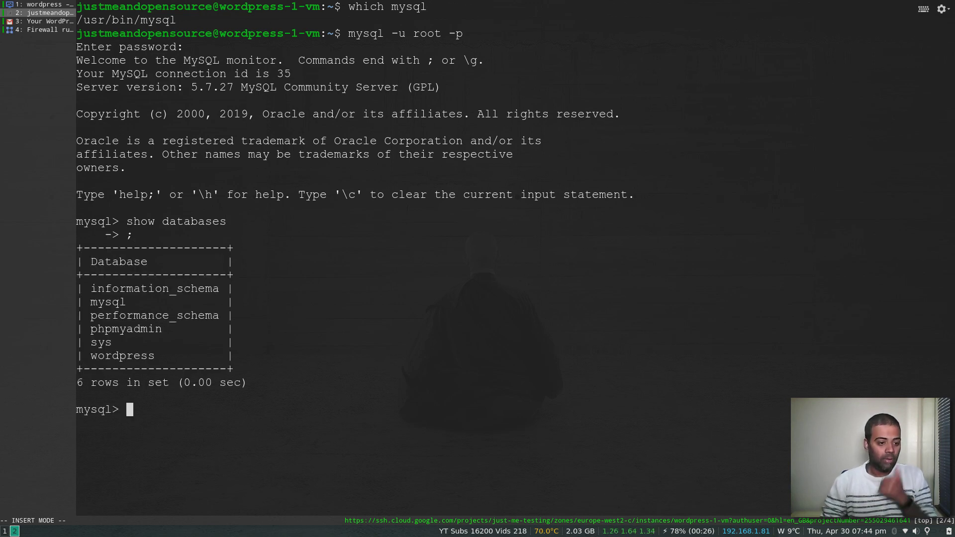
mouse_move(301, 346)
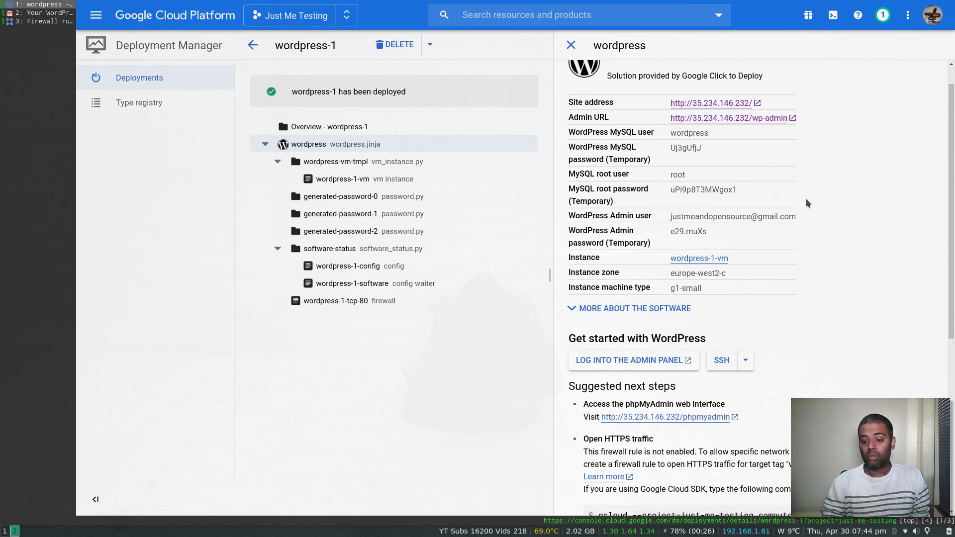
mouse_move(664, 417)
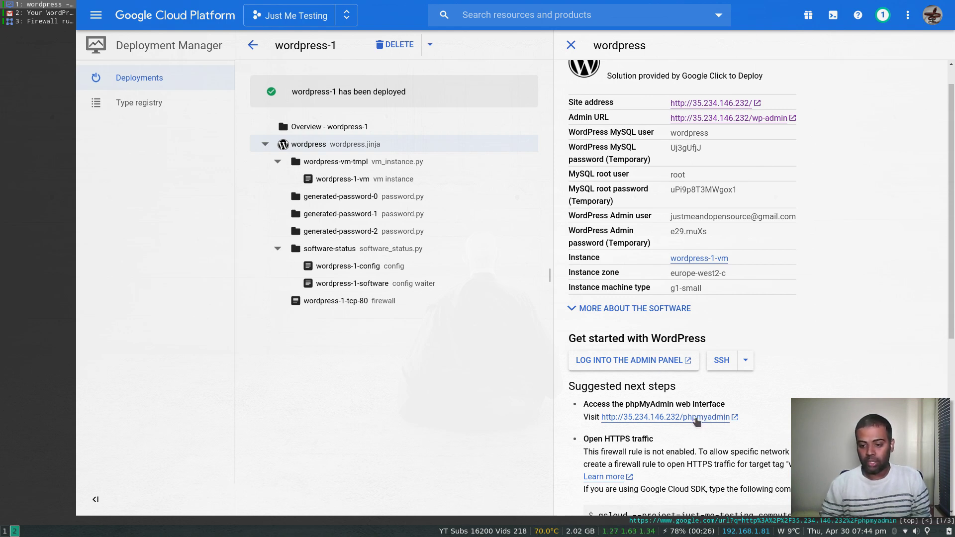
mouse_move(445, 269)
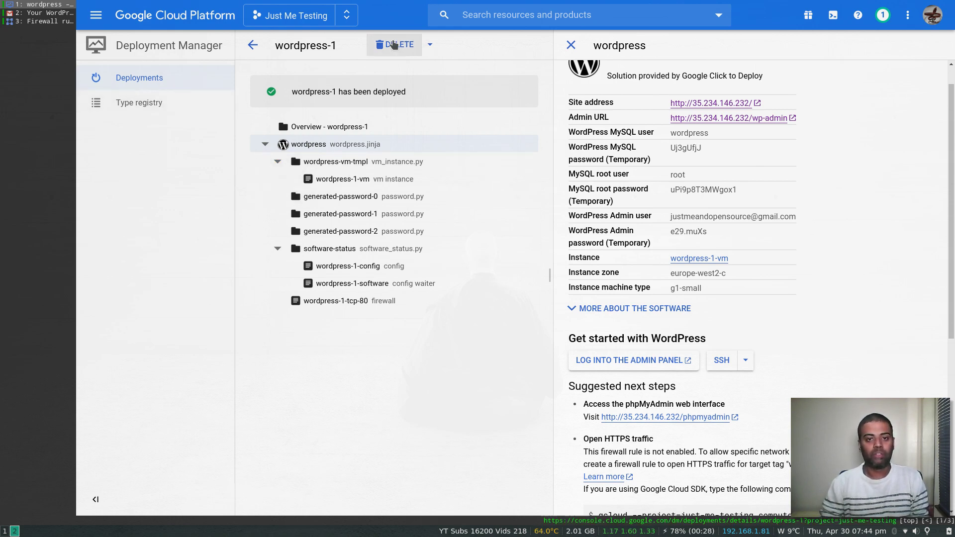
- Delete the wordpress-1 deployment and confirm deletion with its resources
left_click(395, 44)
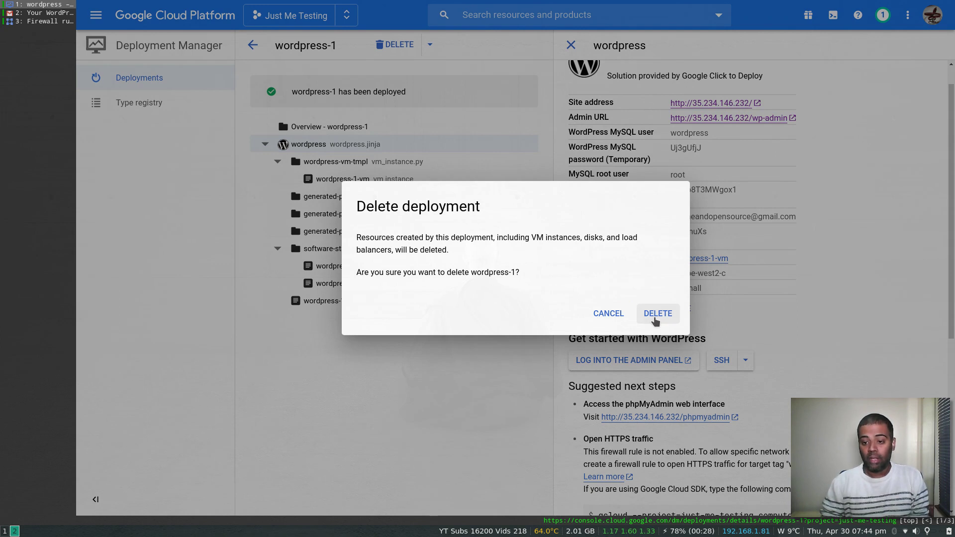
left_click(607, 313)
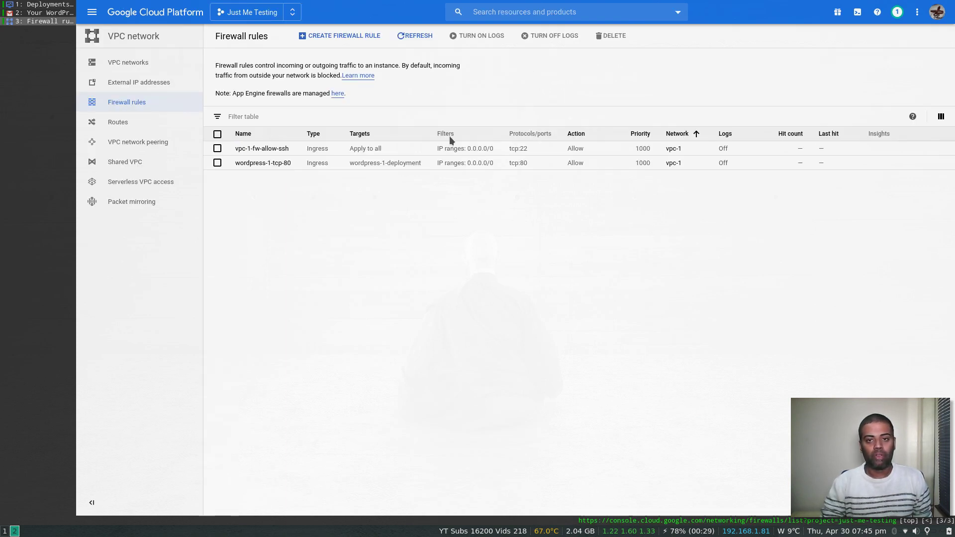
- Select the wordpress-1-tcp-80 firewall rule, then check Deployment Manager shows no deployments
left_click(414, 36)
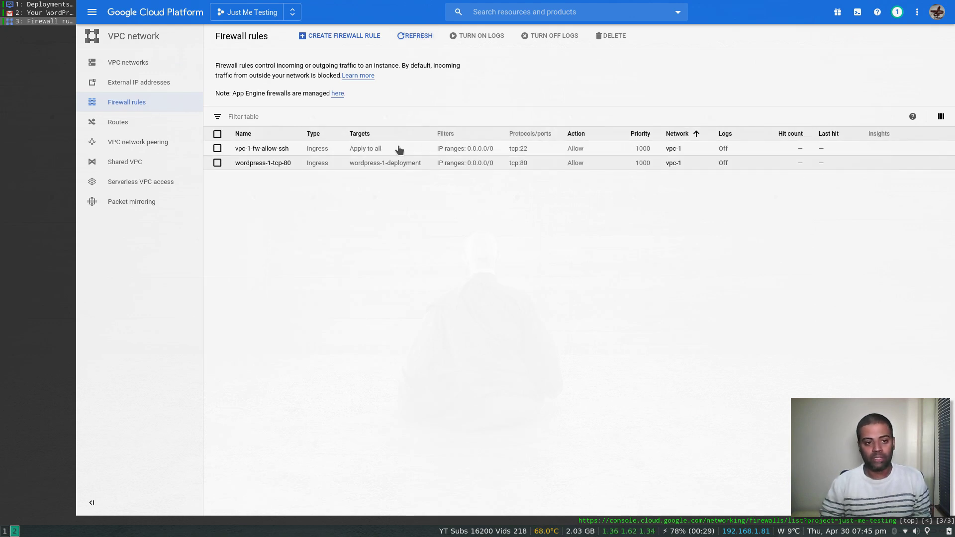
left_click(218, 162)
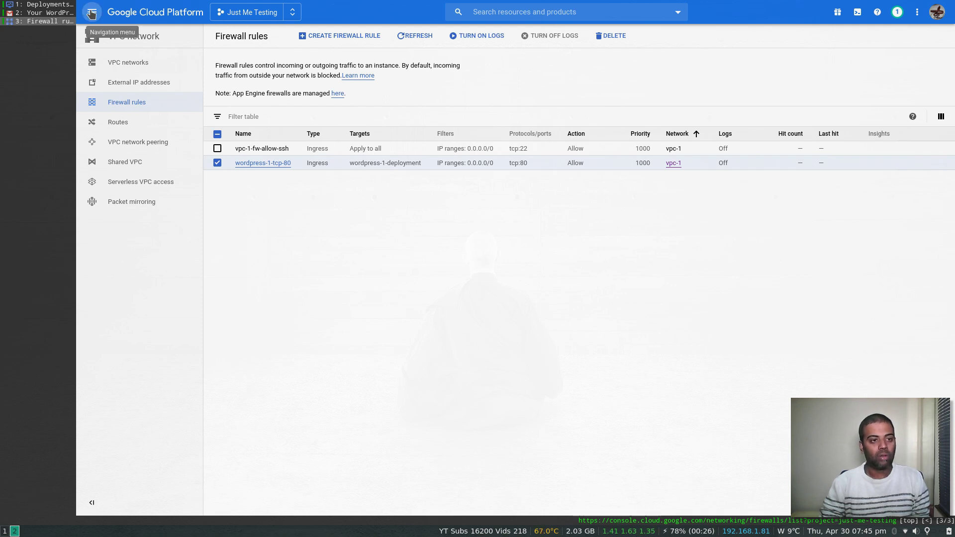
left_click(92, 12)
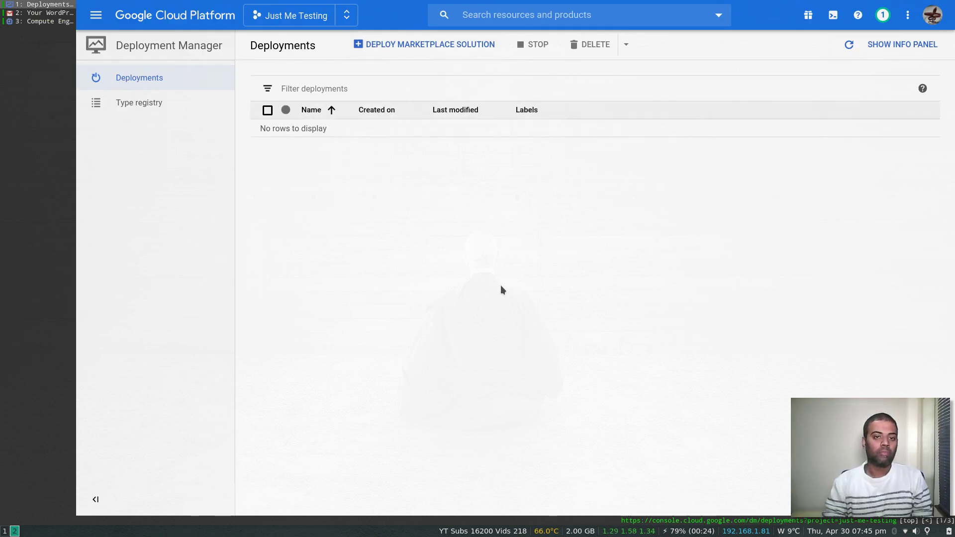
mouse_move(96, 15)
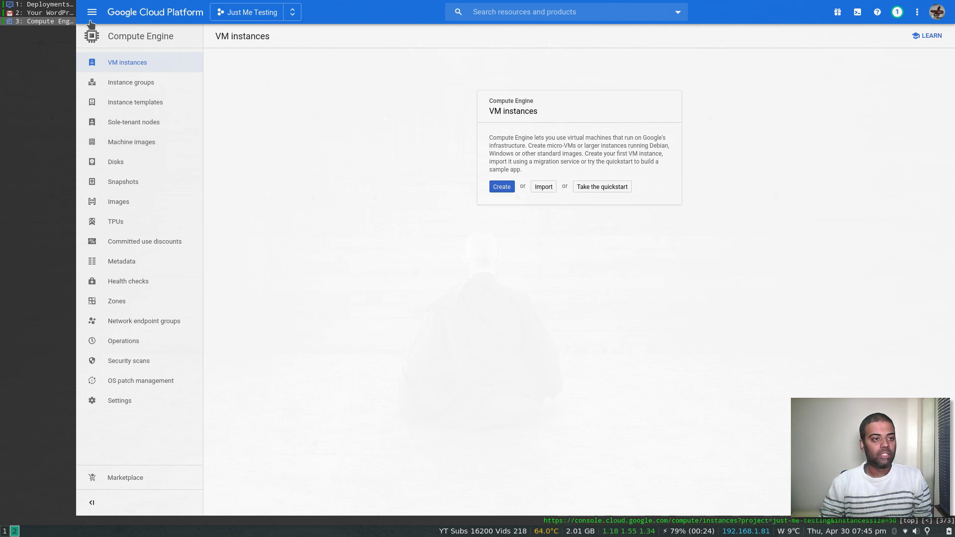
- Navigate via VPC network to the Firewall rules page after confirming no VM instances remain
left_click(91, 12)
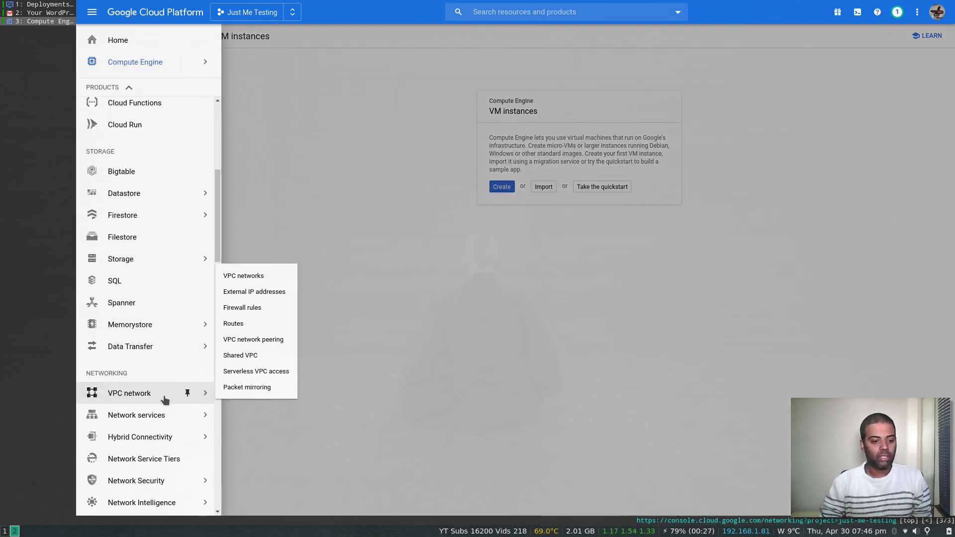
left_click(241, 308)
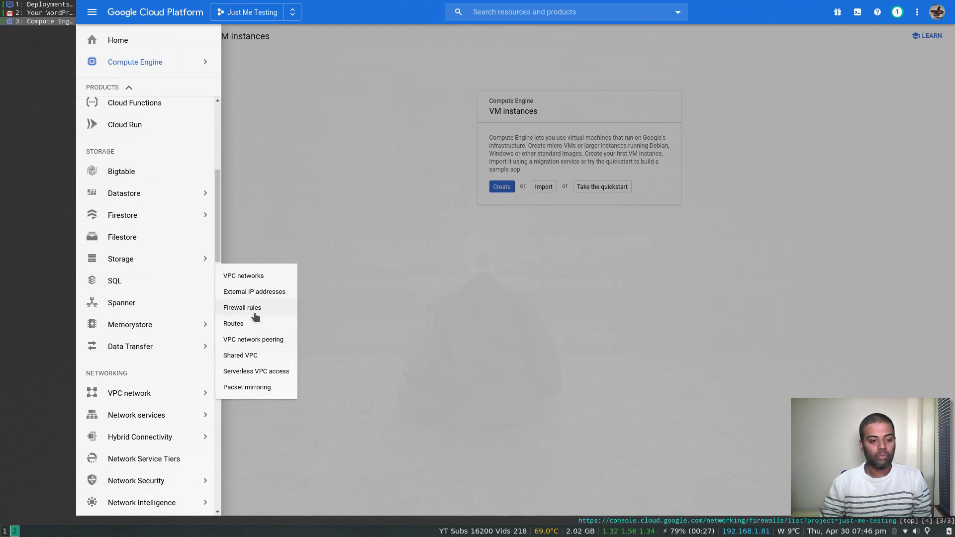
left_click(241, 308)
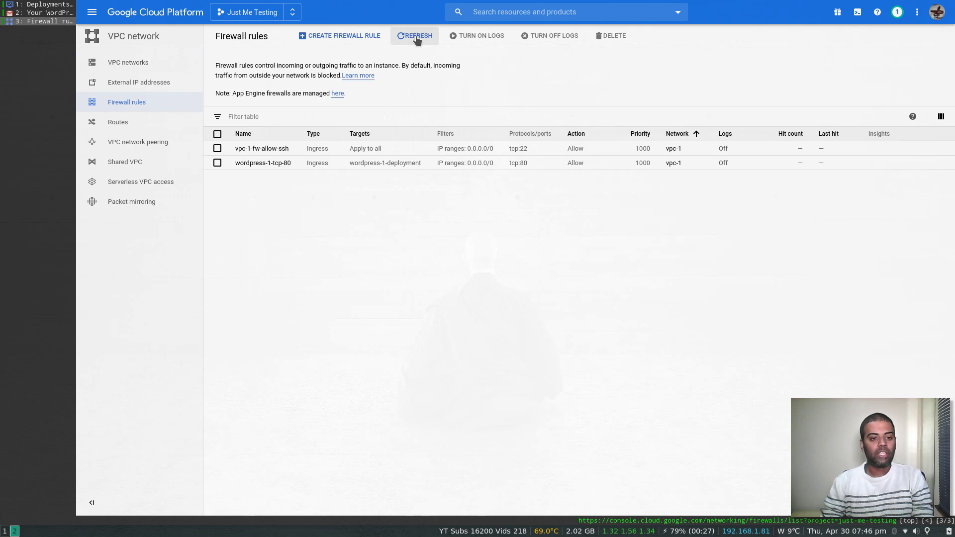
- Refresh firewall rules to confirm only vpc-1-fw-allow-ssh remains, then return to the empty deployments list
left_click(415, 36)
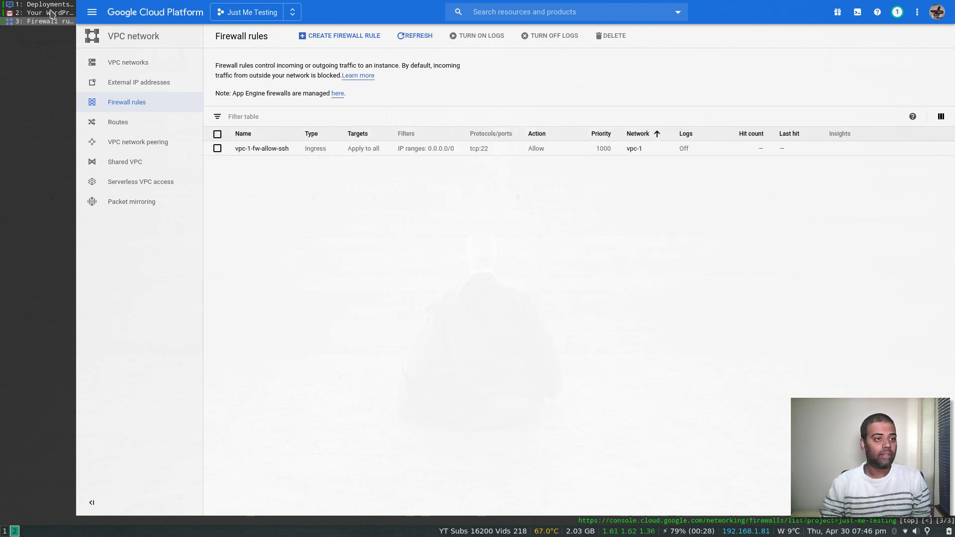
left_click(46, 4)
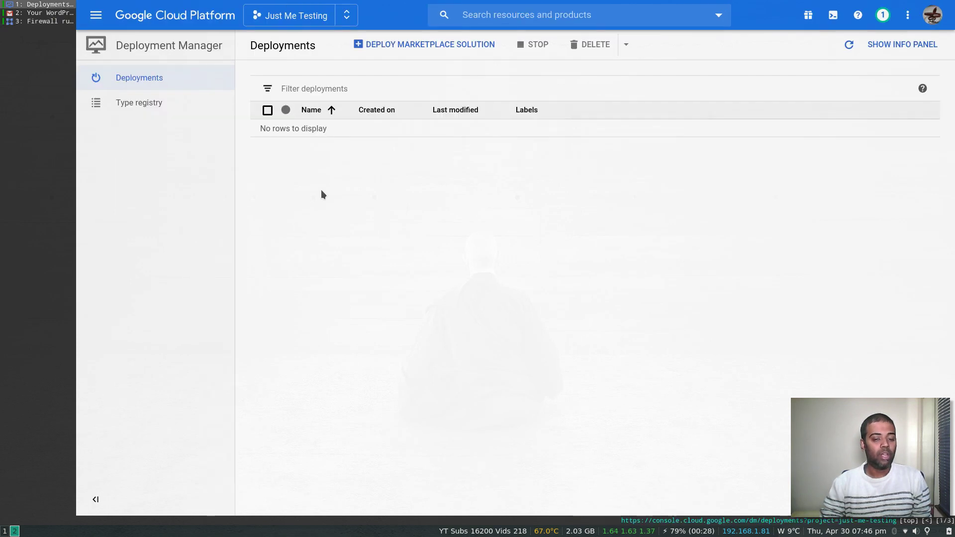